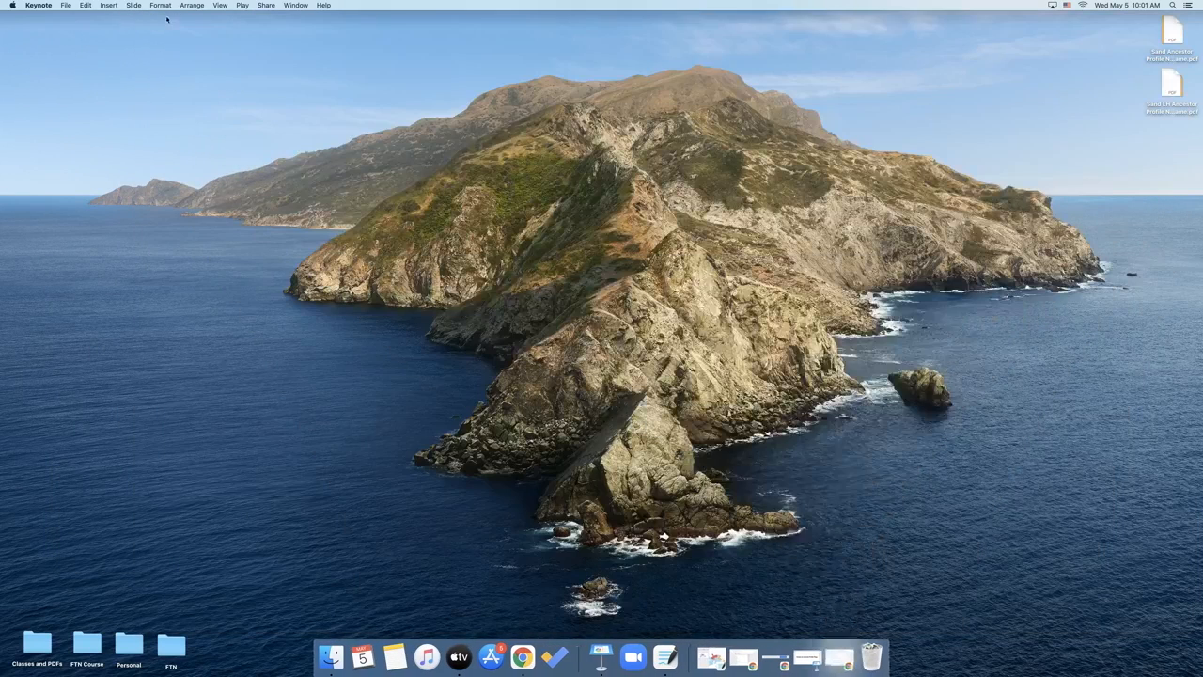
{"action": "mouse_move", "coordinate": [739, 654]}
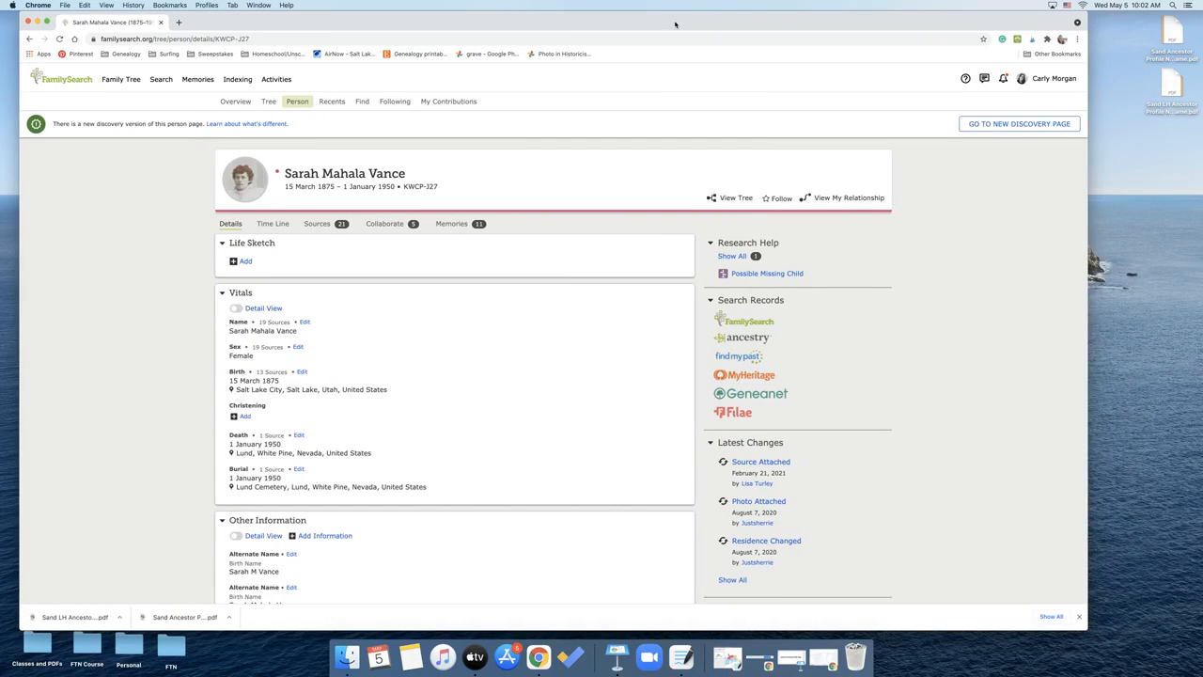
{"action": "mouse_move", "coordinate": [975, 221]}
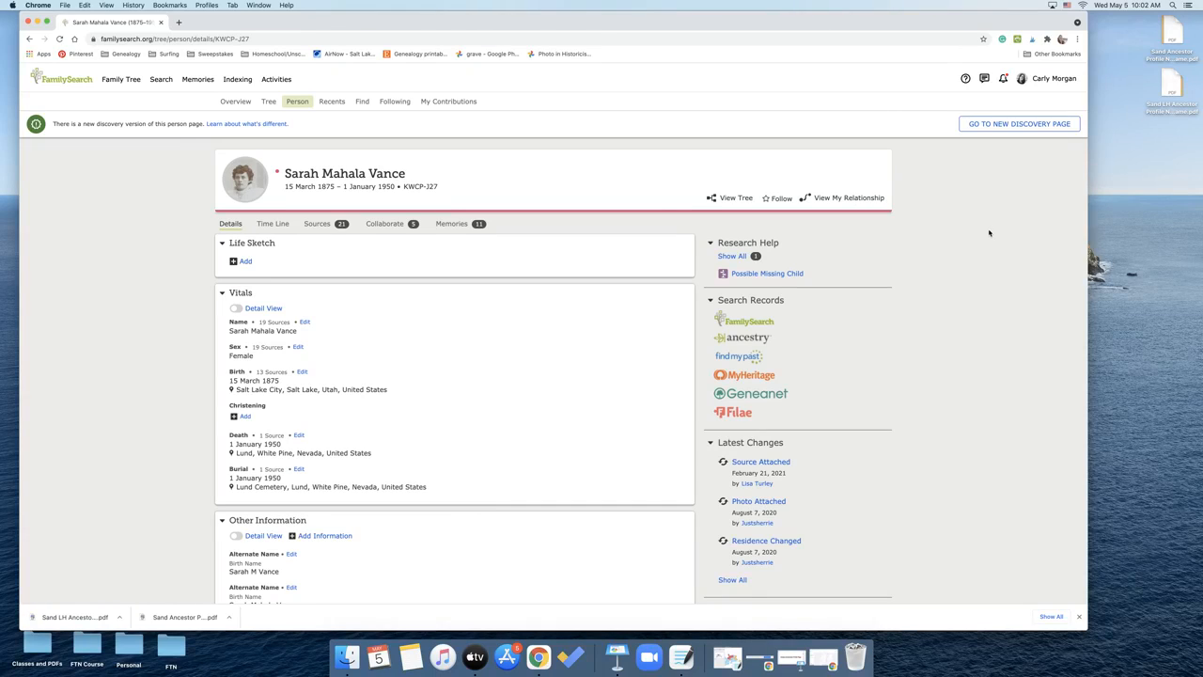
{"action": "mouse_move", "coordinate": [970, 224]}
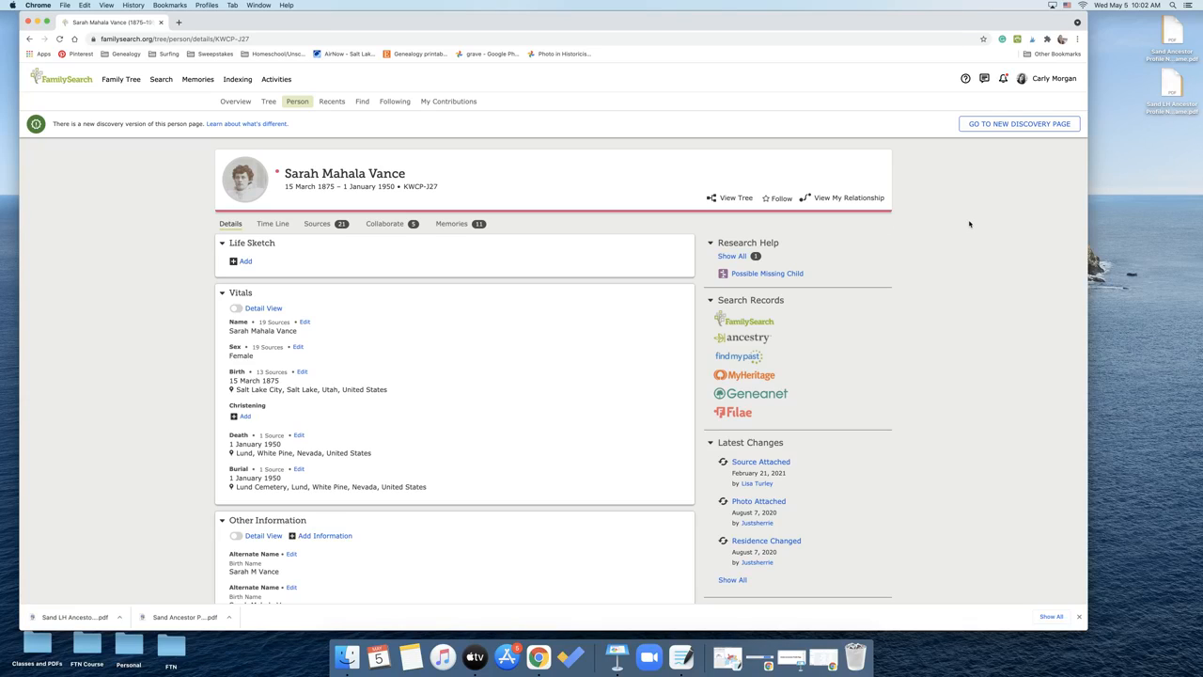
{"action": "mouse_move", "coordinate": [1053, 586]}
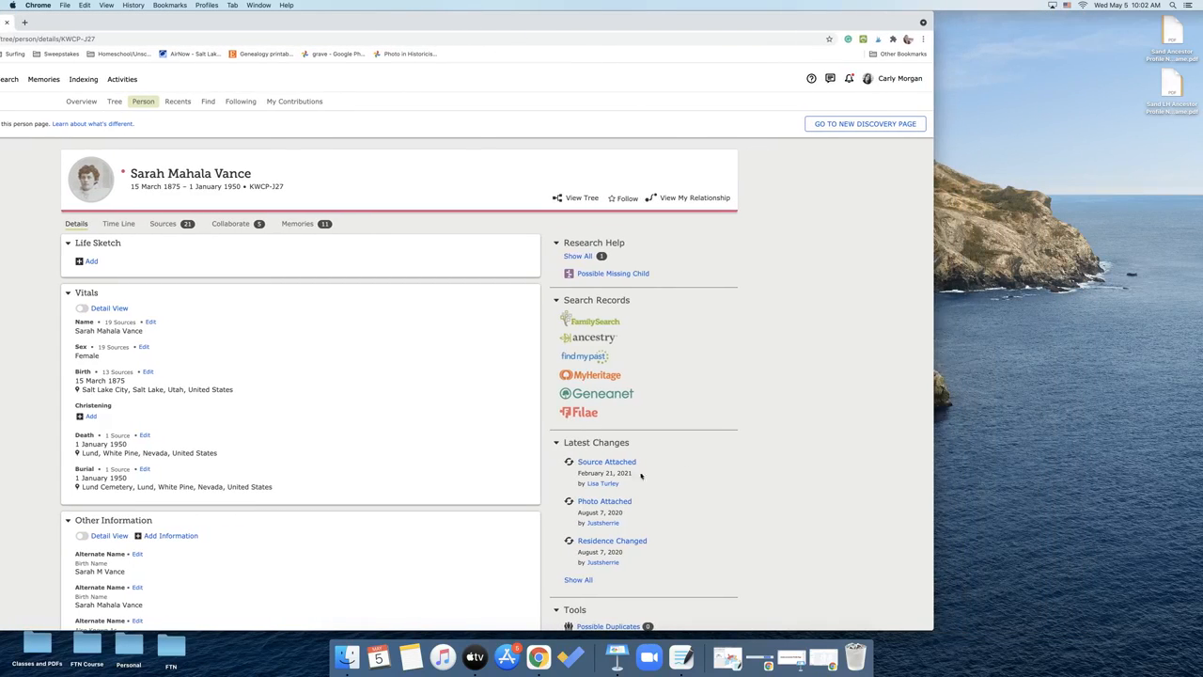
{"action": "mouse_move", "coordinate": [335, 18]}
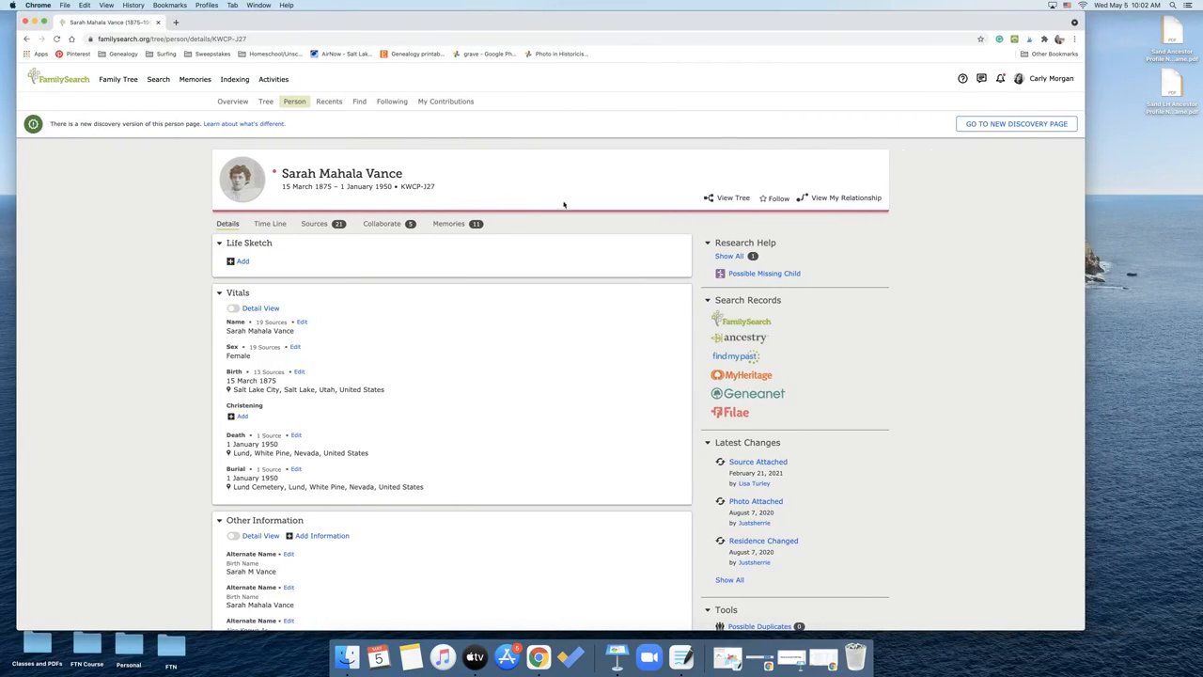
{"action": "mouse_move", "coordinate": [494, 241]}
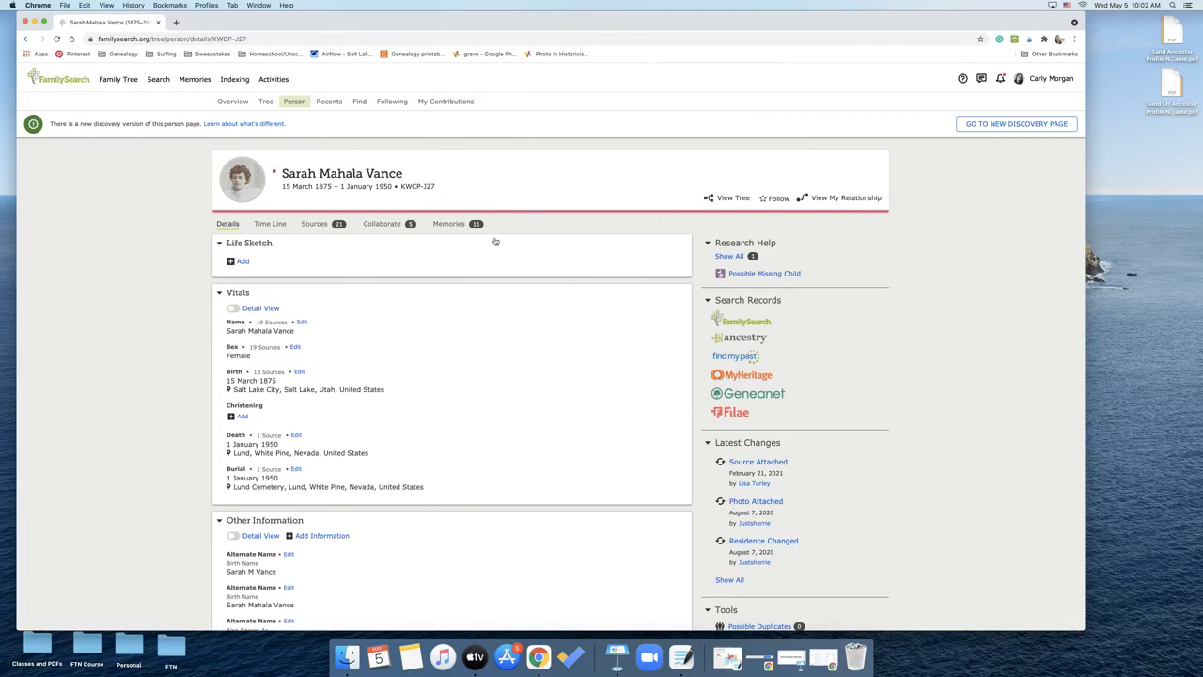
{"action": "mouse_move", "coordinate": [492, 240]}
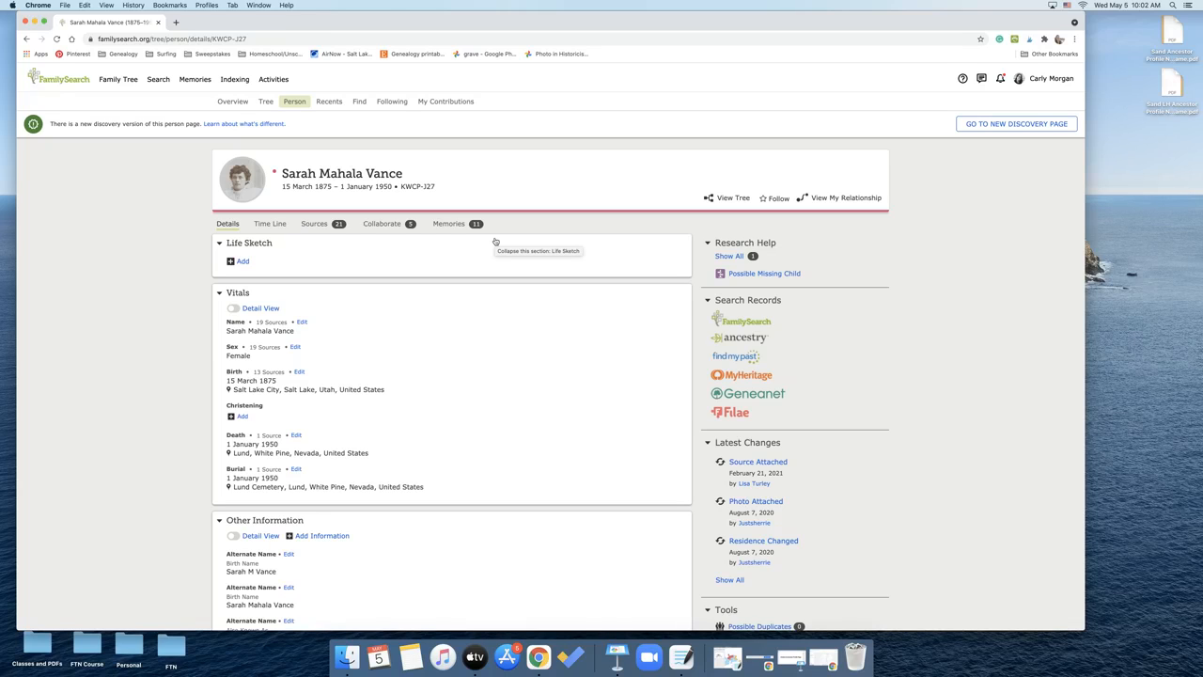
{"action": "mouse_move", "coordinate": [523, 236]}
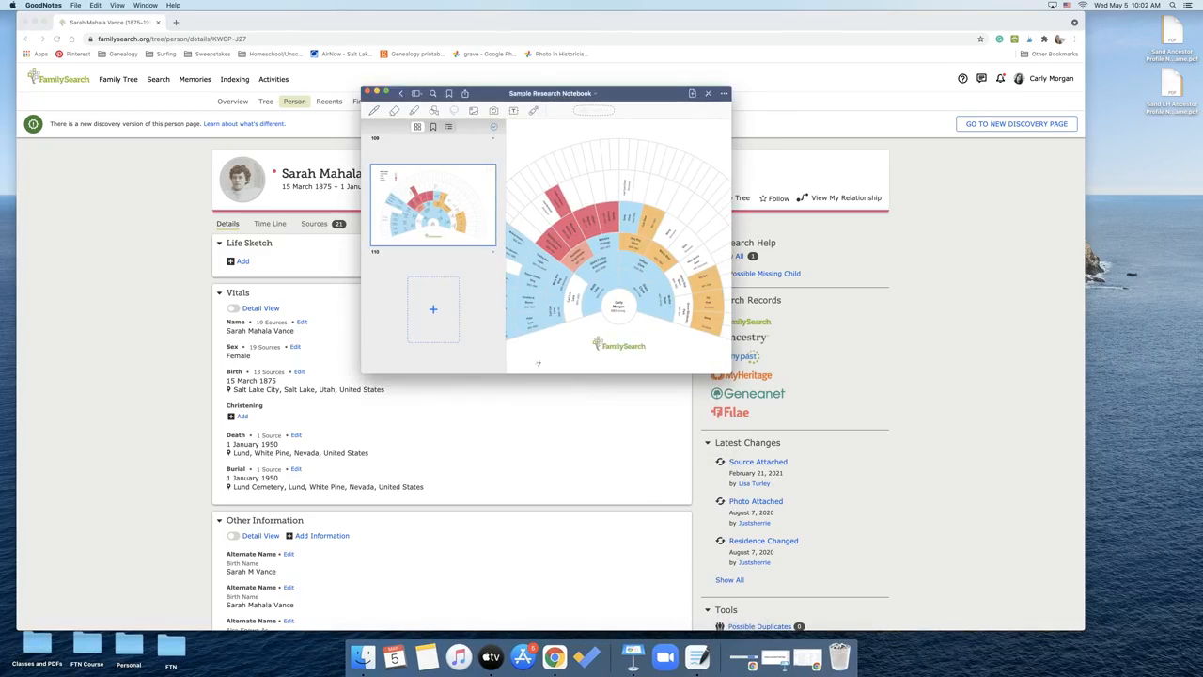
Enlarge the notebook window and bring up the add-page choices from the + thumbnail
{"action": "left_click_drag", "start_coordinate": [549, 94], "coordinate": [568, 19]}
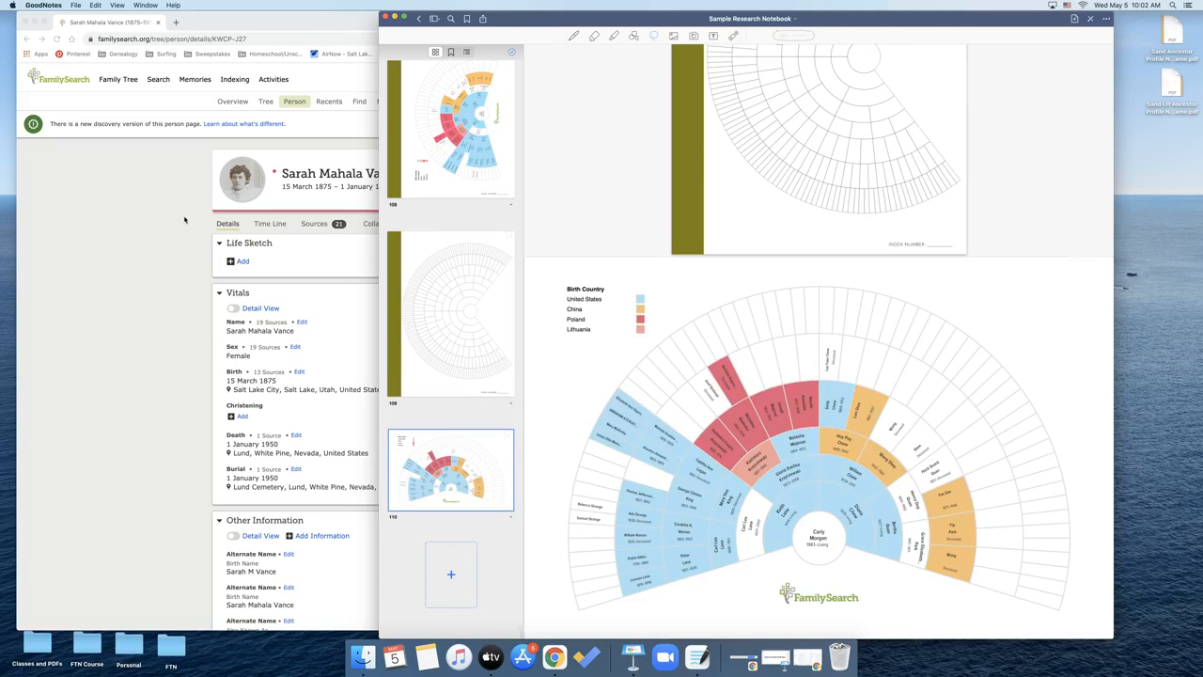
{"action": "mouse_move", "coordinate": [481, 530]}
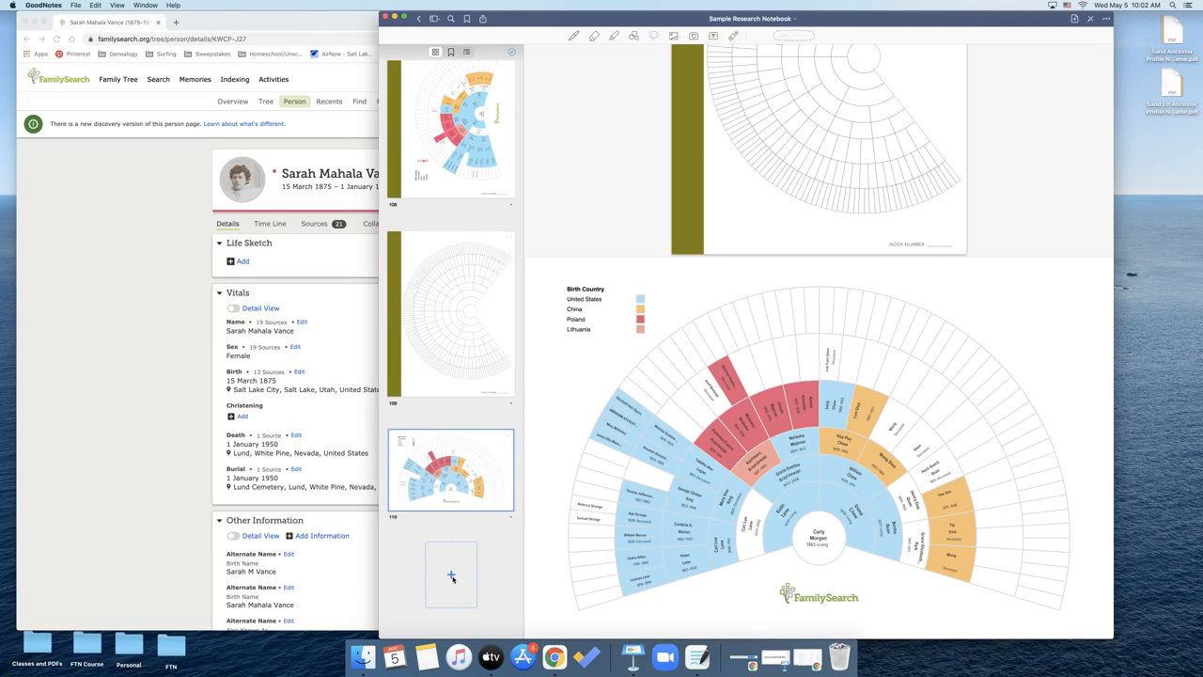
{"action": "left_click", "coordinate": [451, 575]}
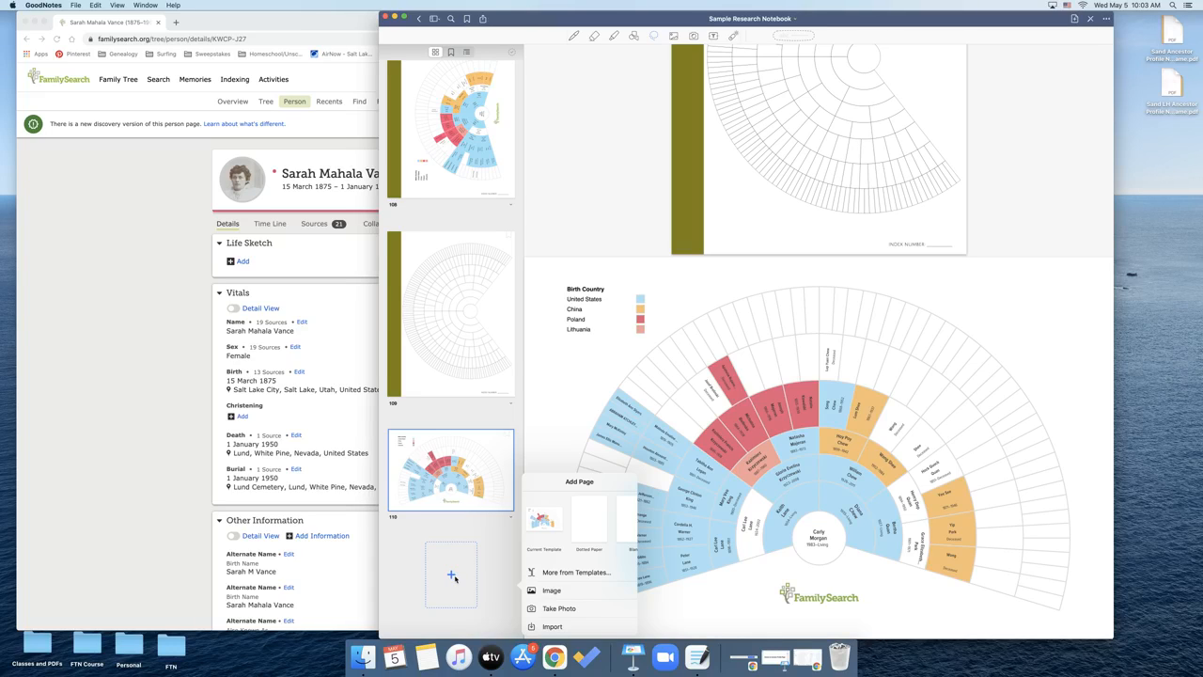
{"action": "mouse_move", "coordinate": [568, 573]}
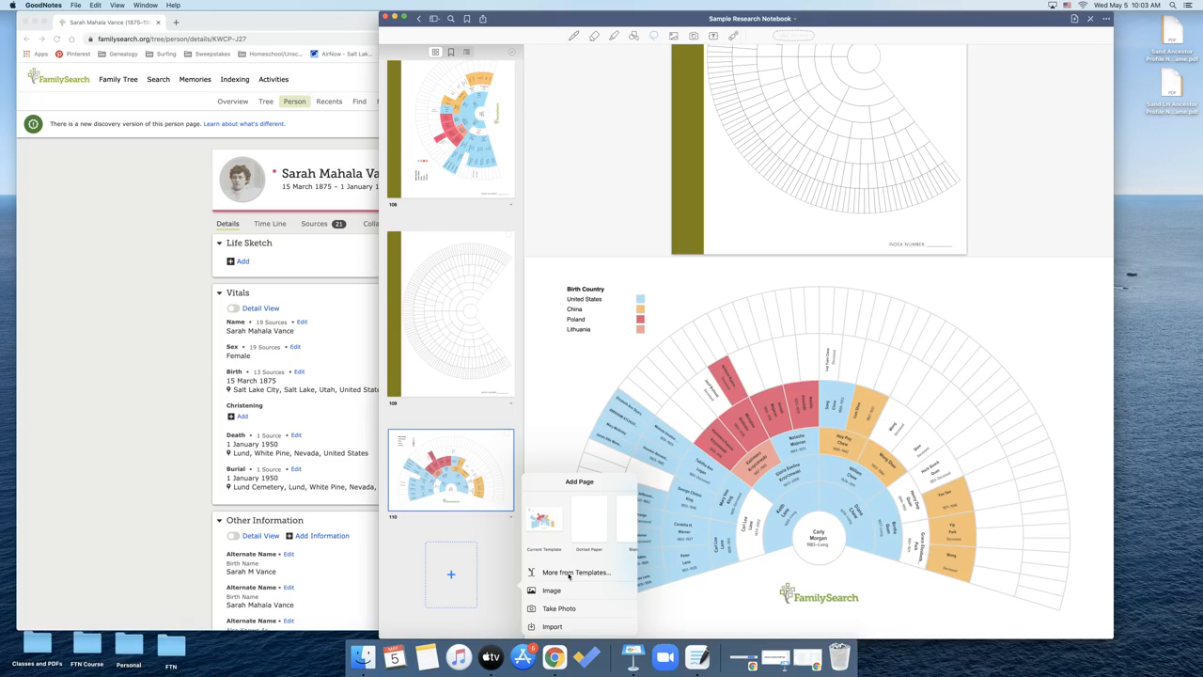
{"action": "left_click", "coordinate": [560, 571]}
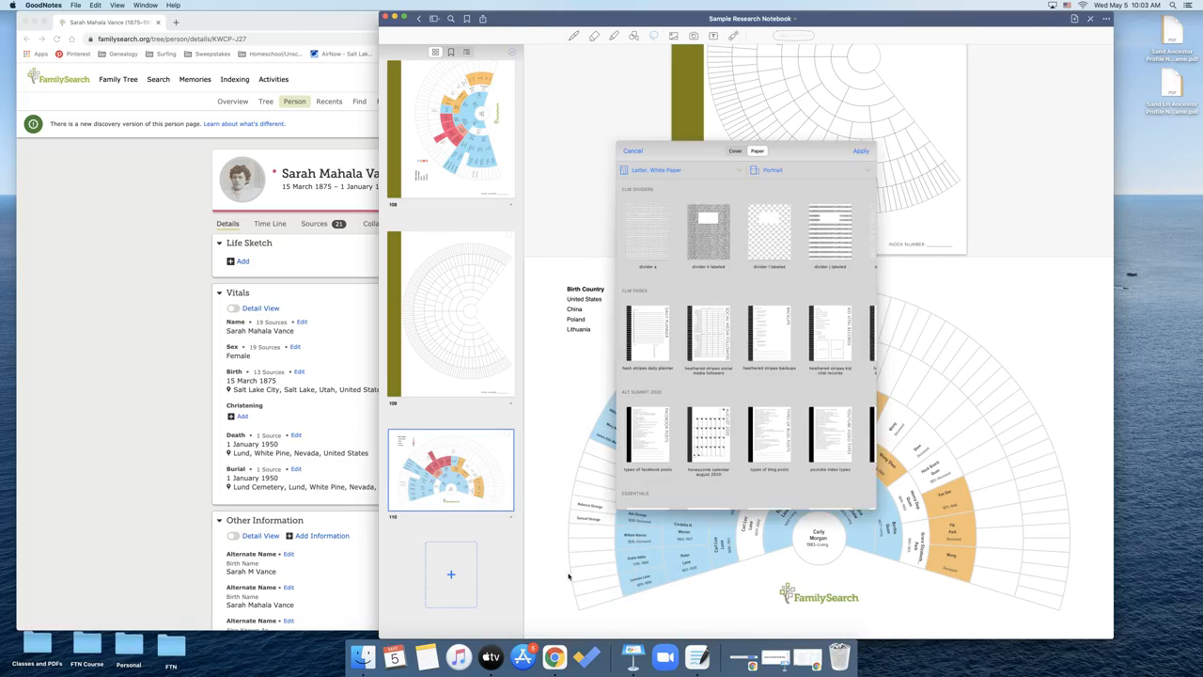
{"action": "mouse_move", "coordinate": [800, 378]}
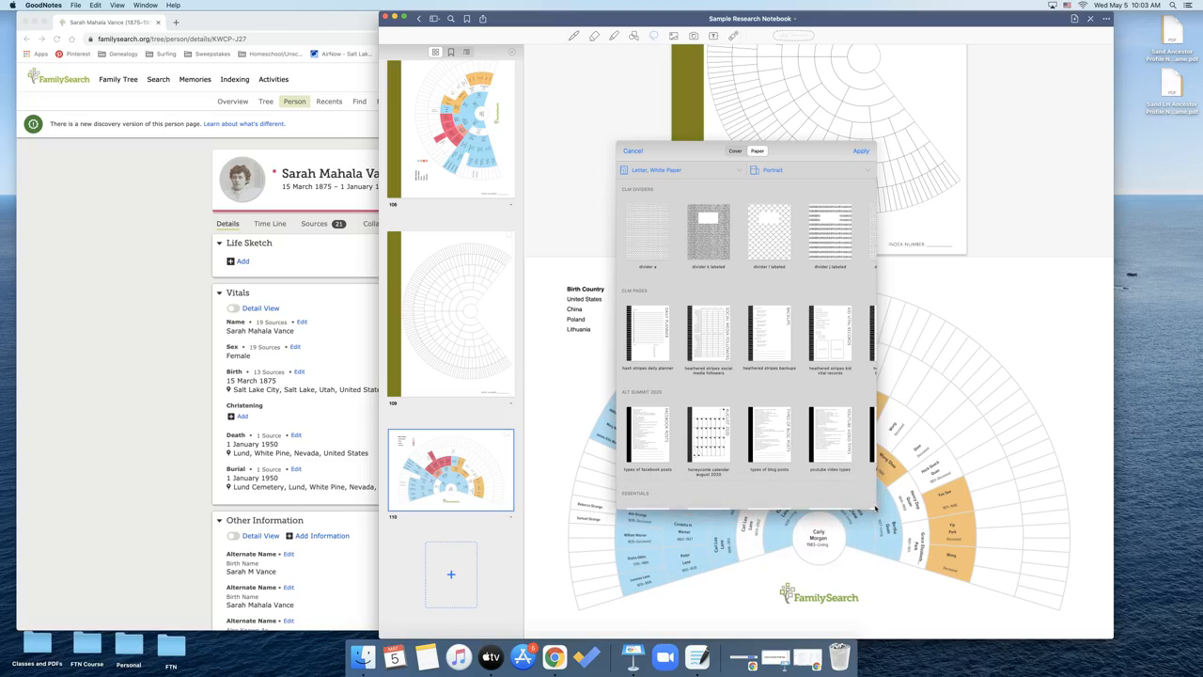
{"action": "scroll", "scroll_direction": "down", "scroll_amount": 3}
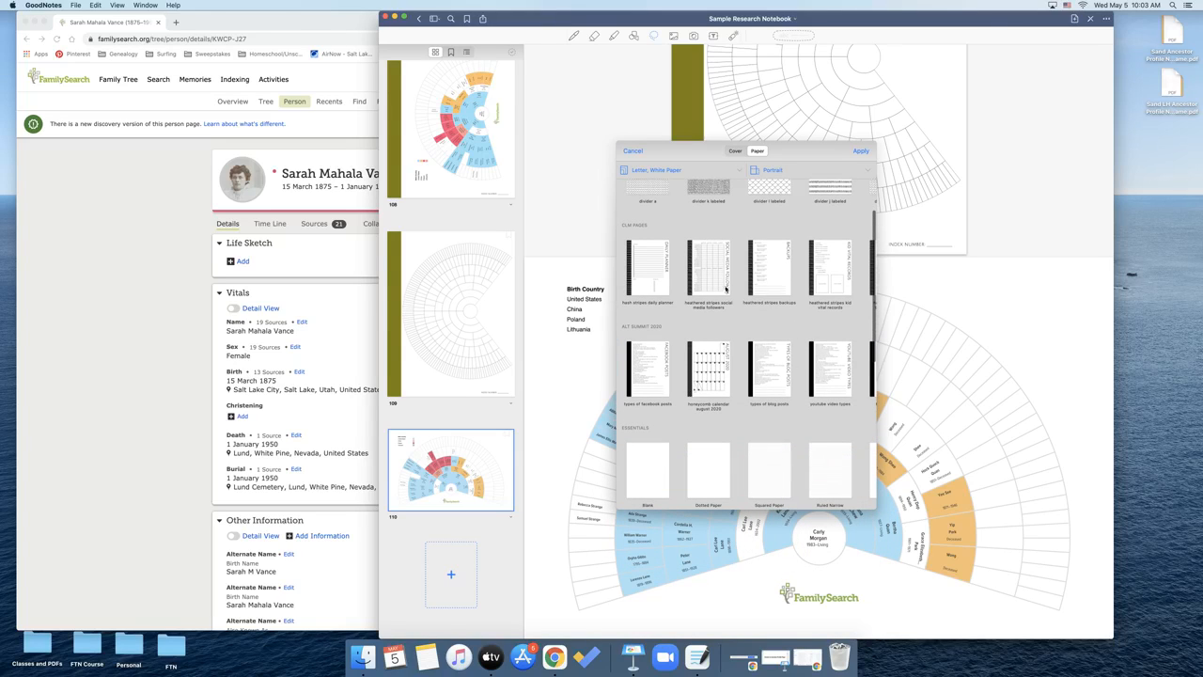
{"action": "scroll", "scroll_direction": "down", "scroll_amount": 3}
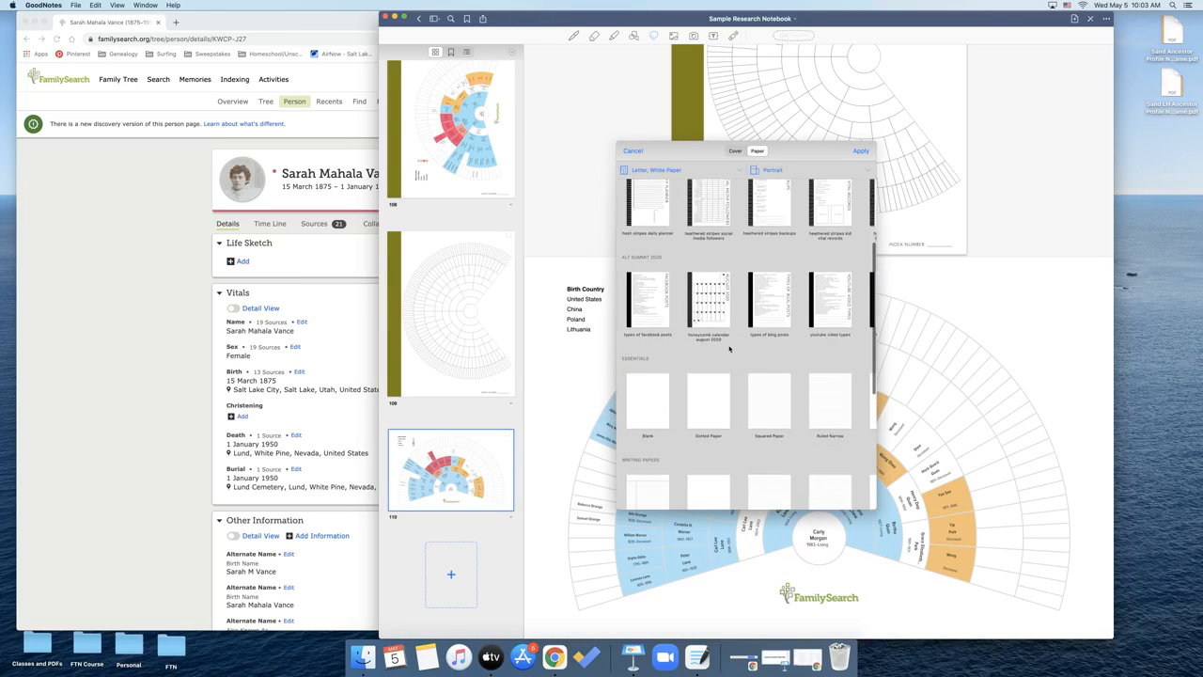
{"action": "scroll", "scroll_direction": "down", "scroll_amount": 3}
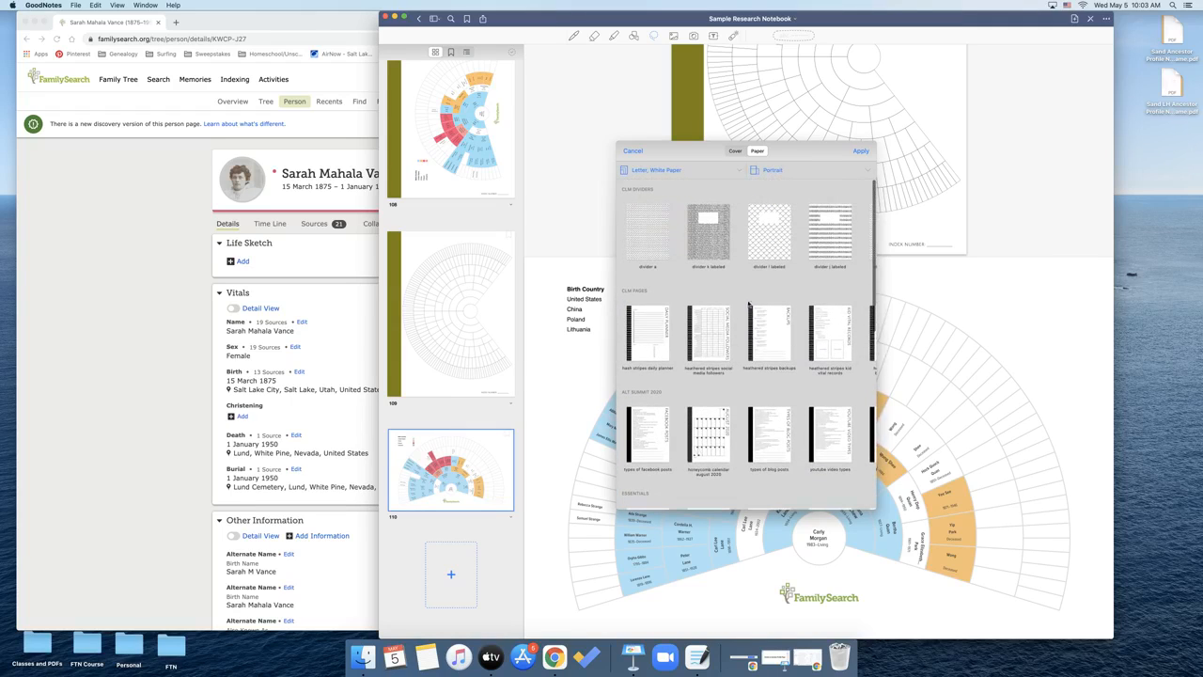
{"action": "mouse_move", "coordinate": [684, 285]}
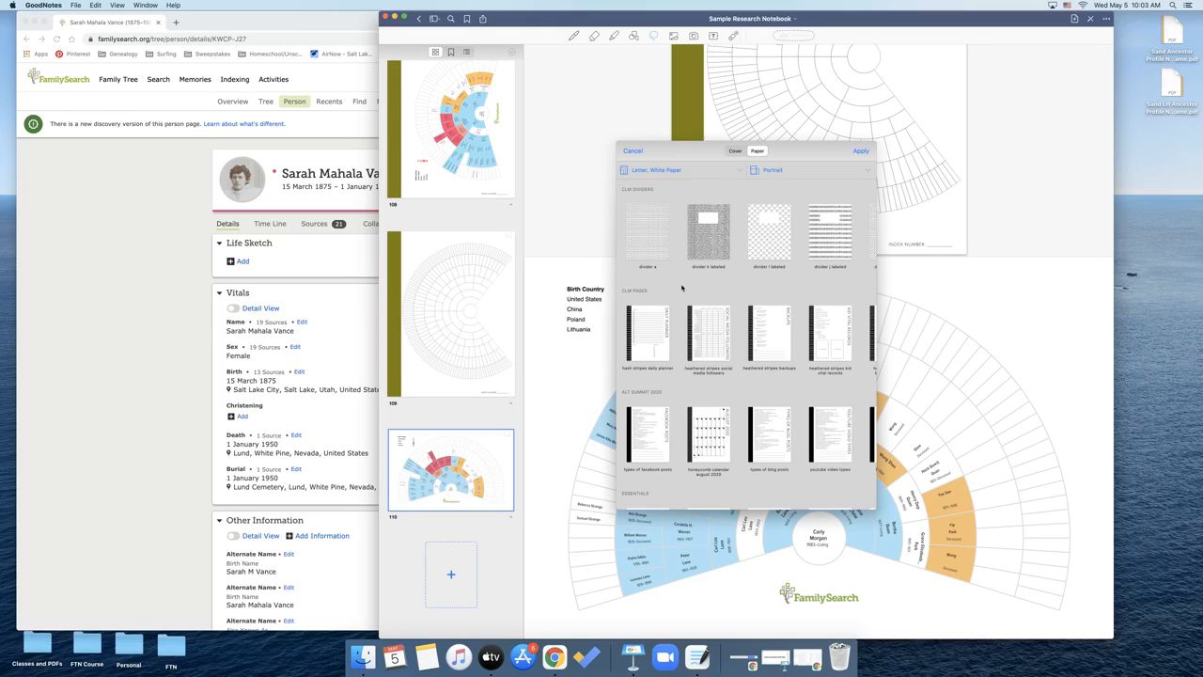
{"action": "mouse_move", "coordinate": [751, 274]}
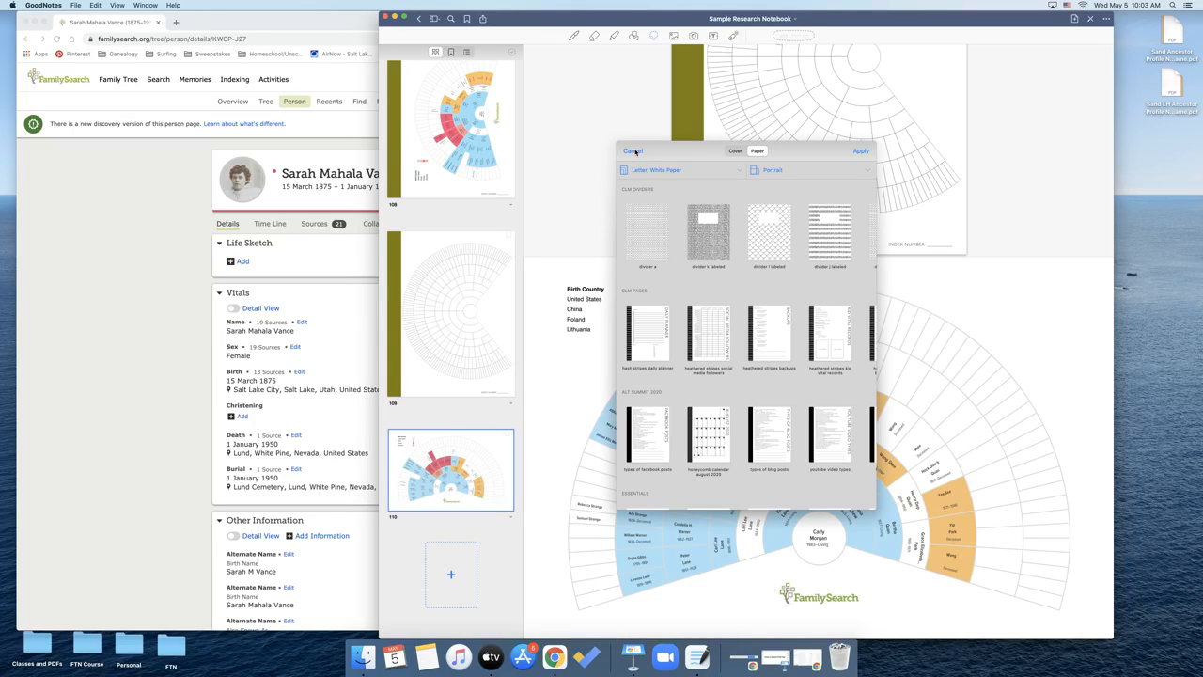
{"action": "left_click", "coordinate": [631, 151]}
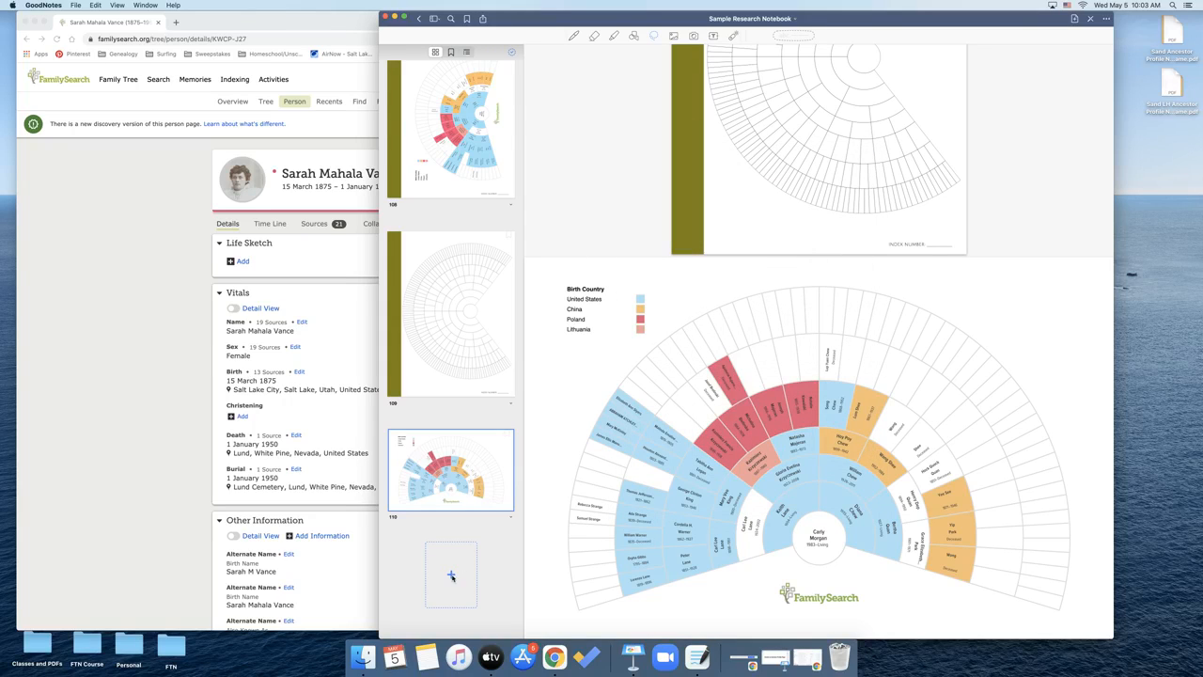
{"action": "mouse_move", "coordinate": [451, 575]}
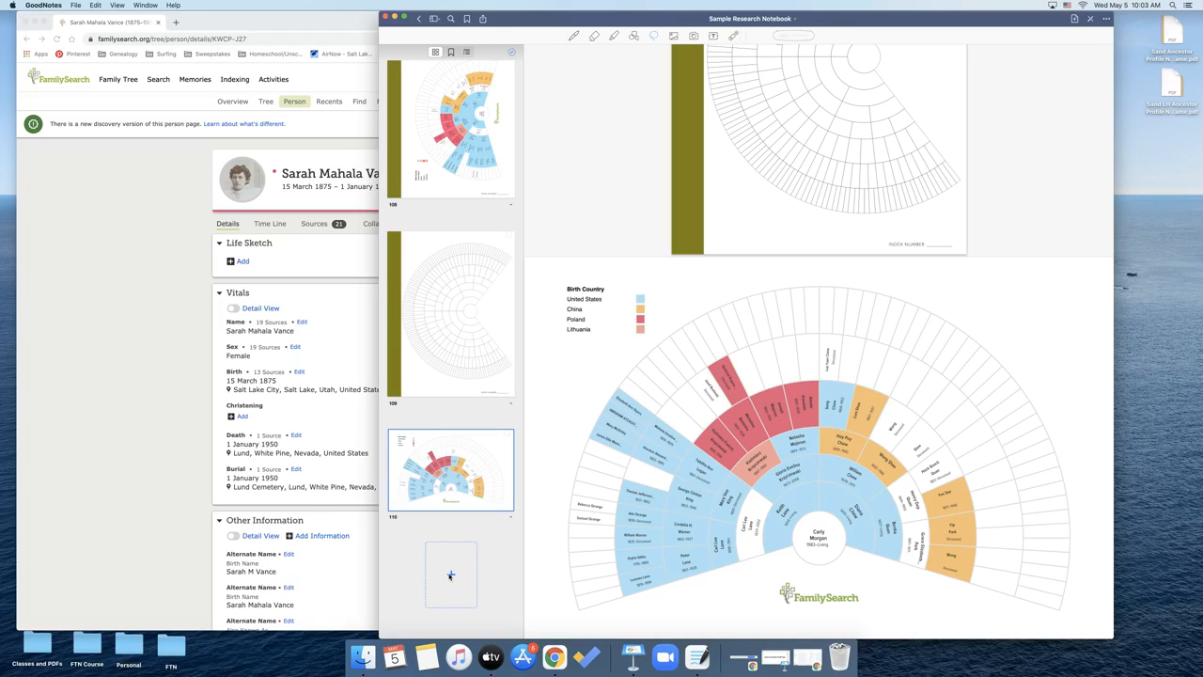
Import 'Sand Ancestor Profile No Frame.pdf' from the Desktop as a new page after the fan chart
{"action": "left_click", "coordinate": [451, 575]}
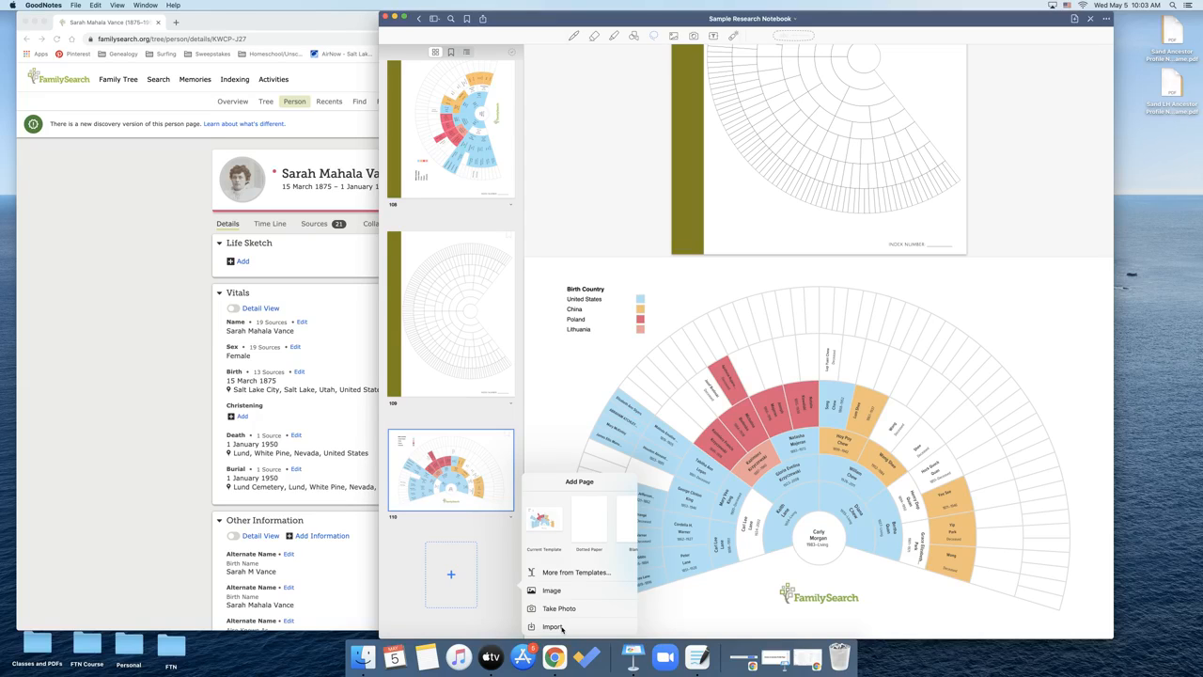
{"action": "left_click", "coordinate": [553, 628]}
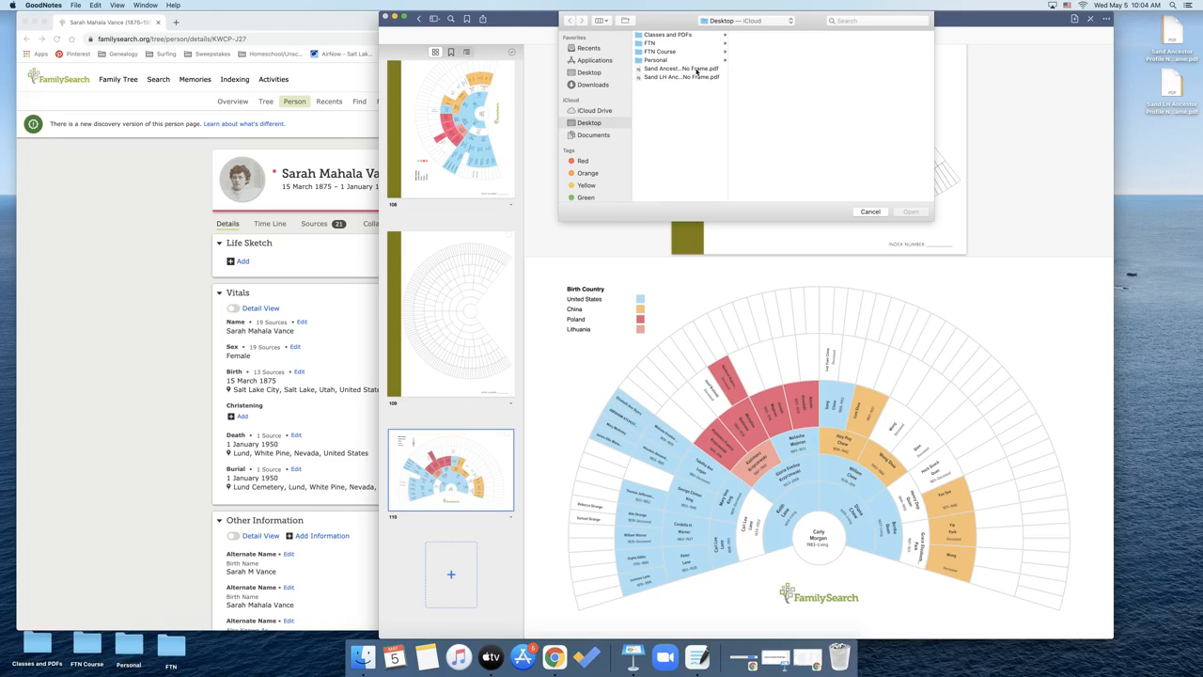
{"action": "left_click", "coordinate": [680, 68]}
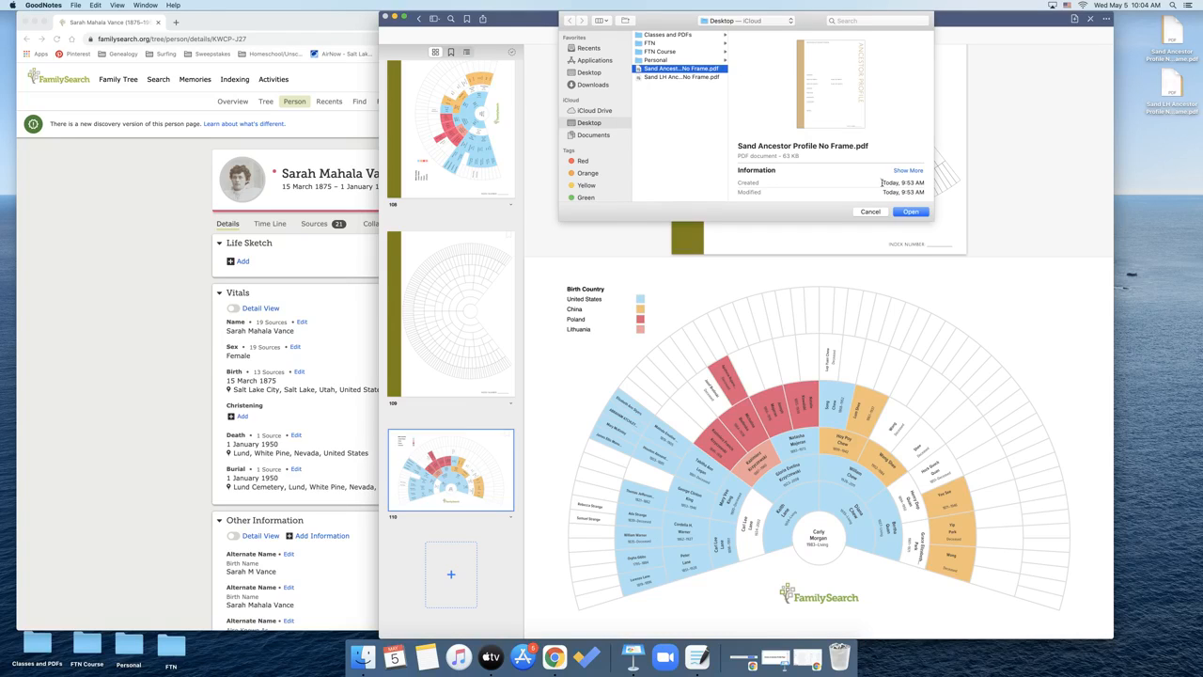
{"action": "left_click", "coordinate": [910, 210]}
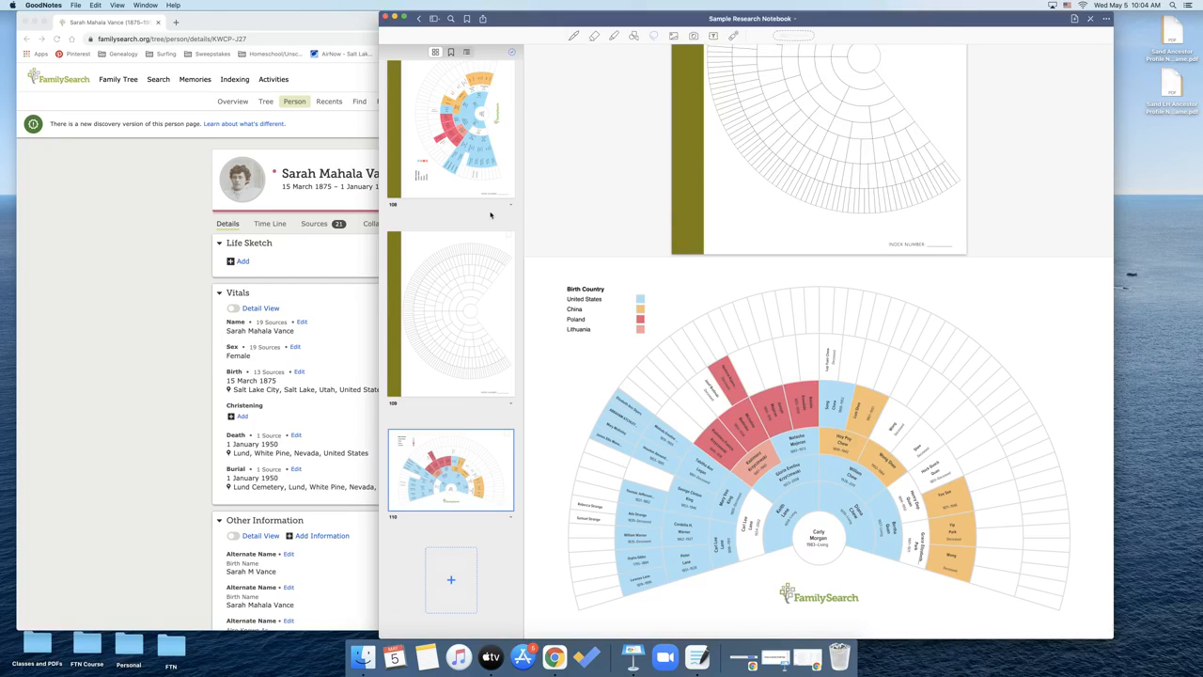
{"action": "left_click", "coordinate": [447, 579]}
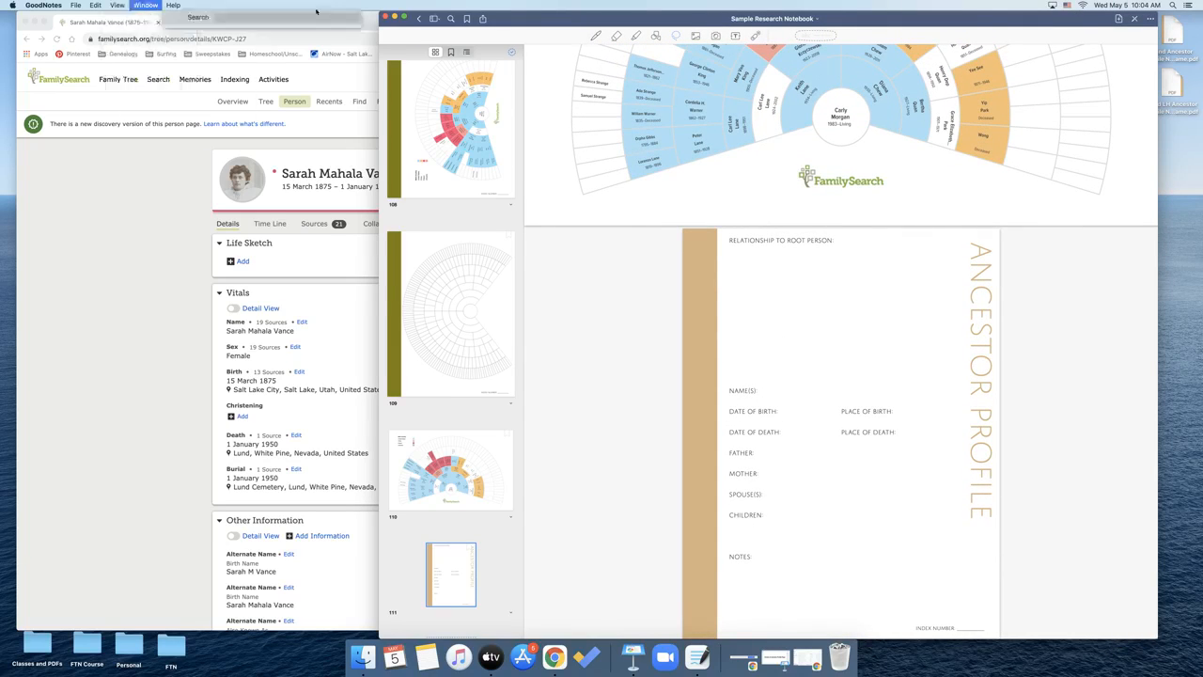
Show the page thumbnails sidebar alongside the notebook
{"action": "left_click", "coordinate": [455, 19]}
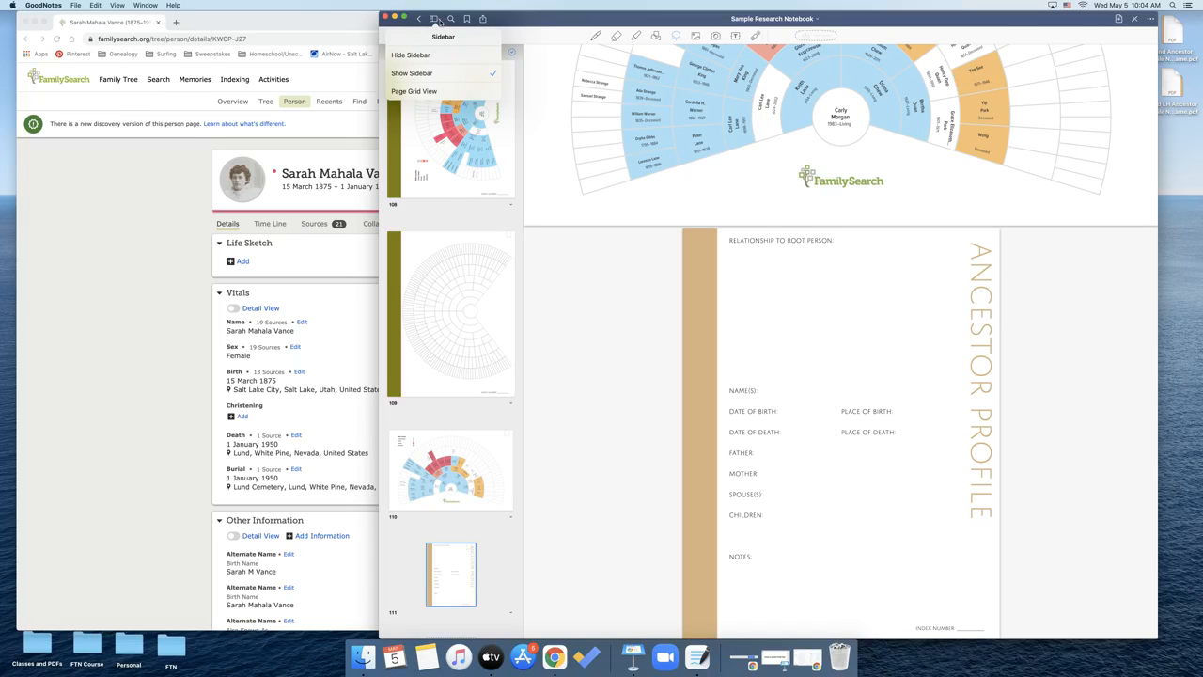
{"action": "mouse_move", "coordinate": [466, 53]}
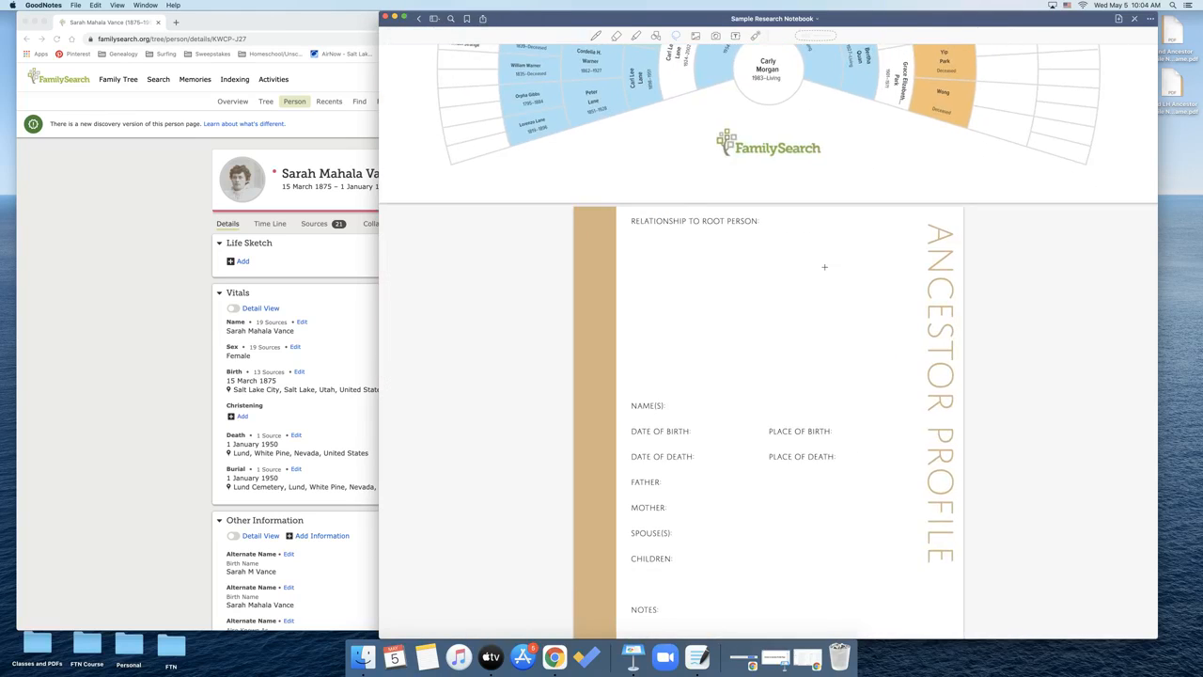
{"action": "scroll", "scroll_direction": "down", "scroll_amount": 3}
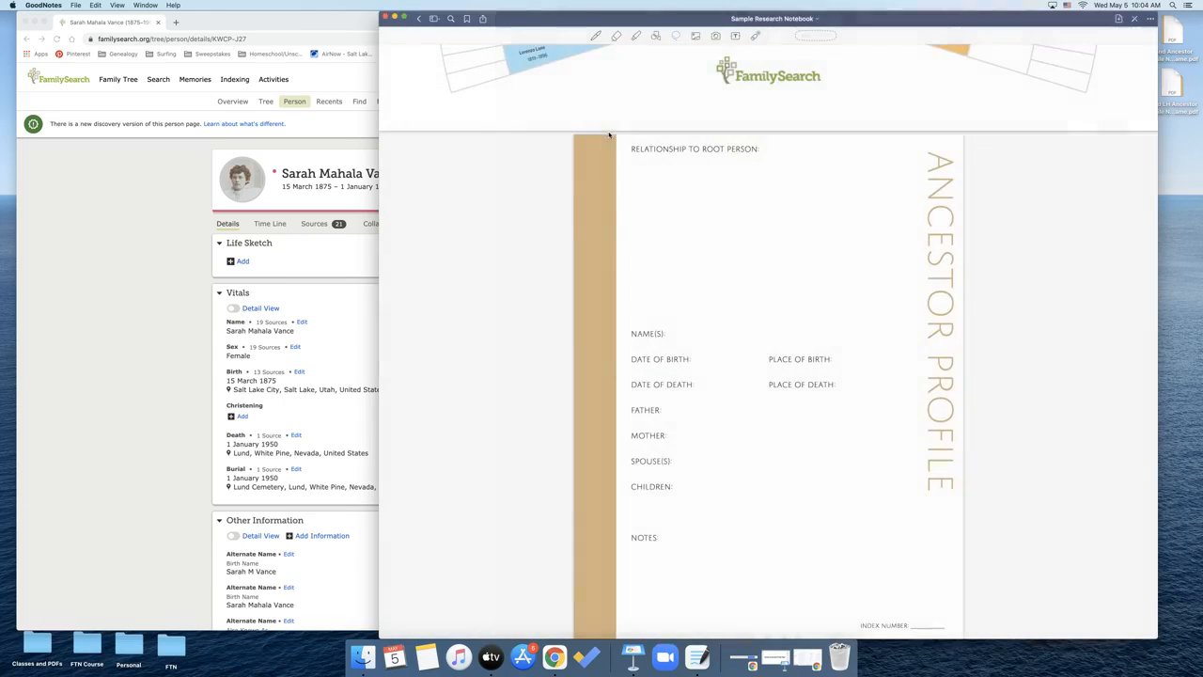
{"action": "left_click", "coordinate": [440, 18]}
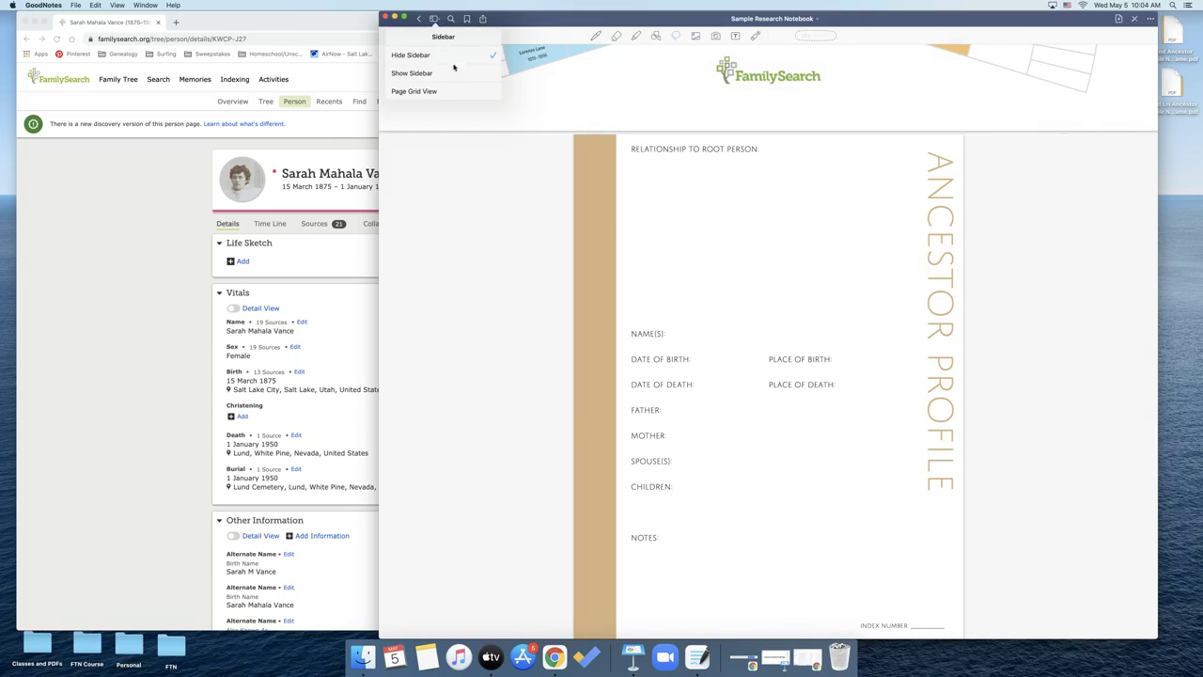
{"action": "left_click", "coordinate": [421, 76]}
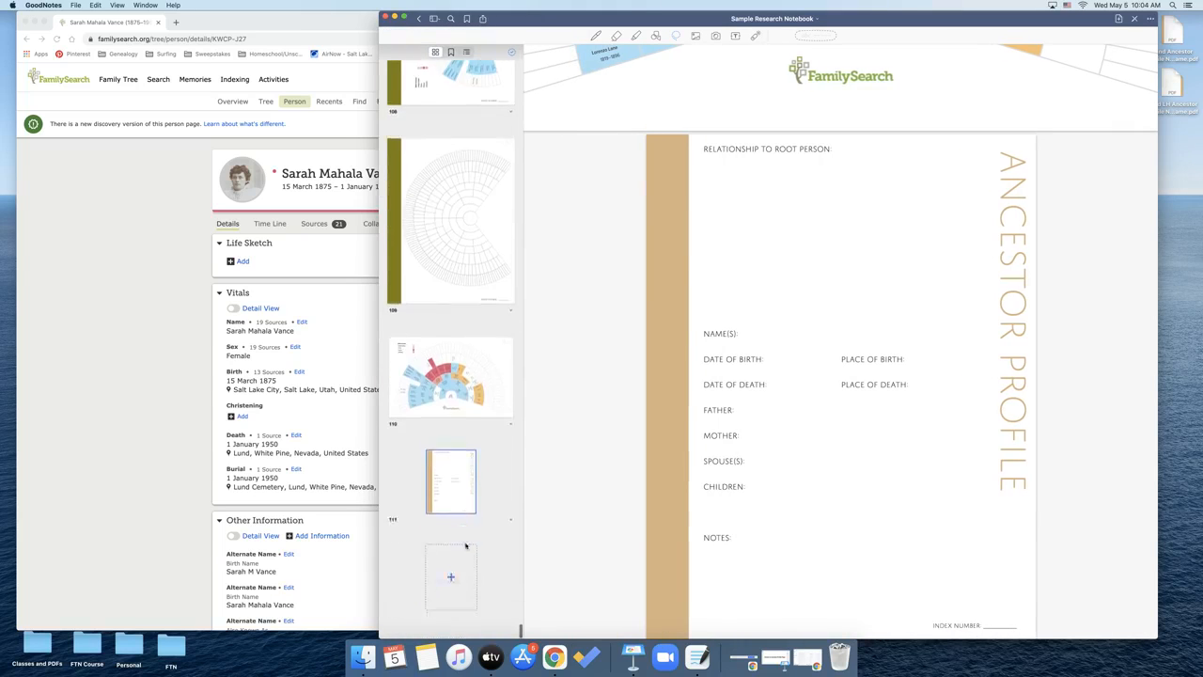
Add a second Ancestor Profile page, go to it, and hide the thumbnails again
{"action": "left_click", "coordinate": [449, 575]}
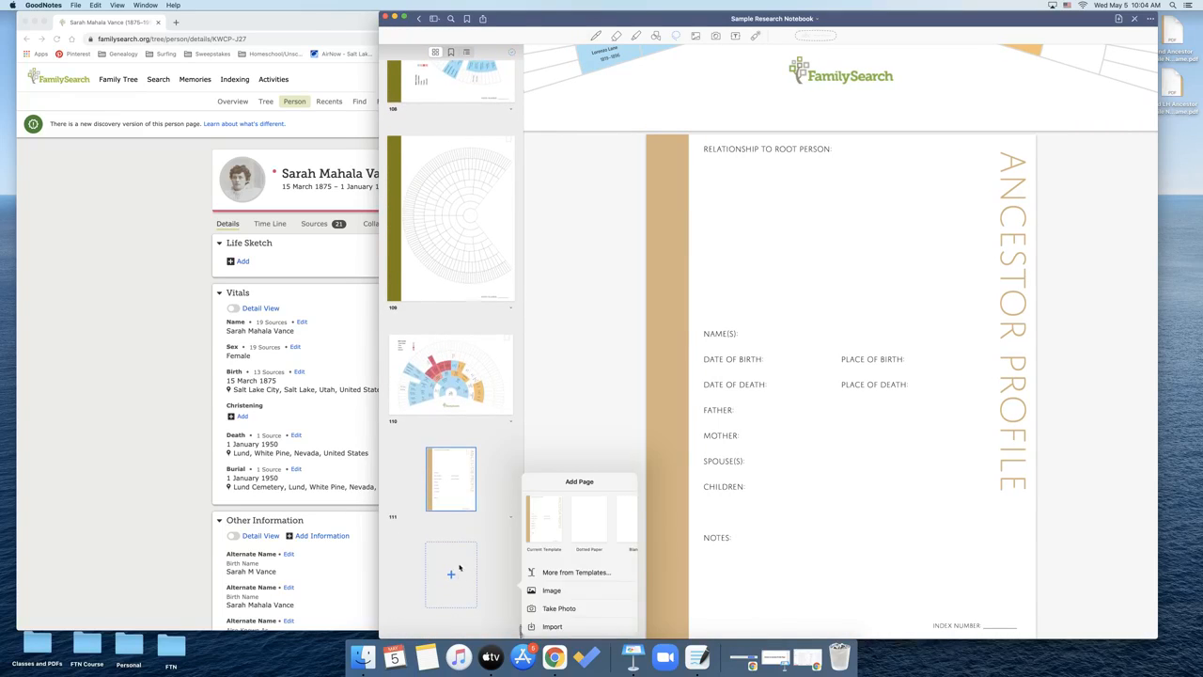
{"action": "left_click", "coordinate": [542, 513]}
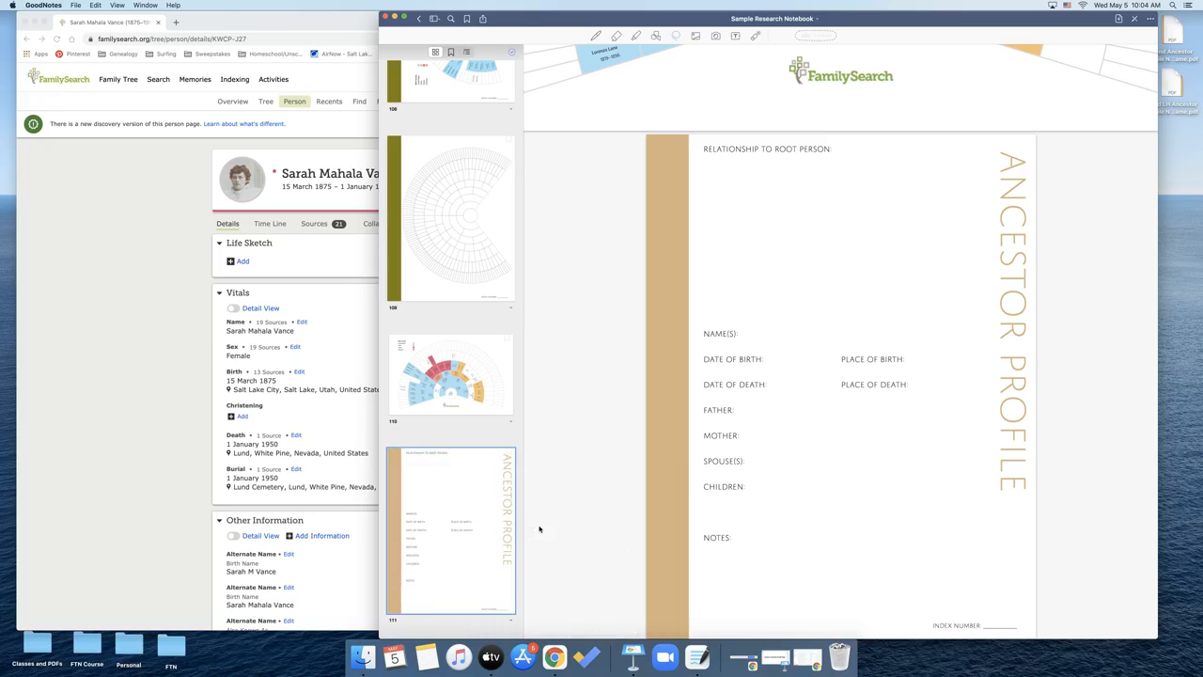
{"action": "scroll", "scroll_direction": "down", "scroll_amount": 3}
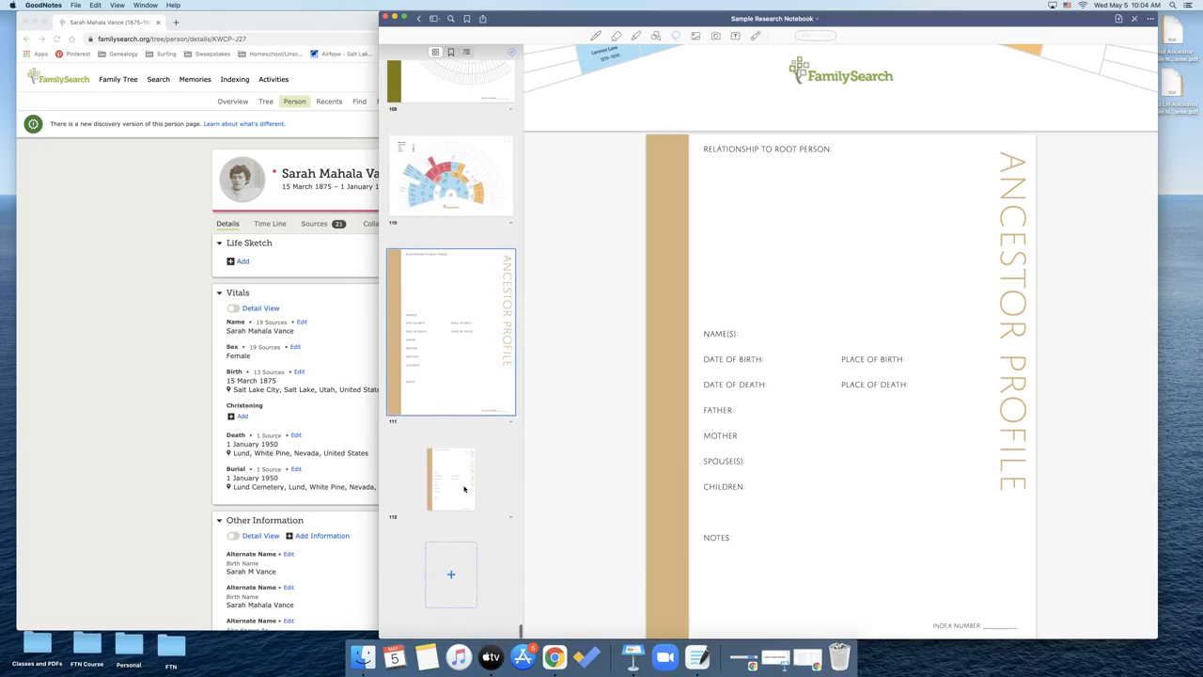
{"action": "left_click", "coordinate": [451, 479]}
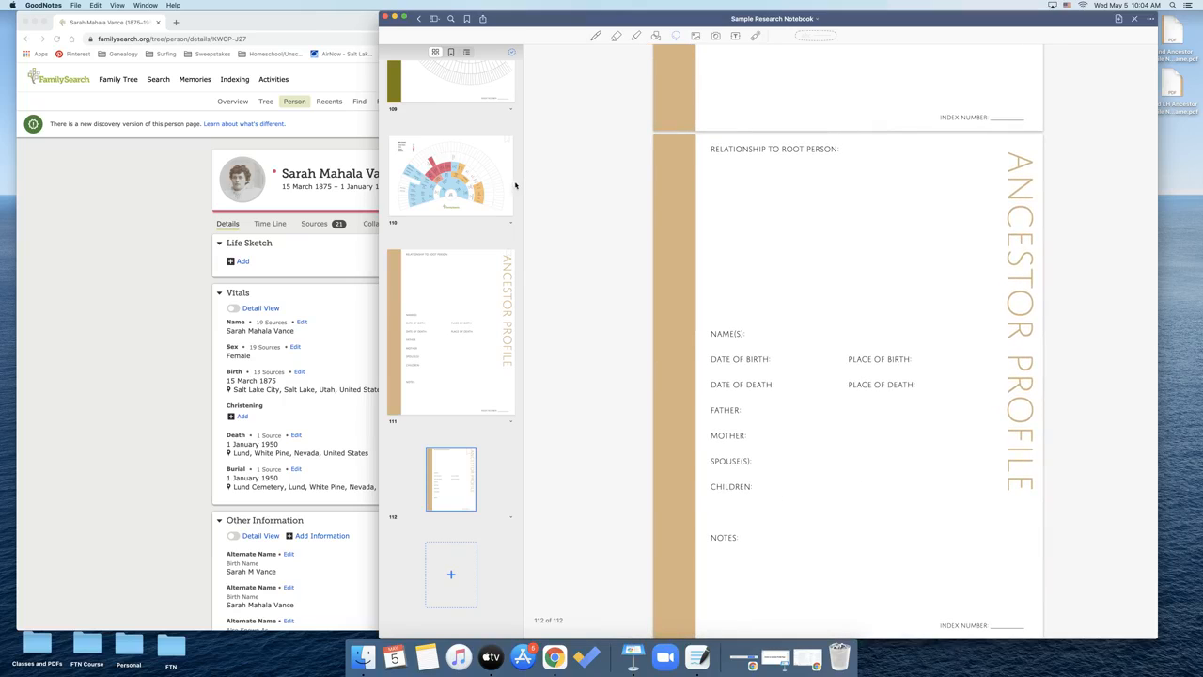
{"action": "mouse_move", "coordinate": [1071, 588]}
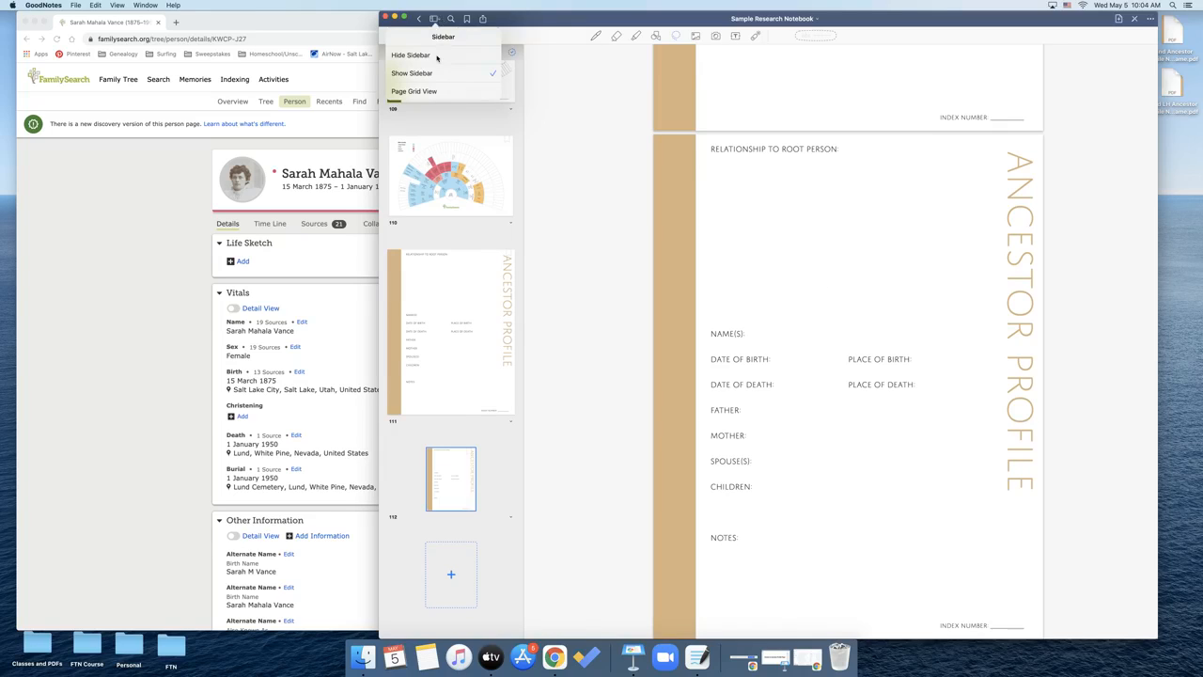
{"action": "left_click", "coordinate": [410, 55]}
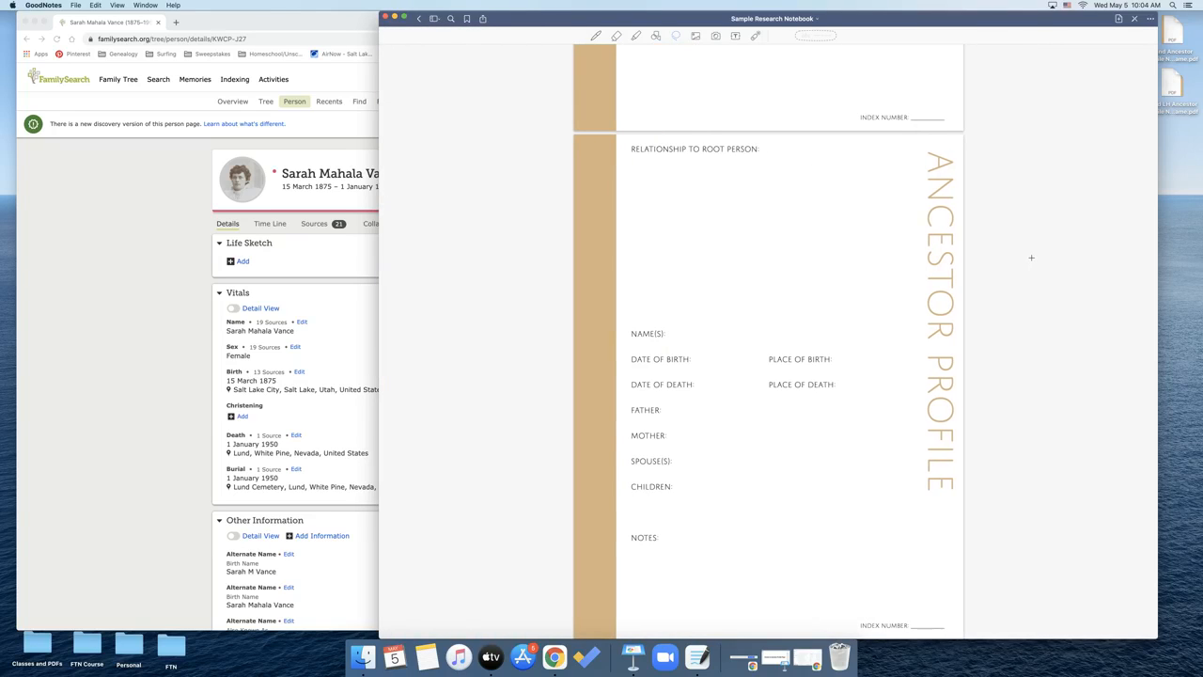
{"action": "mouse_move", "coordinate": [384, 207]}
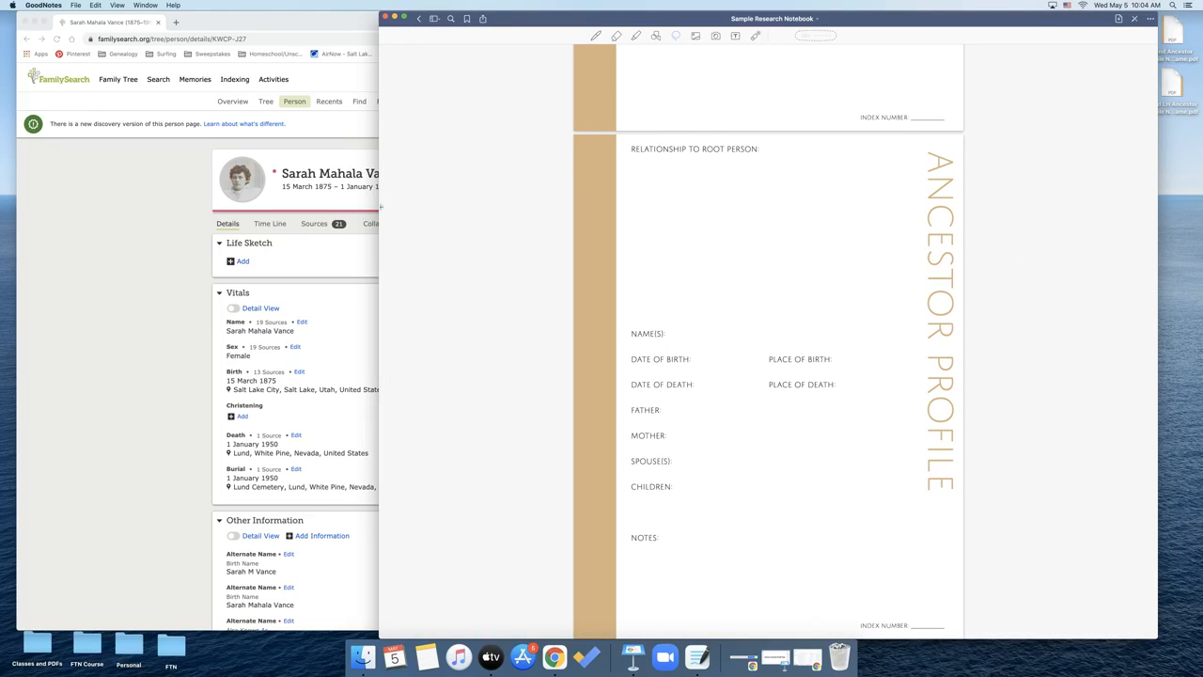
{"action": "mouse_move", "coordinate": [832, 207]}
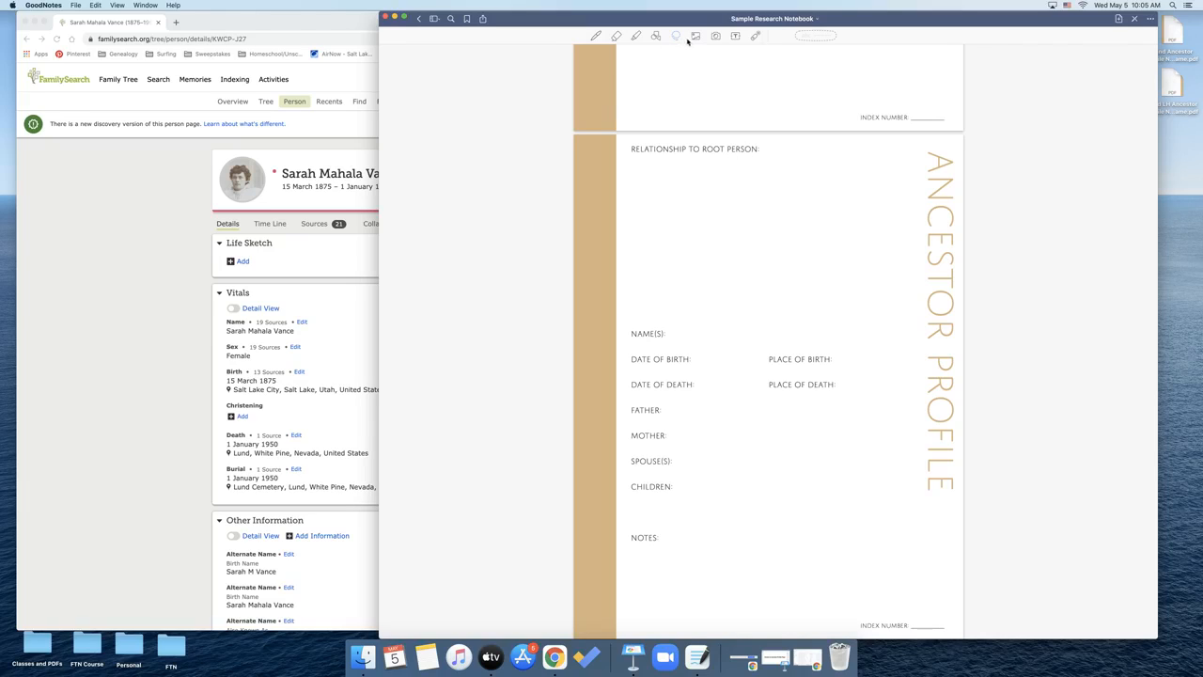
{"action": "mouse_move", "coordinate": [733, 37]}
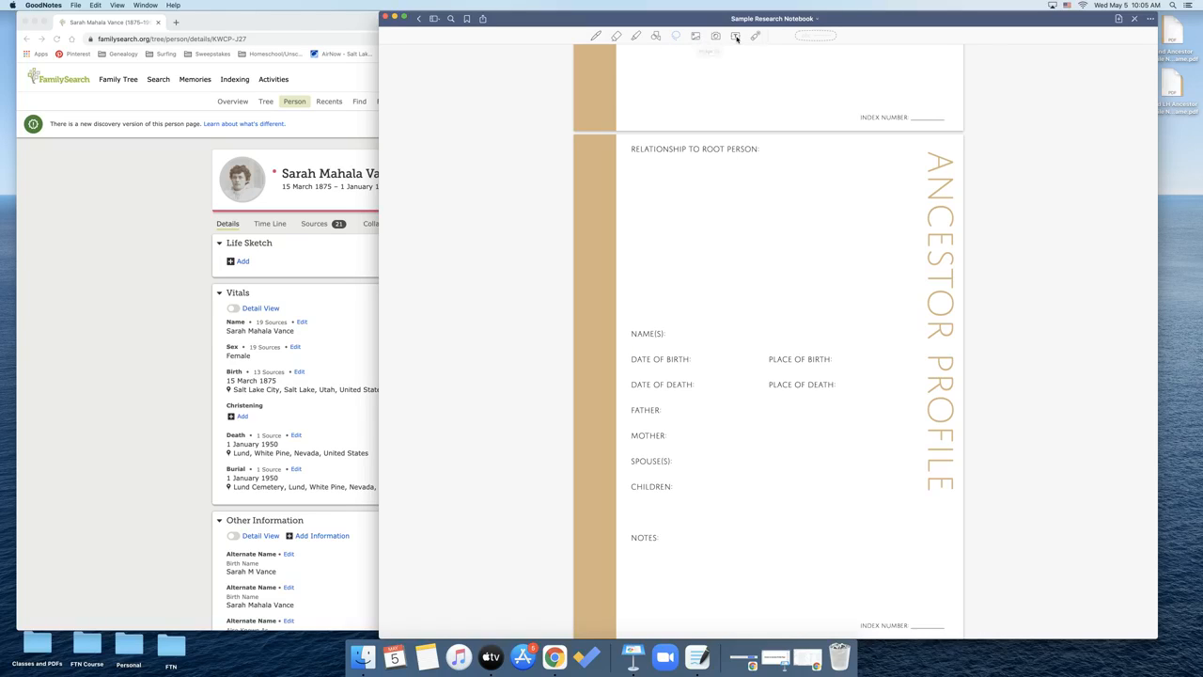
{"action": "left_click", "coordinate": [733, 37]}
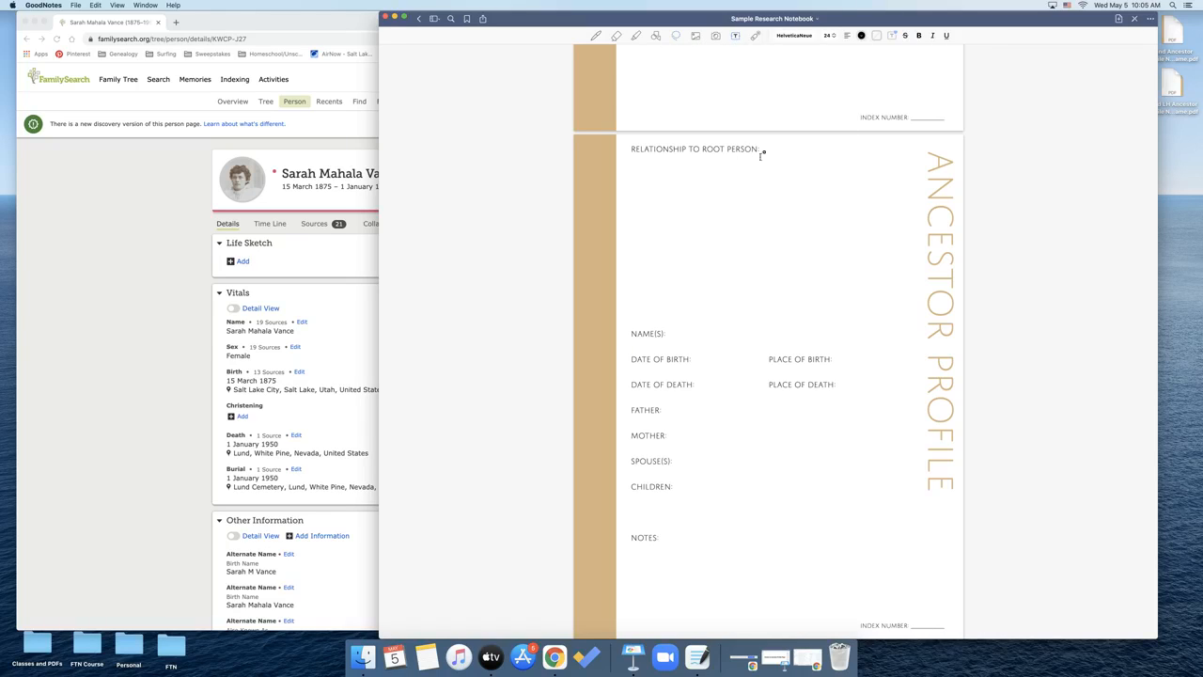
{"action": "type", "text": "1"}
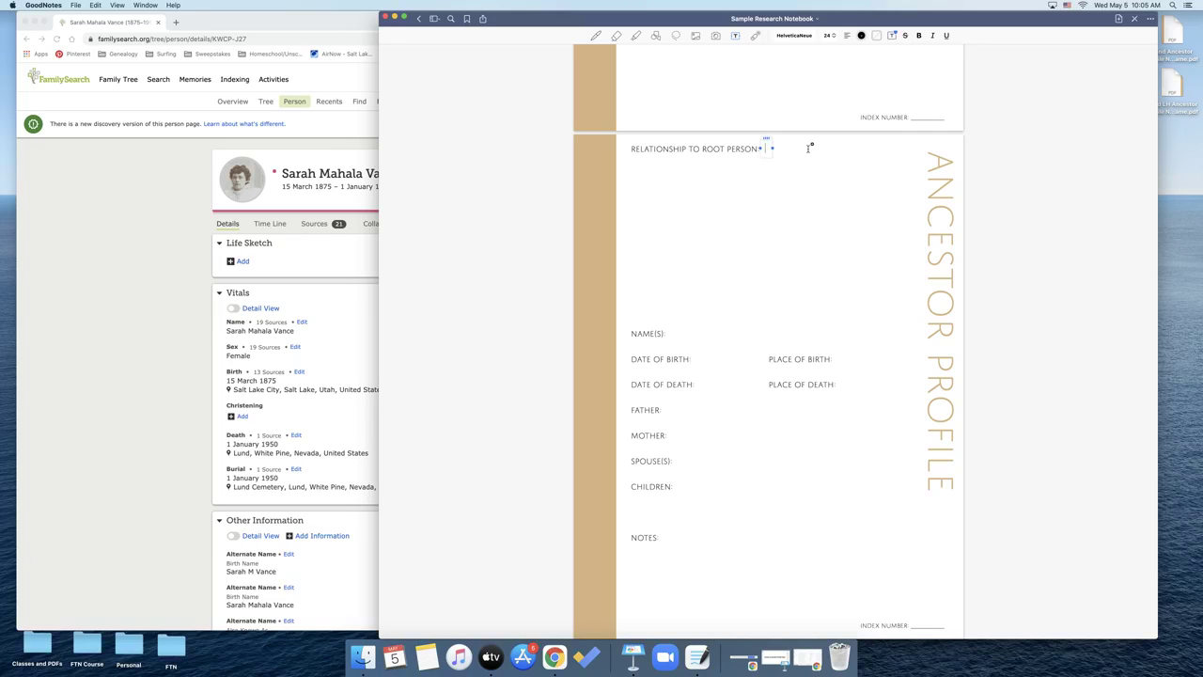
{"action": "type", "text": "M. Great-Grandmother"}
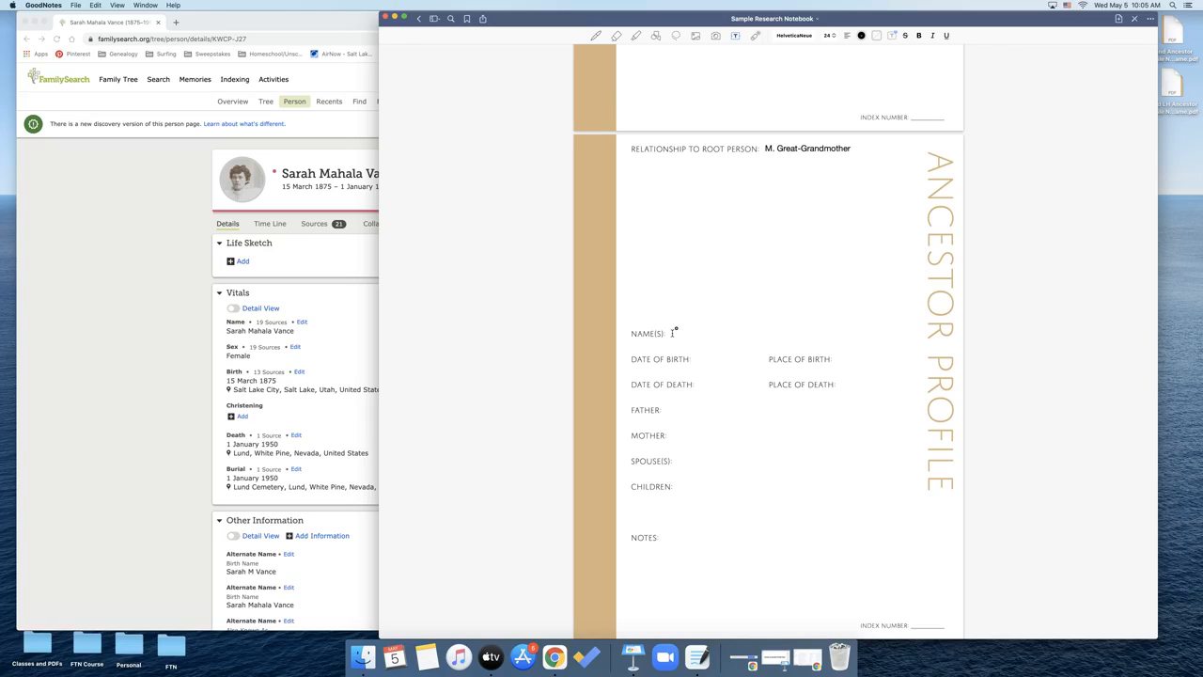
{"action": "left_click", "coordinate": [673, 335]}
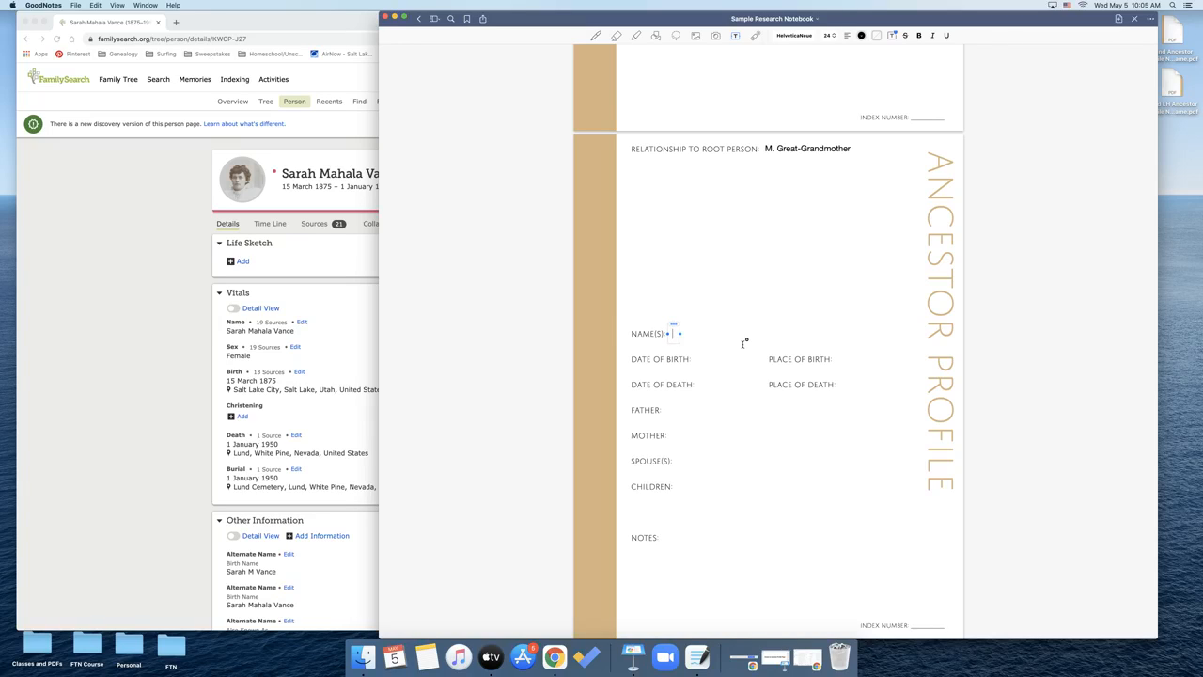
{"action": "type", "text": "Sarah Mahala Vance"}
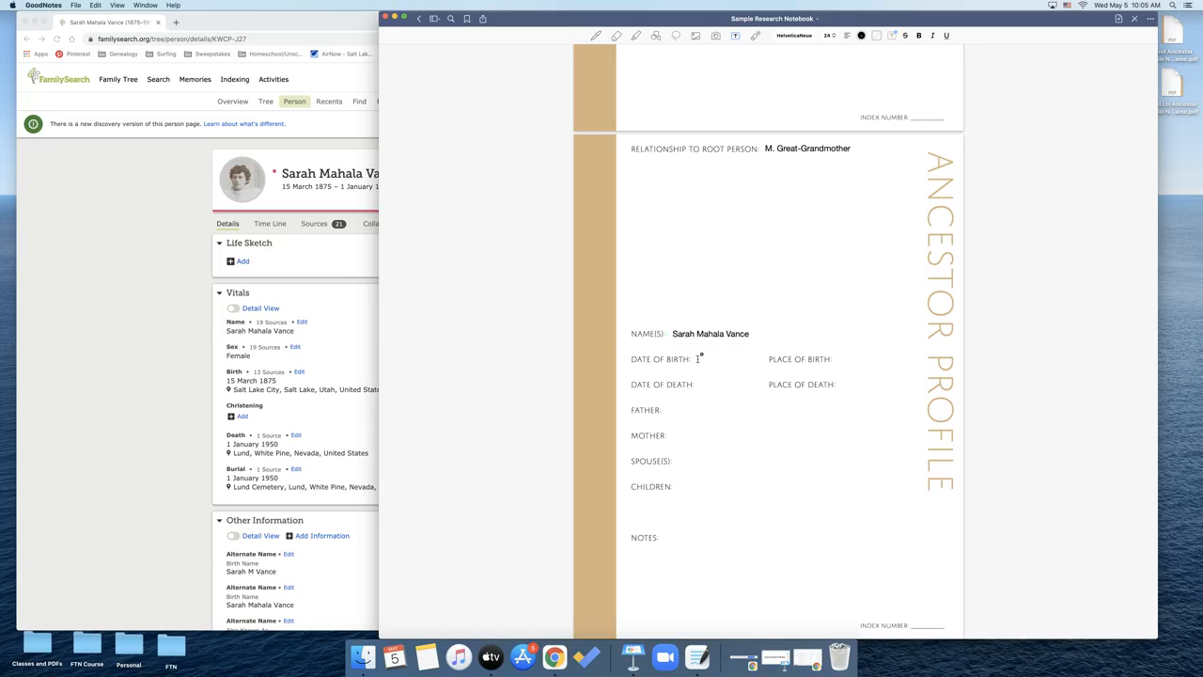
Enter birth date 15 Mar 1875 and birthplace Salt Lake City, Utah
{"action": "left_click", "coordinate": [699, 359]}
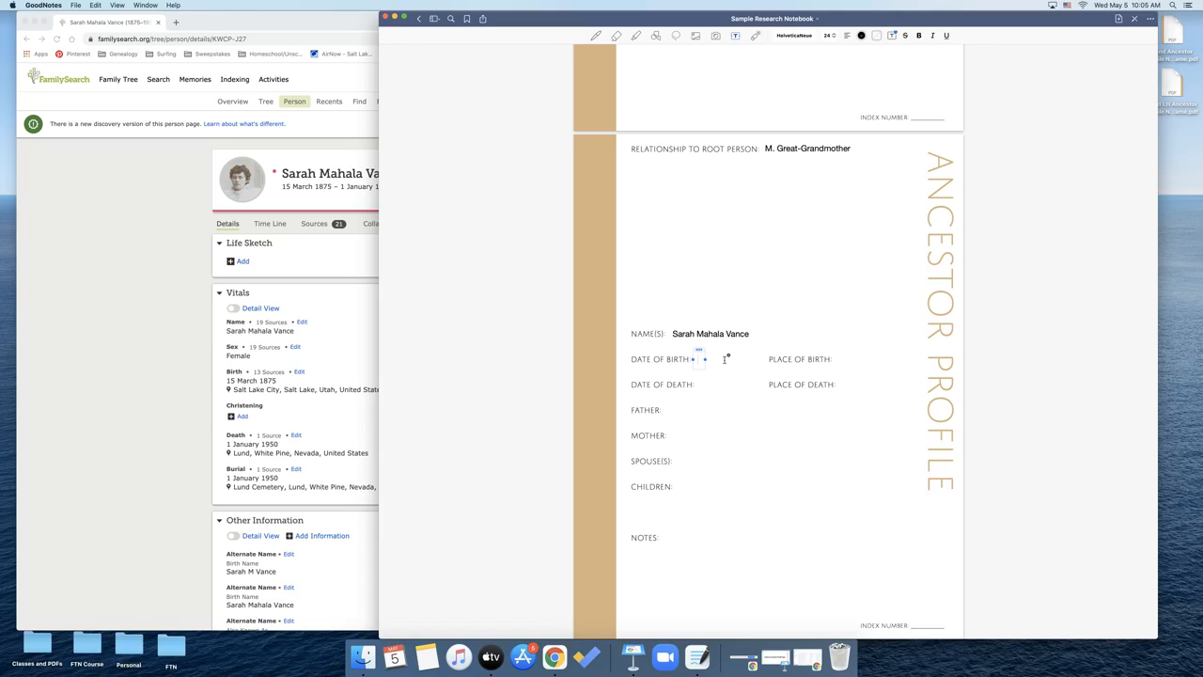
{"action": "type", "text": "15"}
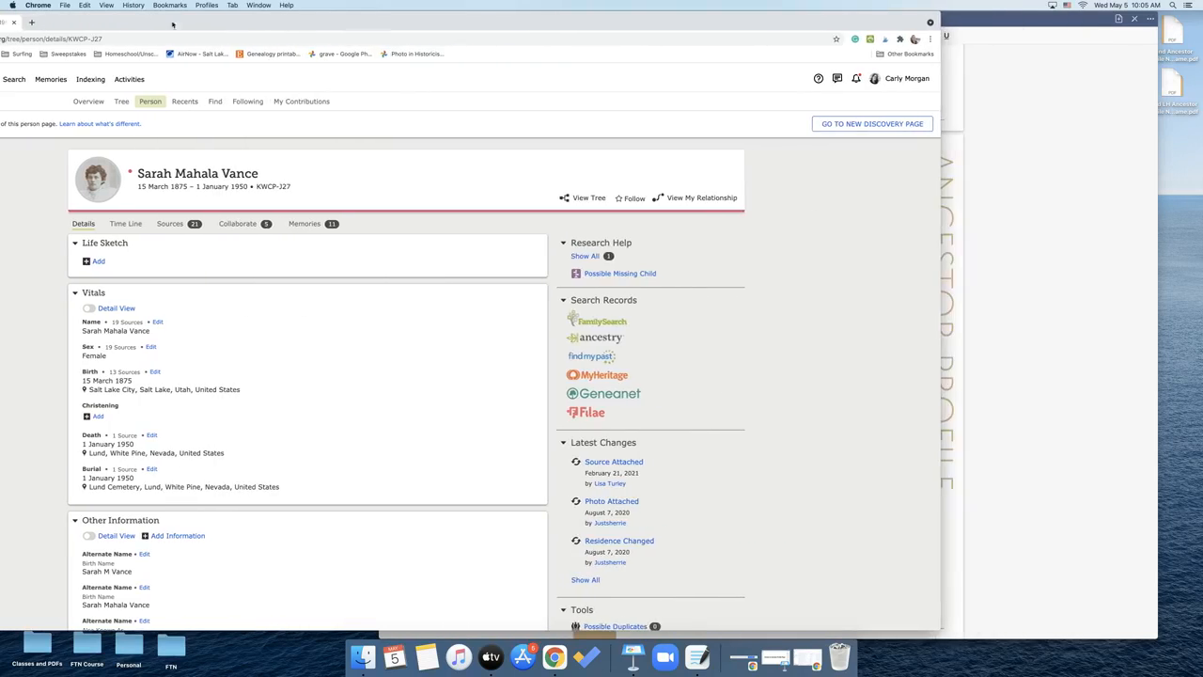
{"action": "left_click", "coordinate": [693, 656]}
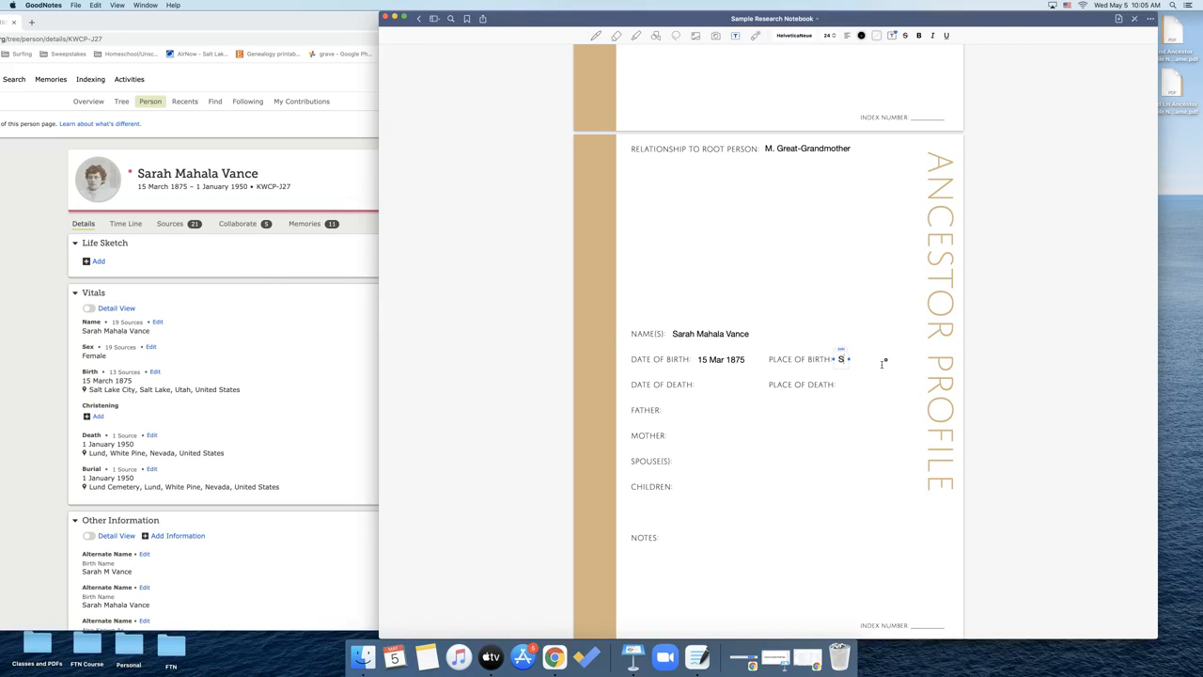
{"action": "type", "text": "Salt Lake City, Utah"}
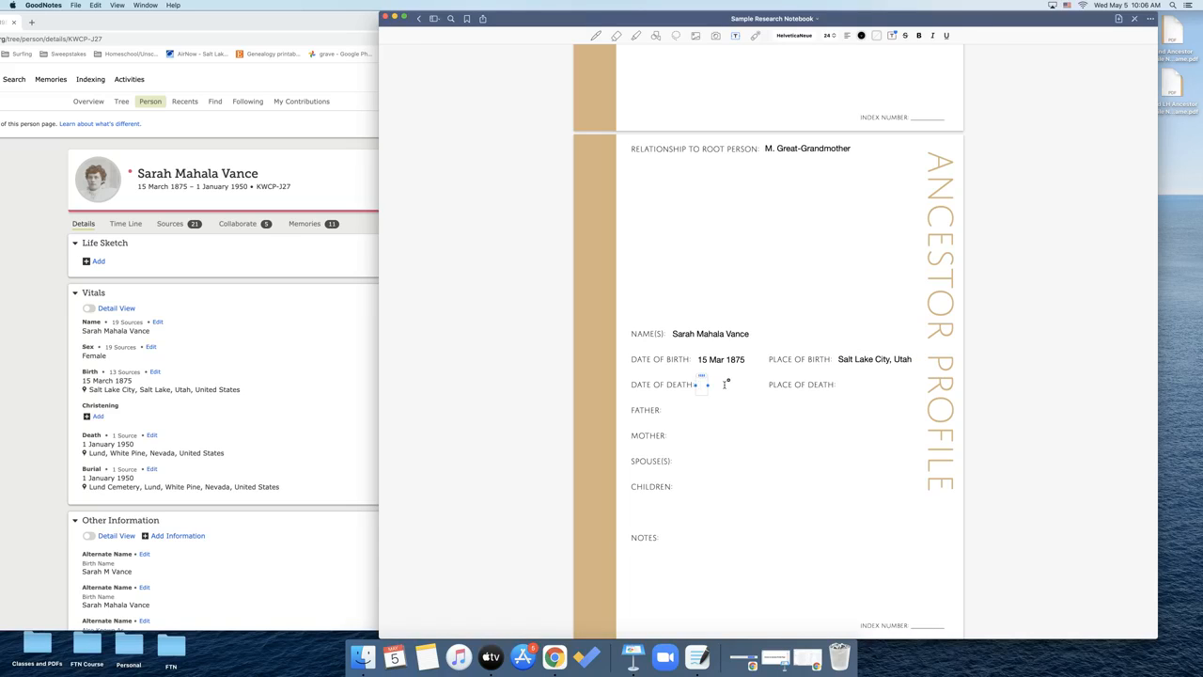
Enter death date 1 Jan 1950 and death place Lund, Nevada
{"action": "type", "text": "1 Jan"}
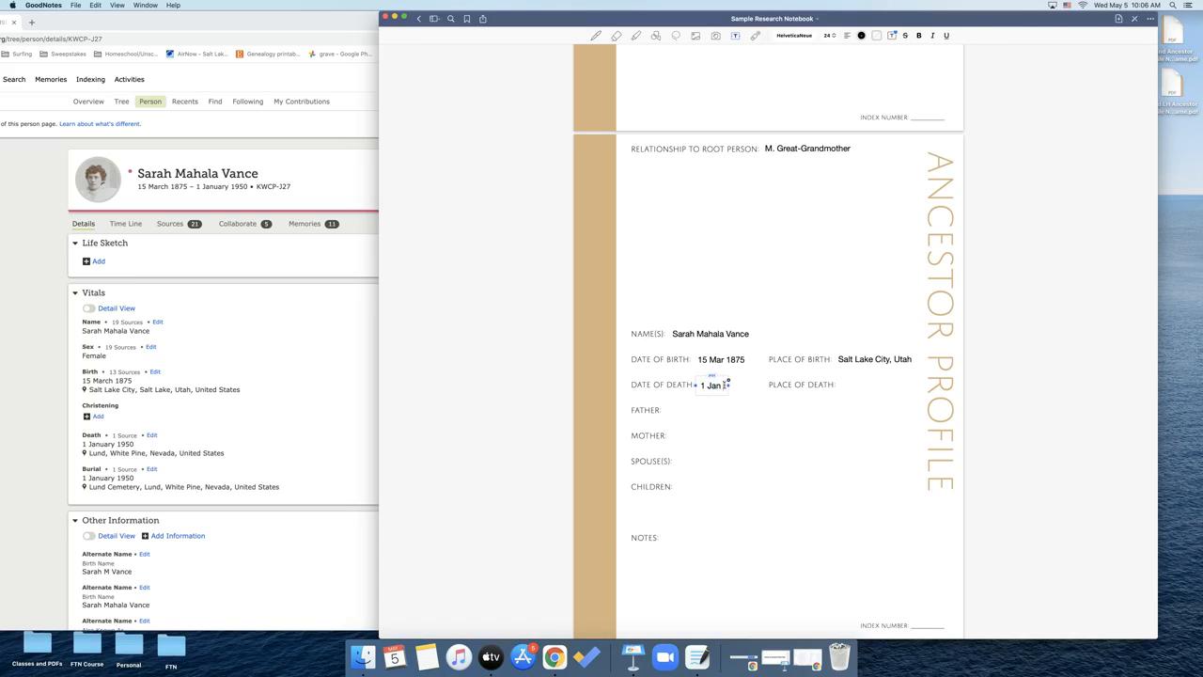
{"action": "left_click", "coordinate": [836, 384]}
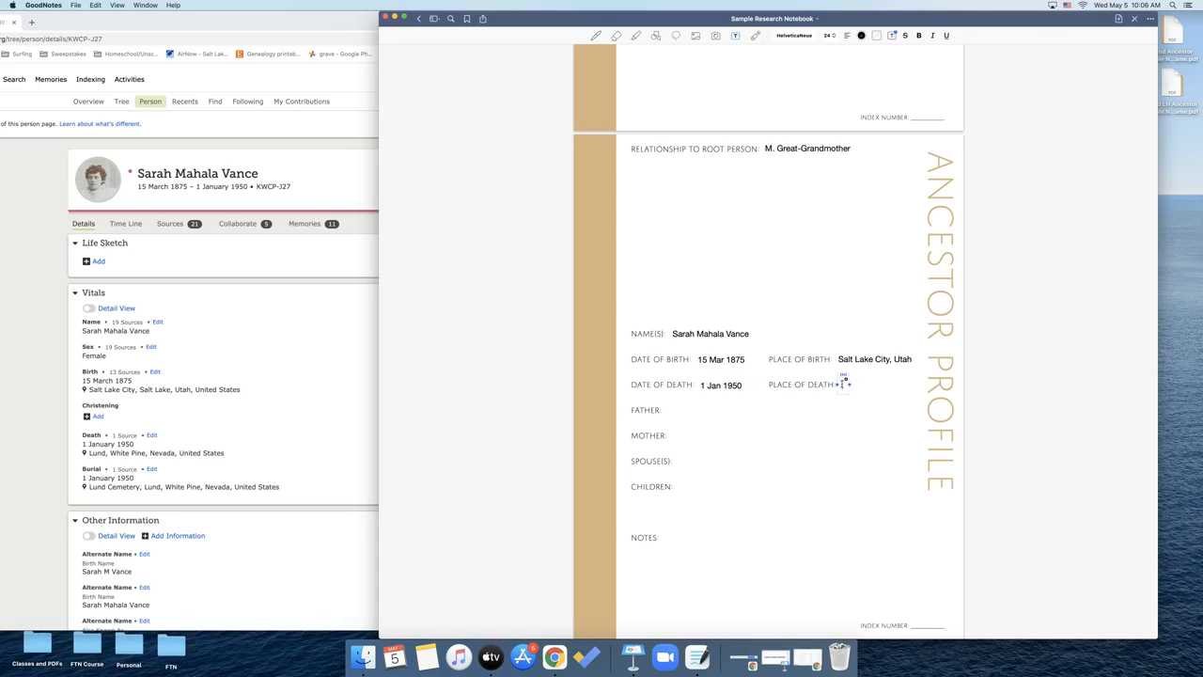
{"action": "type", "text": "Lund,"}
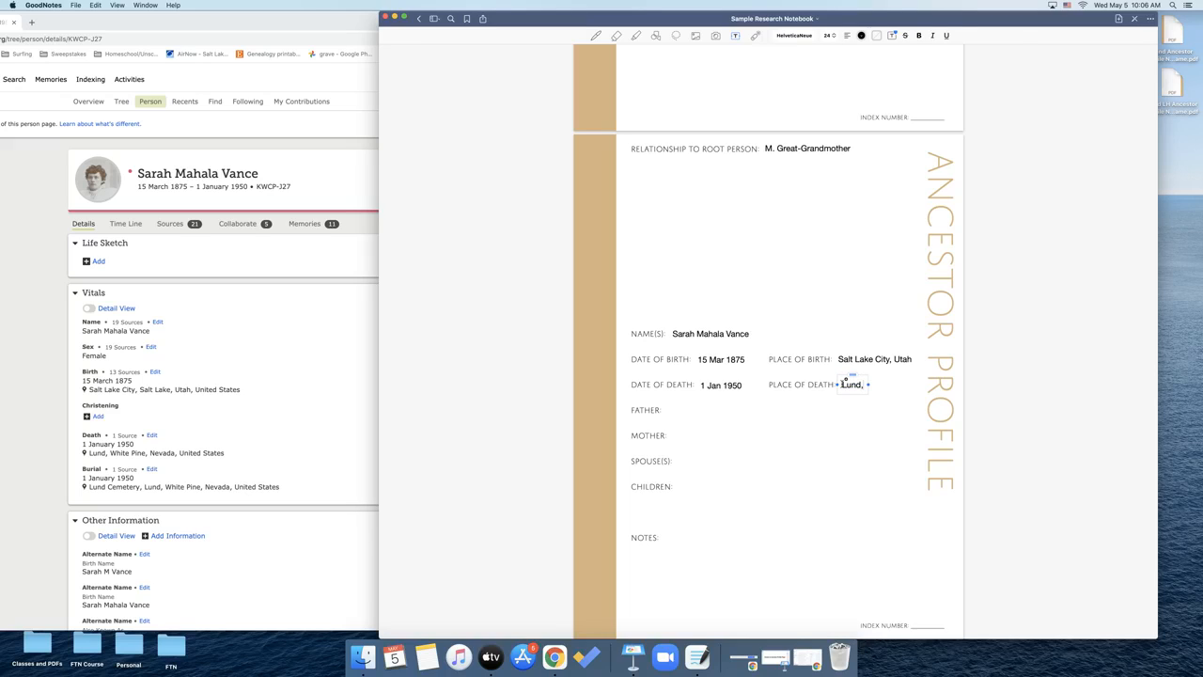
{"action": "type", "text": "Nevada"}
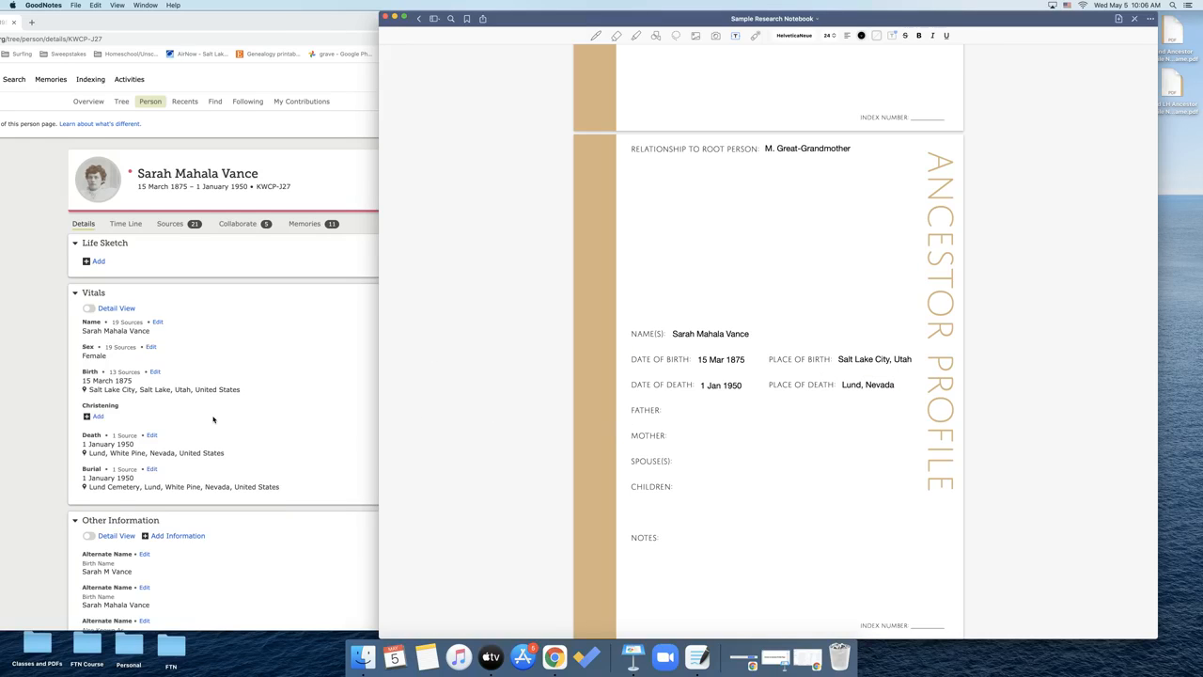
{"action": "scroll", "scroll_direction": "down", "scroll_amount": 3}
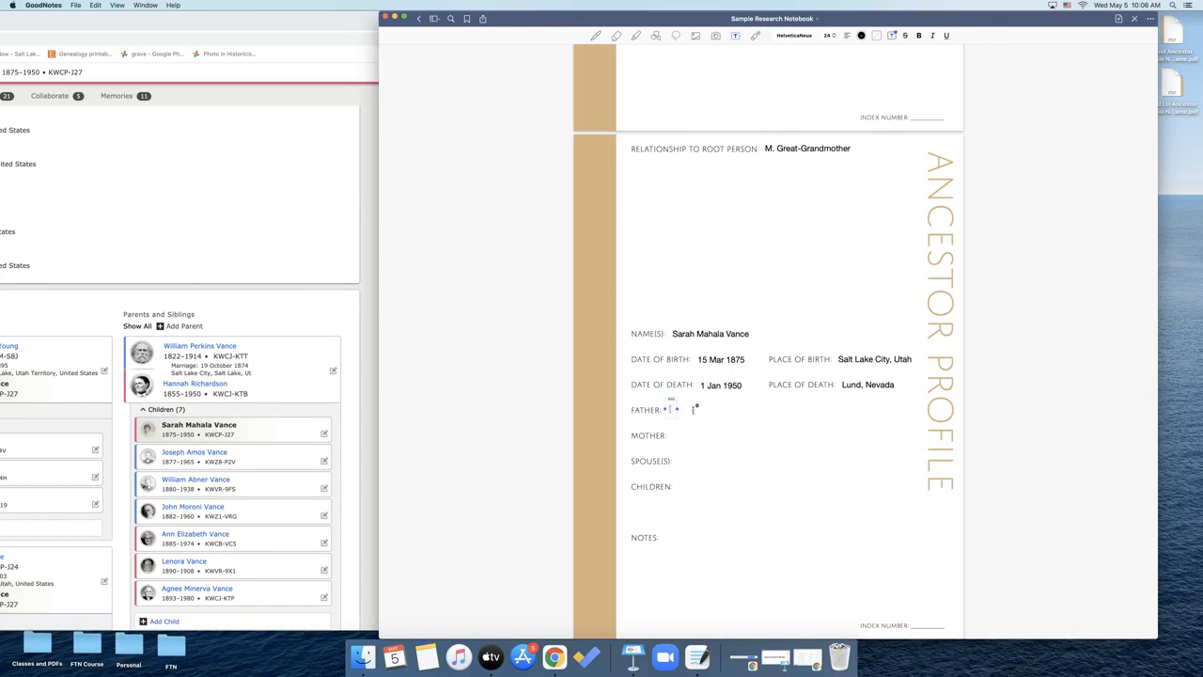
Fill the Father line with William Perkins Vance (b. 1822)
{"action": "type", "text": "William"}
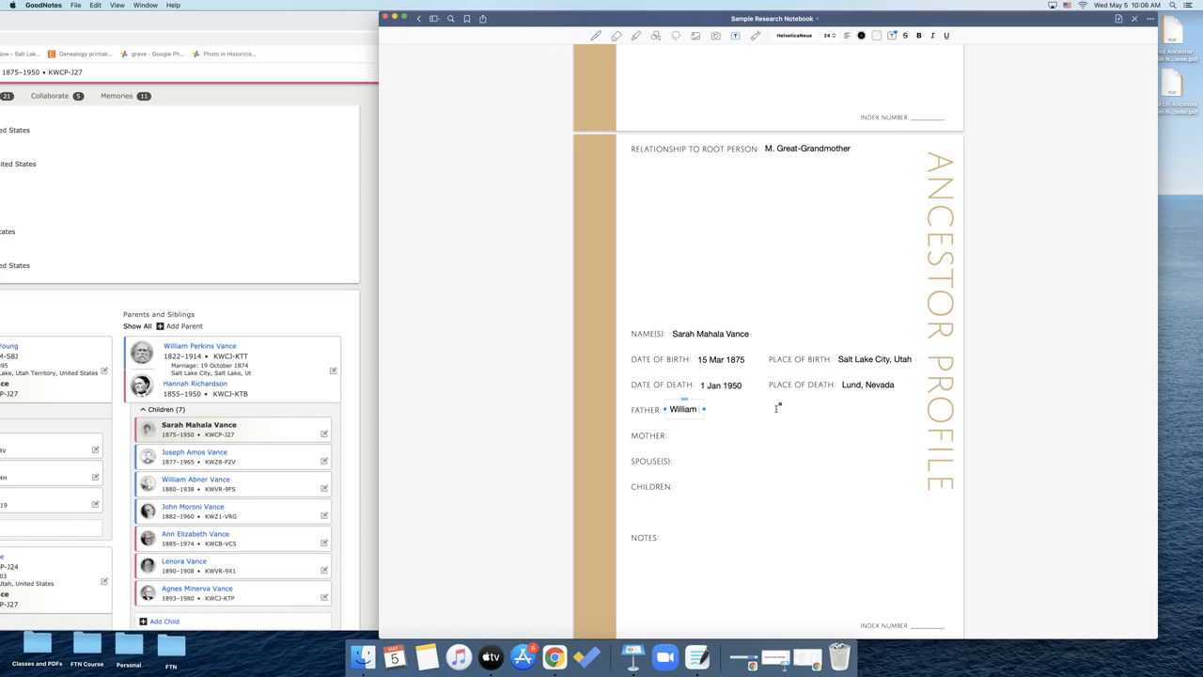
{"action": "type", "text": "Perkins"}
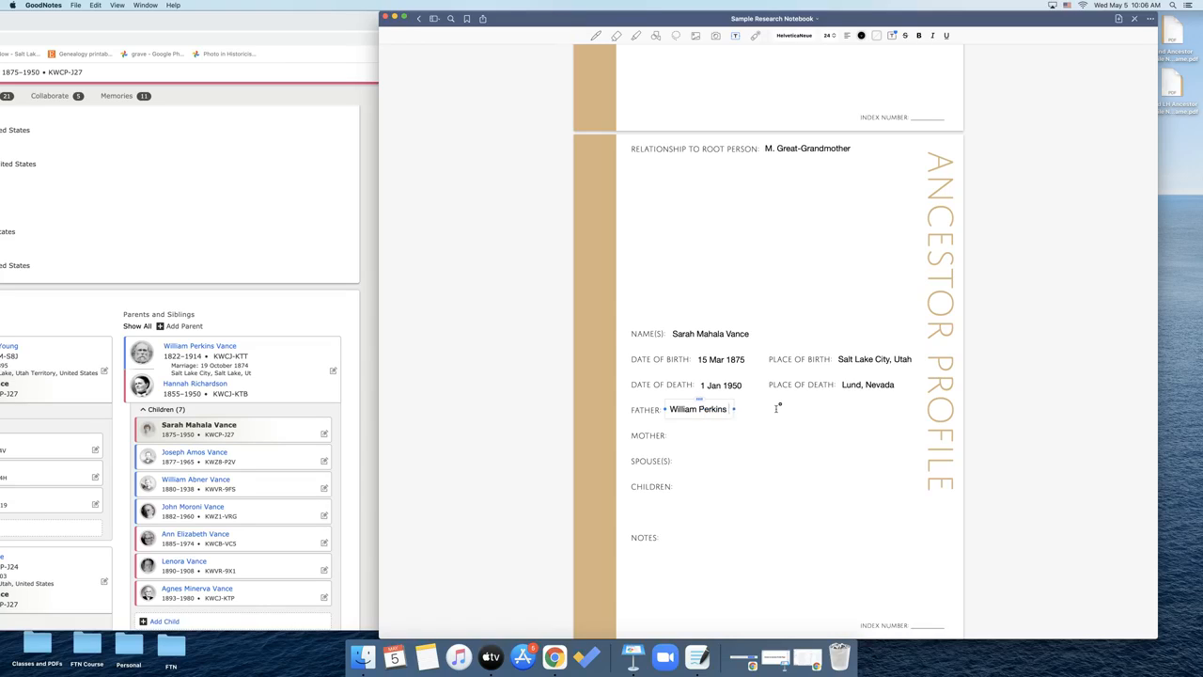
{"action": "type", "text": "Vance"}
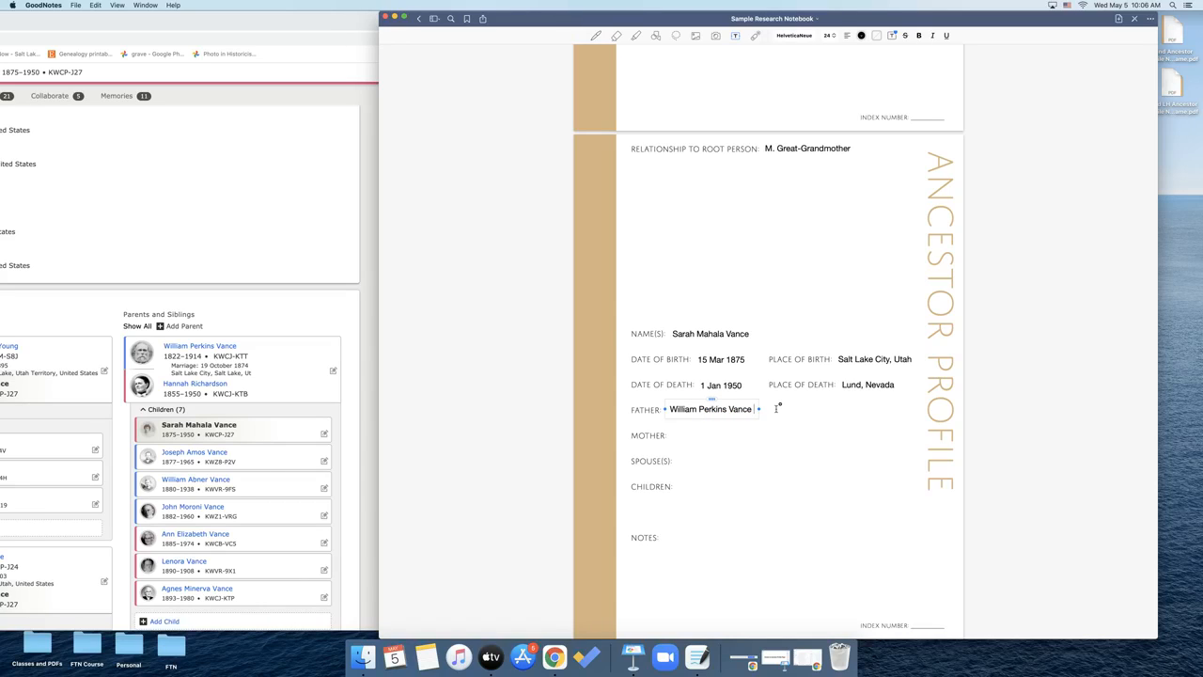
{"action": "type", "text": "("}
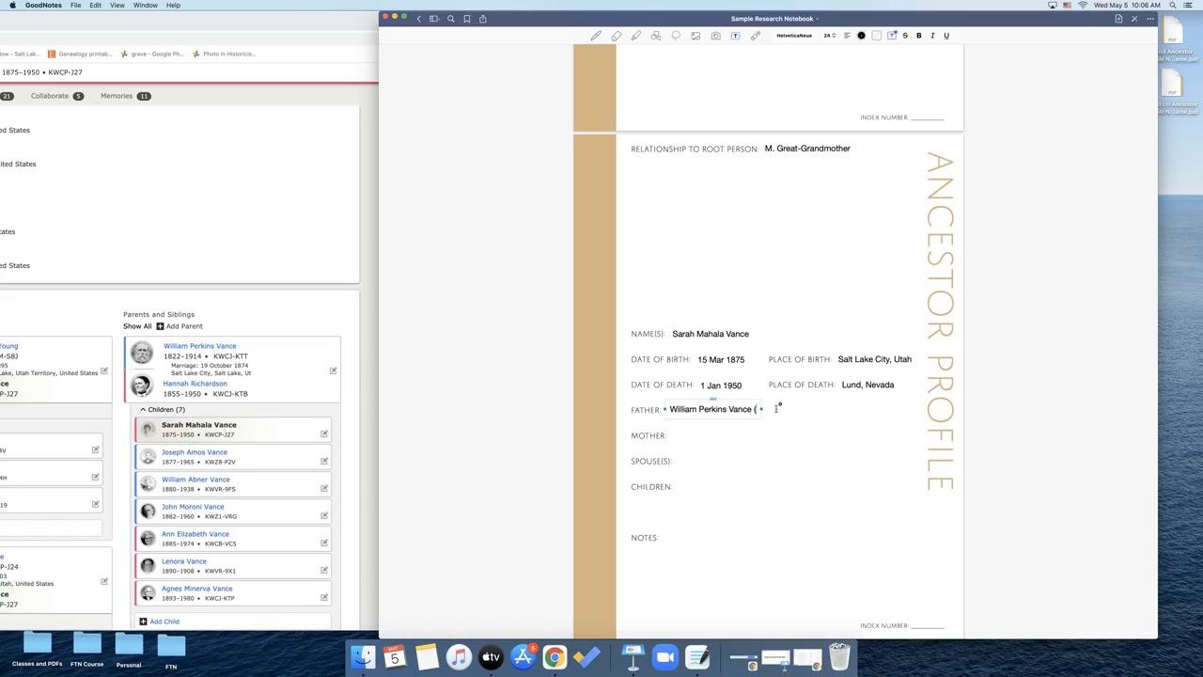
{"action": "type", "text": "b."}
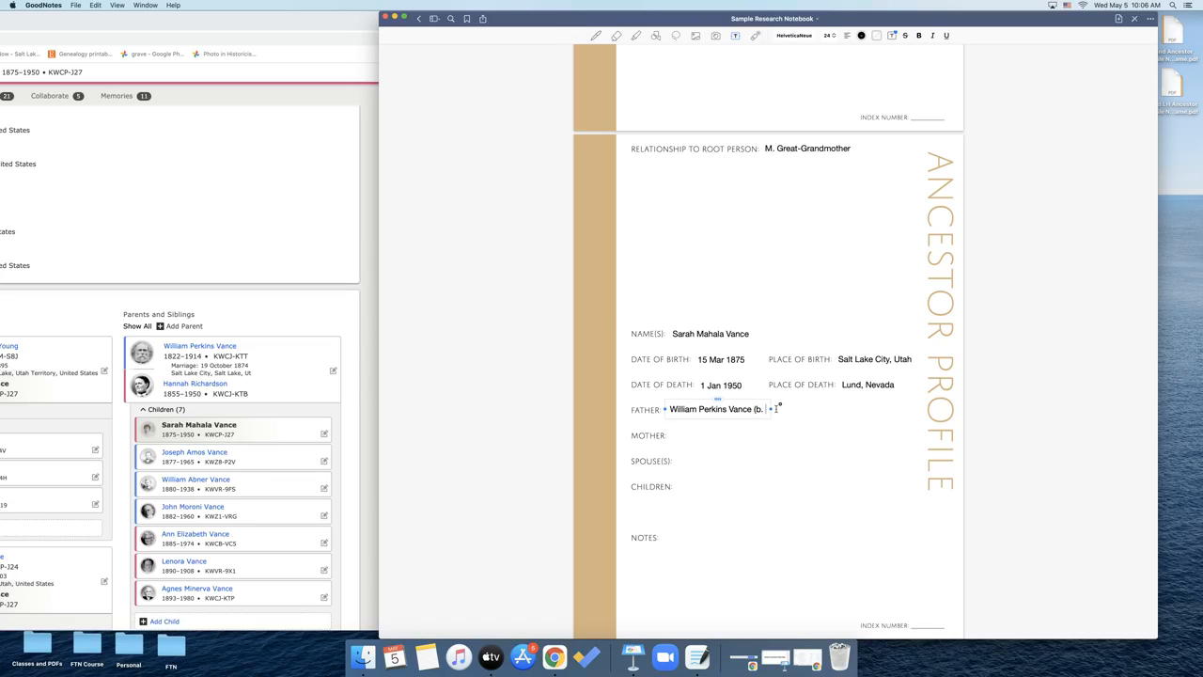
{"action": "type", "text": "822)"}
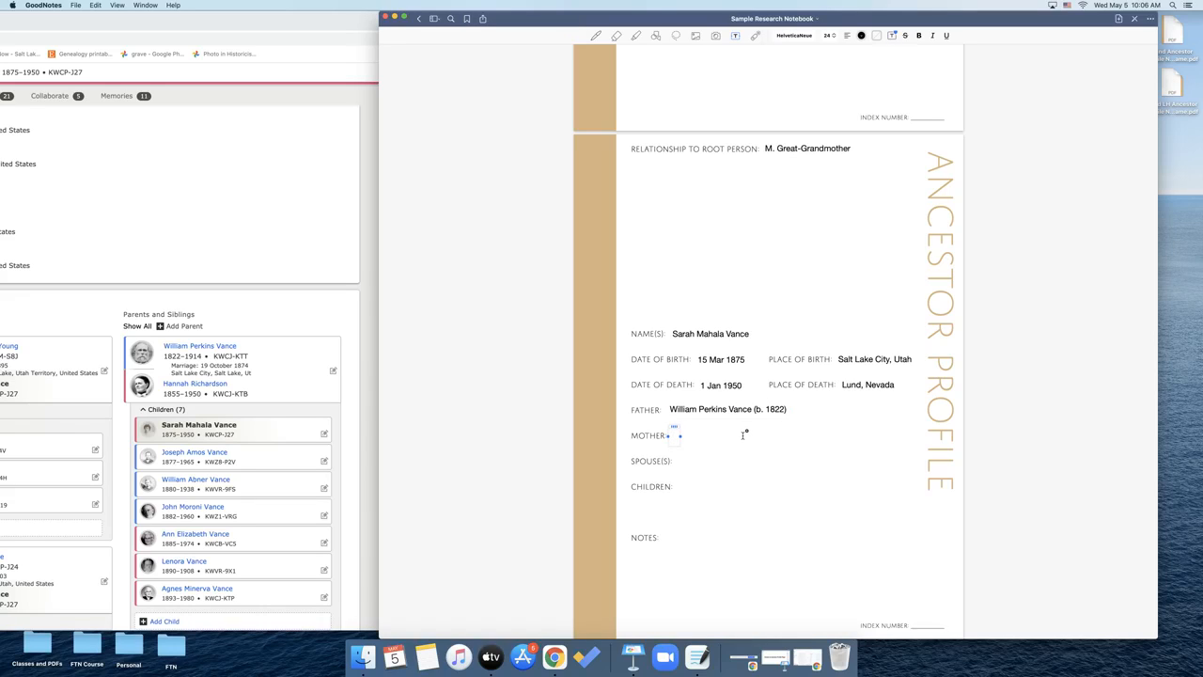
Fill the Mother line with Hannah Richardson (b. 1855)
{"action": "type", "text": "Hannah Richardson"}
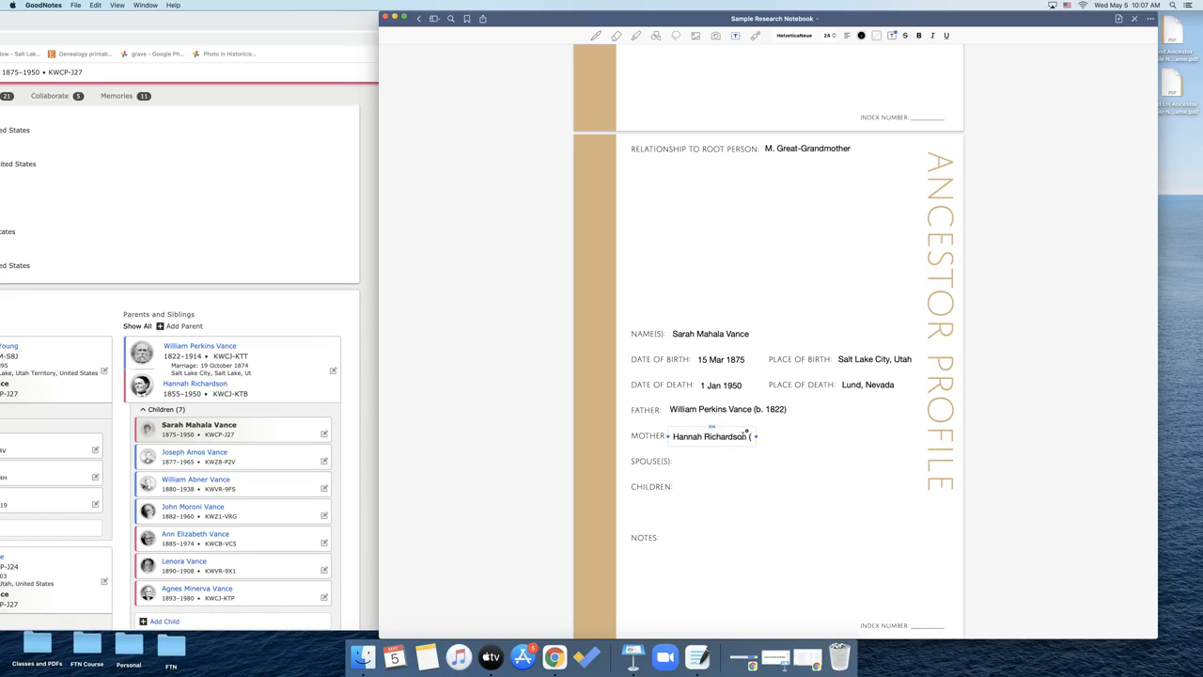
{"action": "type", "text": "(b. 1855"}
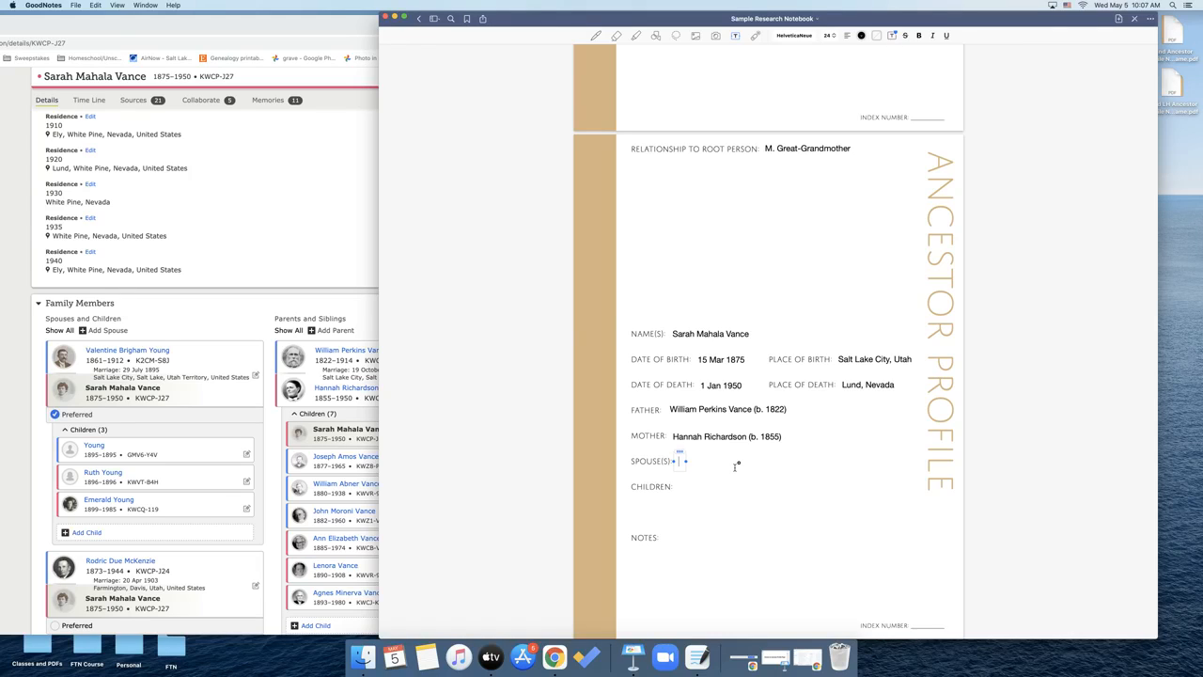
Fill the Spouse(s) line with Valentine Brigham Young (m. 1895) and Rodric Dee McKenzie (m. 1903)
{"action": "type", "text": "Valentine"}
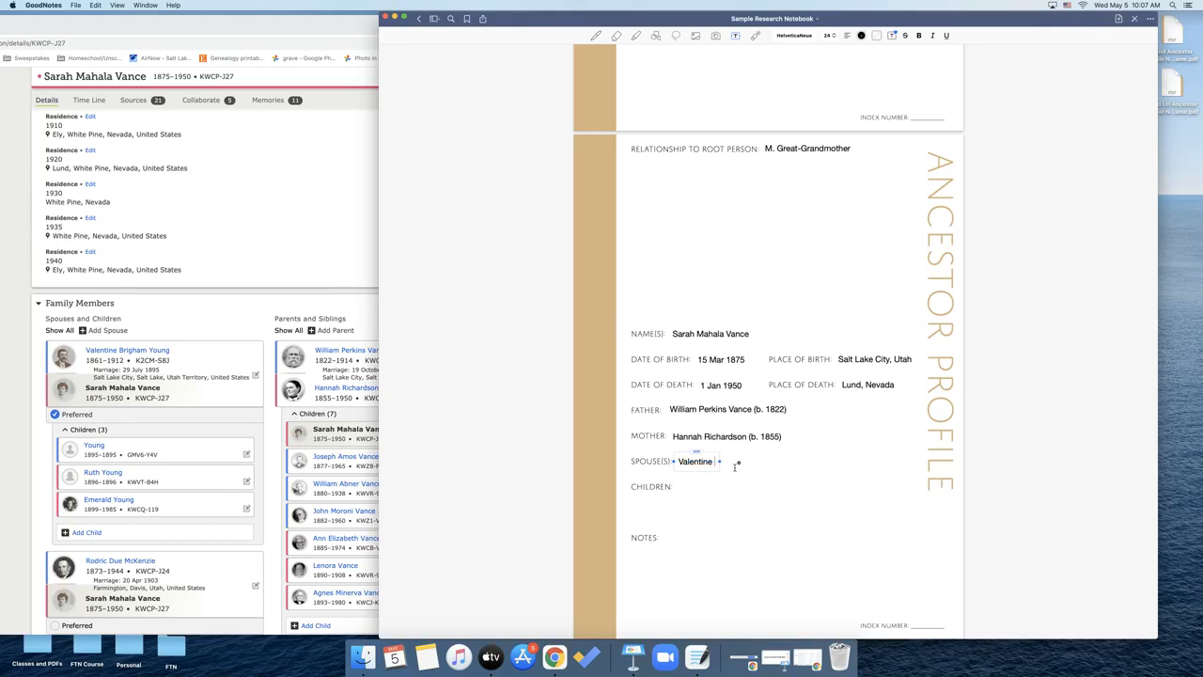
{"action": "type", "text": "Brigham Young"}
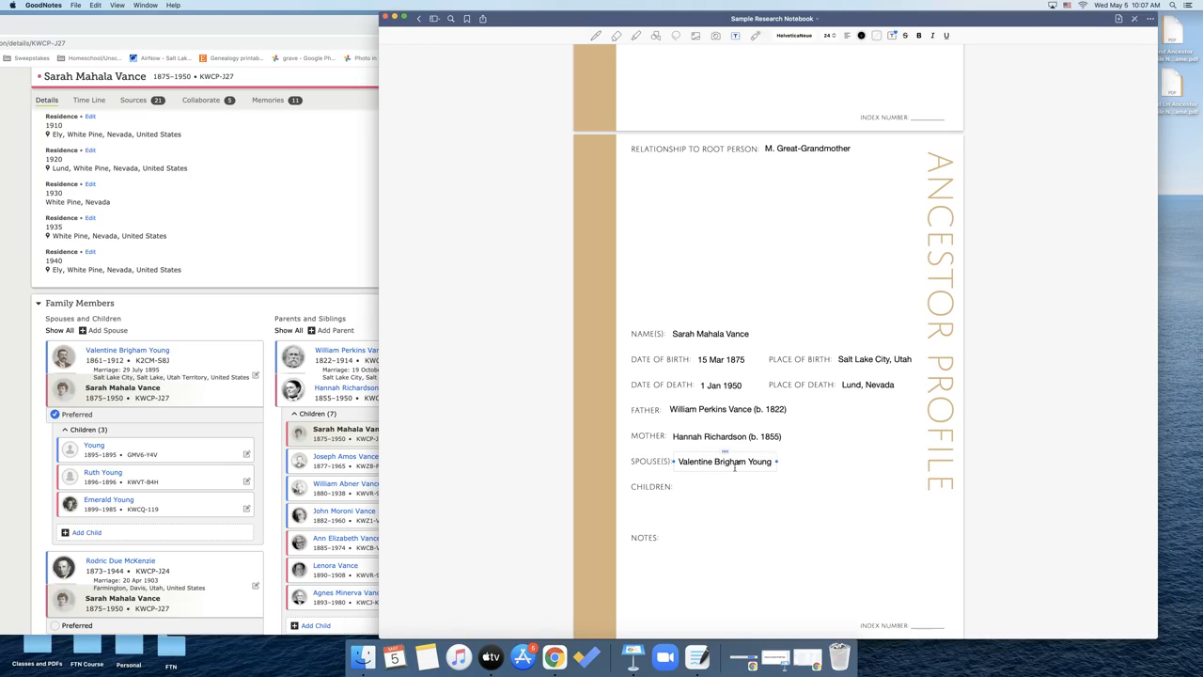
{"action": "type", "text": "("}
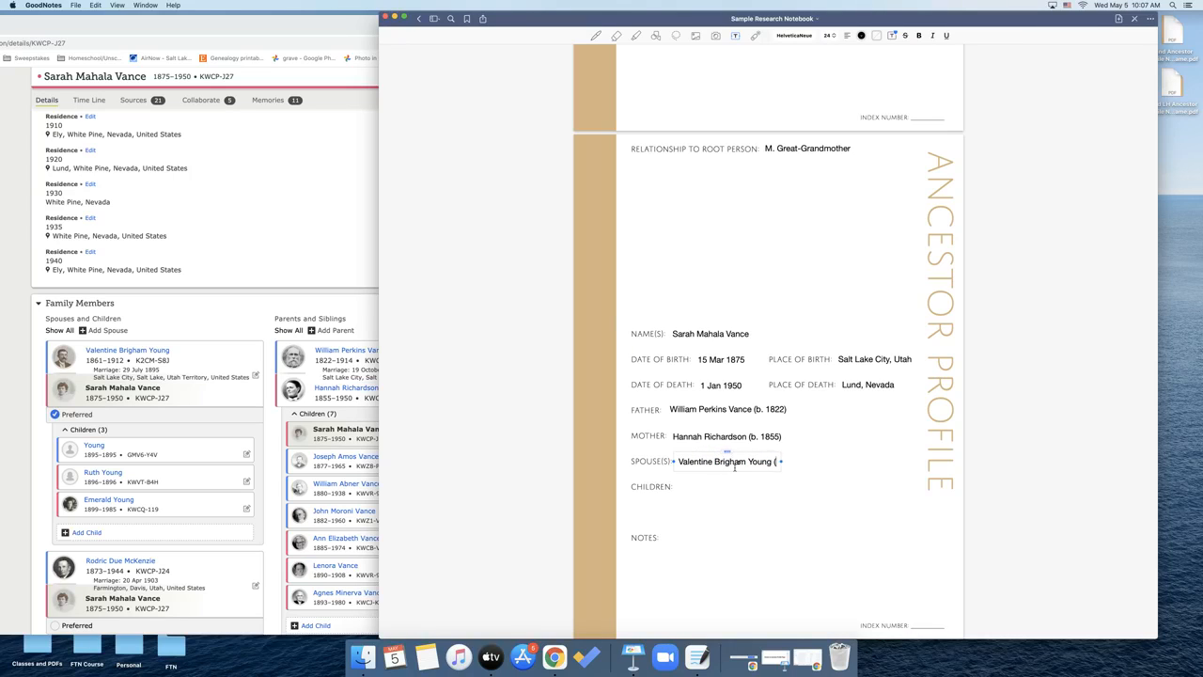
{"action": "type", "text": "m. 1895"}
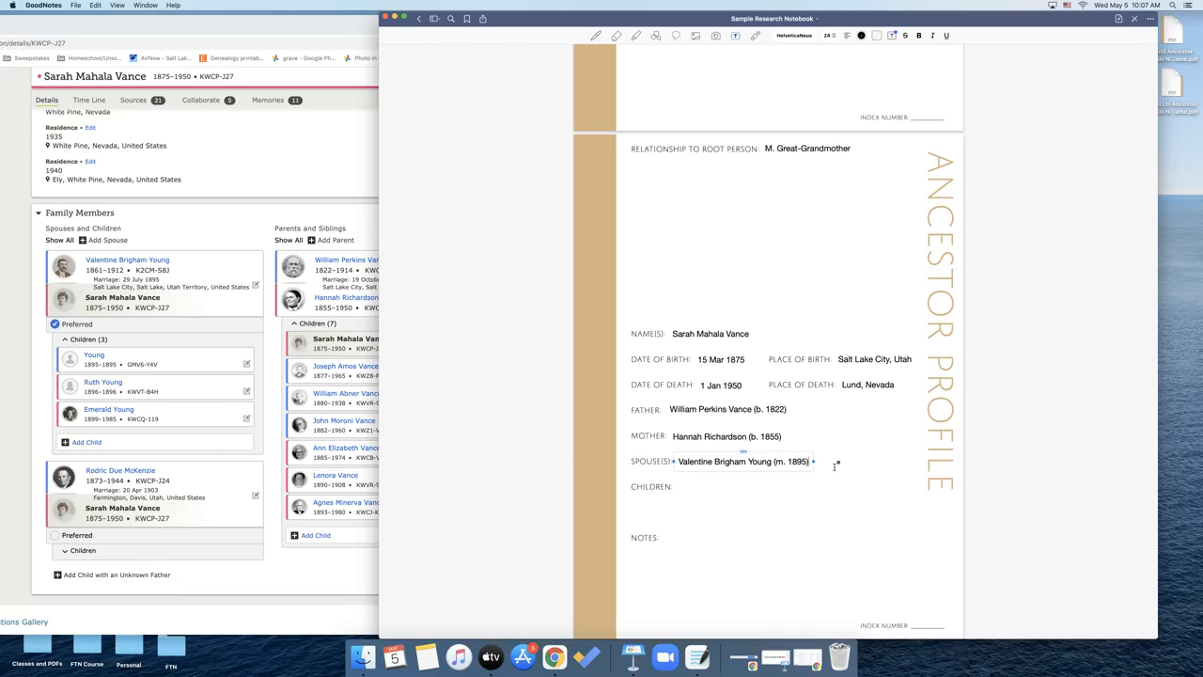
{"action": "type", "text": ","}
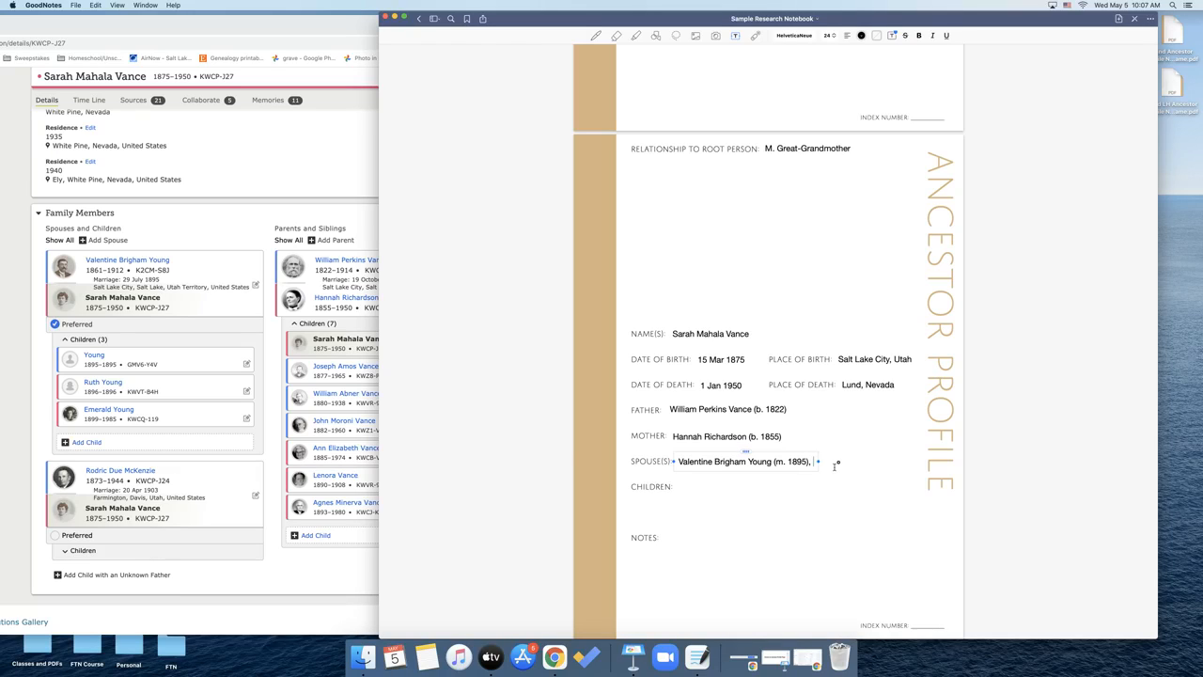
{"action": "type", "text": "Rodric Due McKenzie (m."}
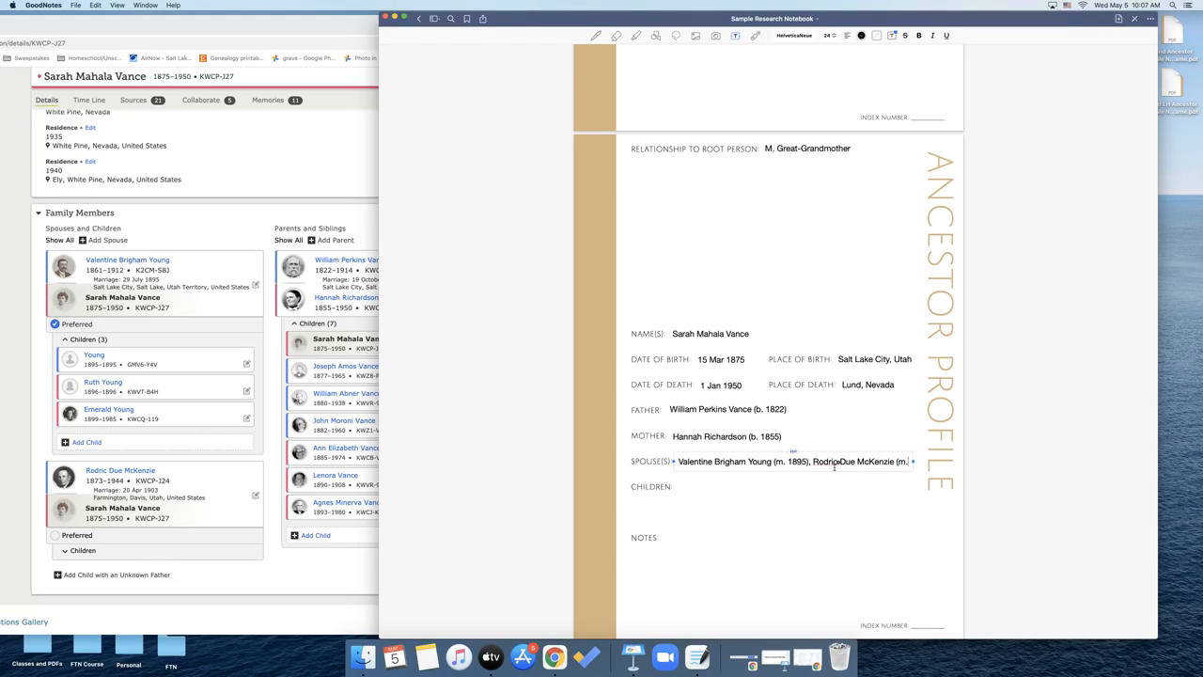
{"action": "type", "text": "1903"}
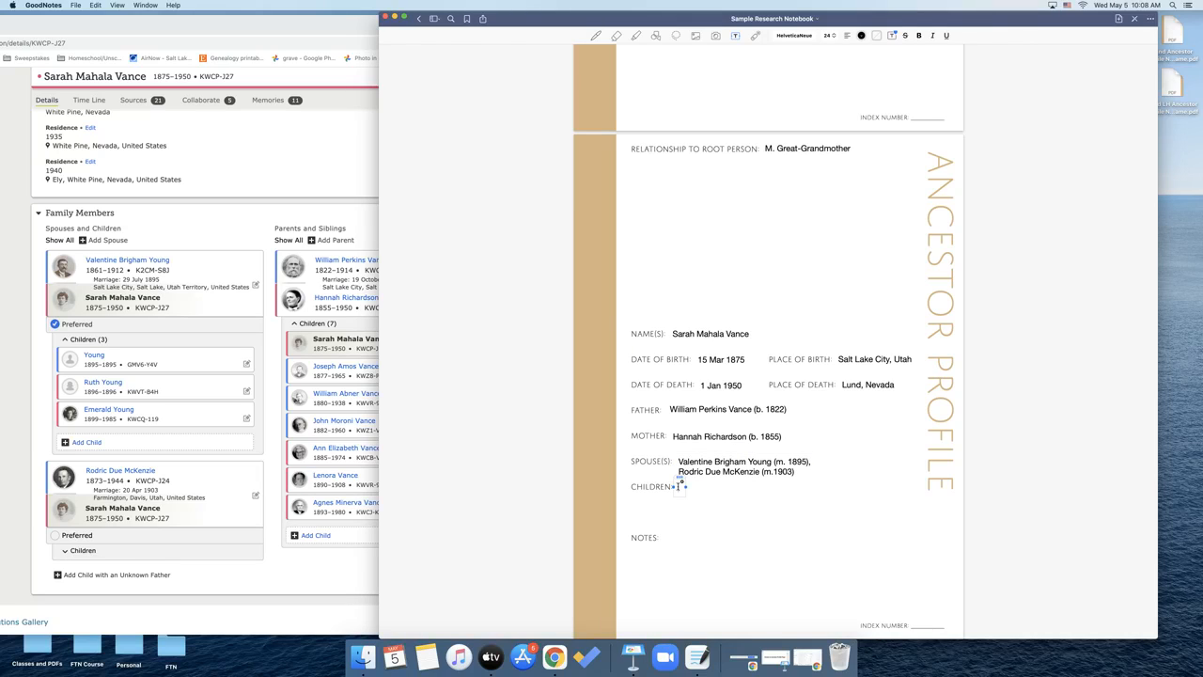
Fill the Children line with Baby Young (b./d. 1895), Ruth Young (b. 1896) and Emerald Young
{"action": "type", "text": "Baby Young (b./d."}
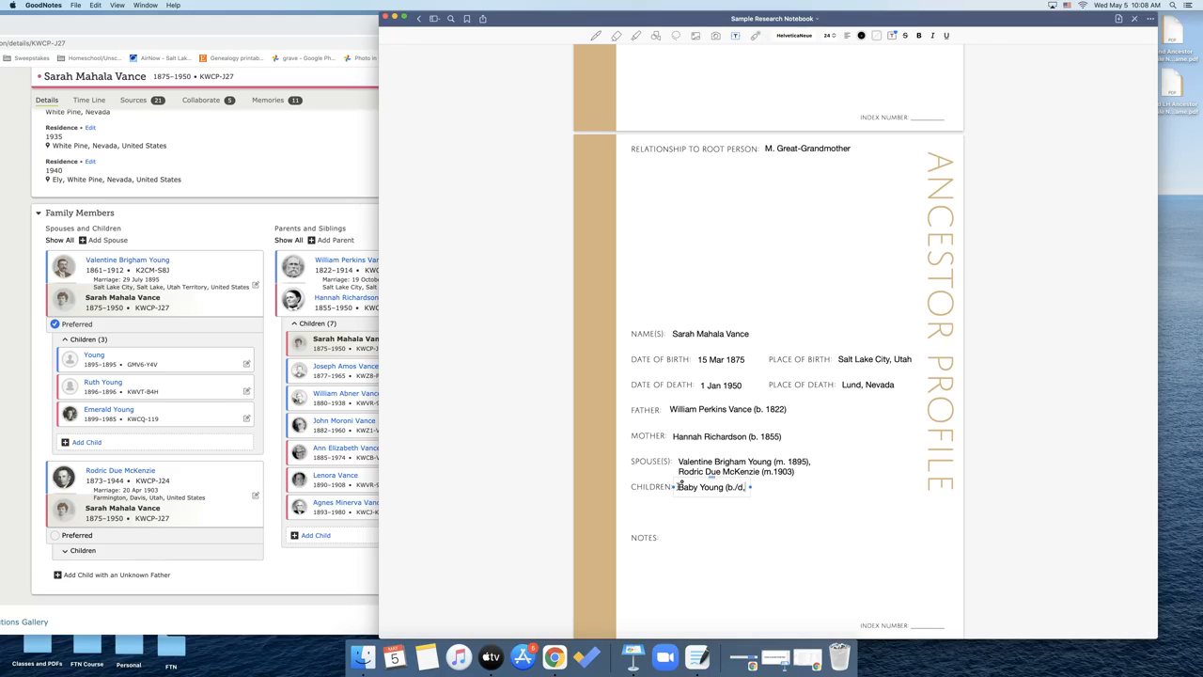
{"action": "type", "text": "1895), Ruth Young (b. 1896),"}
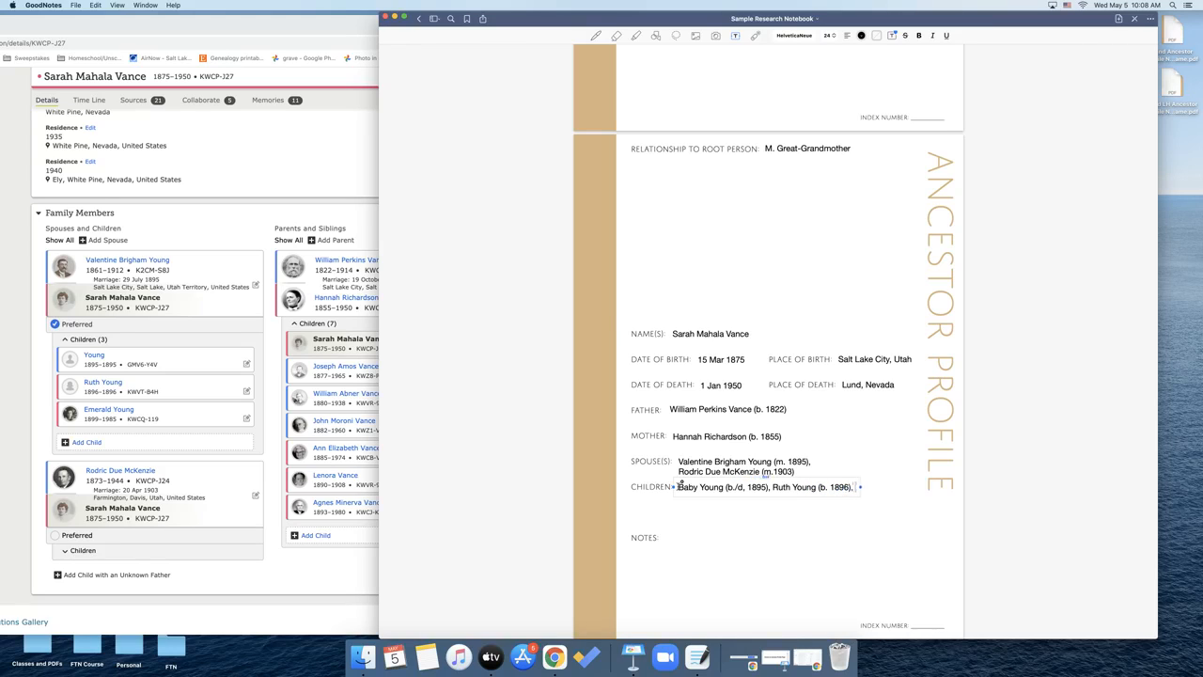
{"action": "type", "text": "Emerald Young (b.1899"}
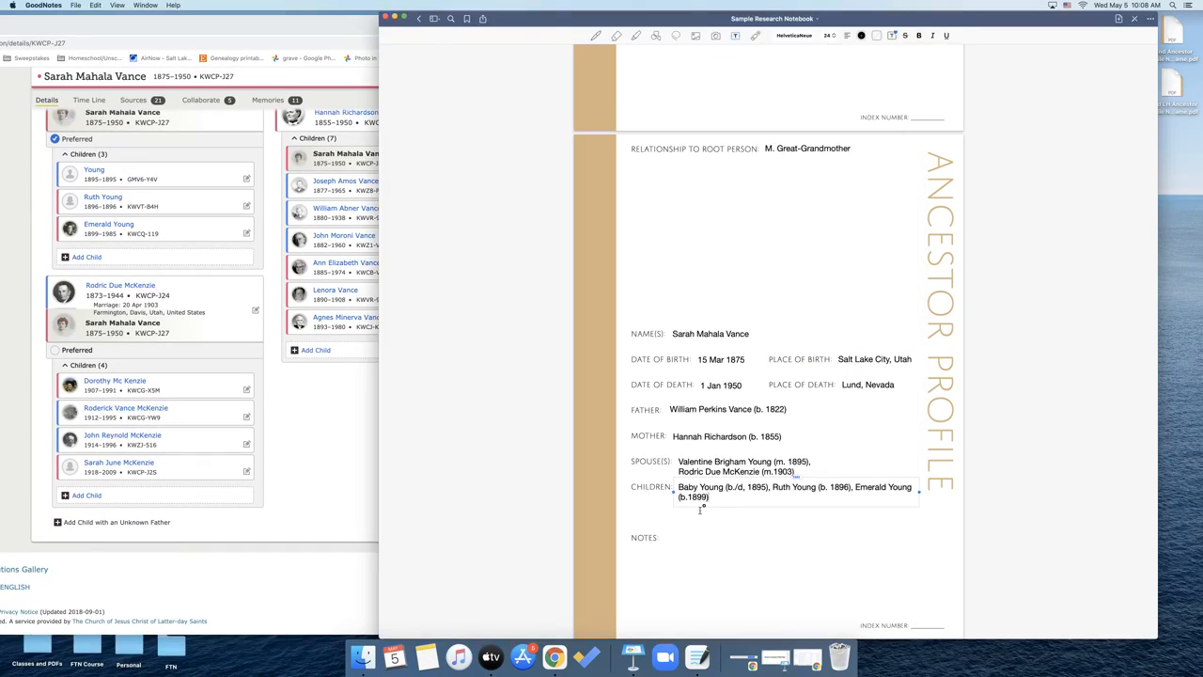
{"action": "type", "text": "Dorothy Mc"}
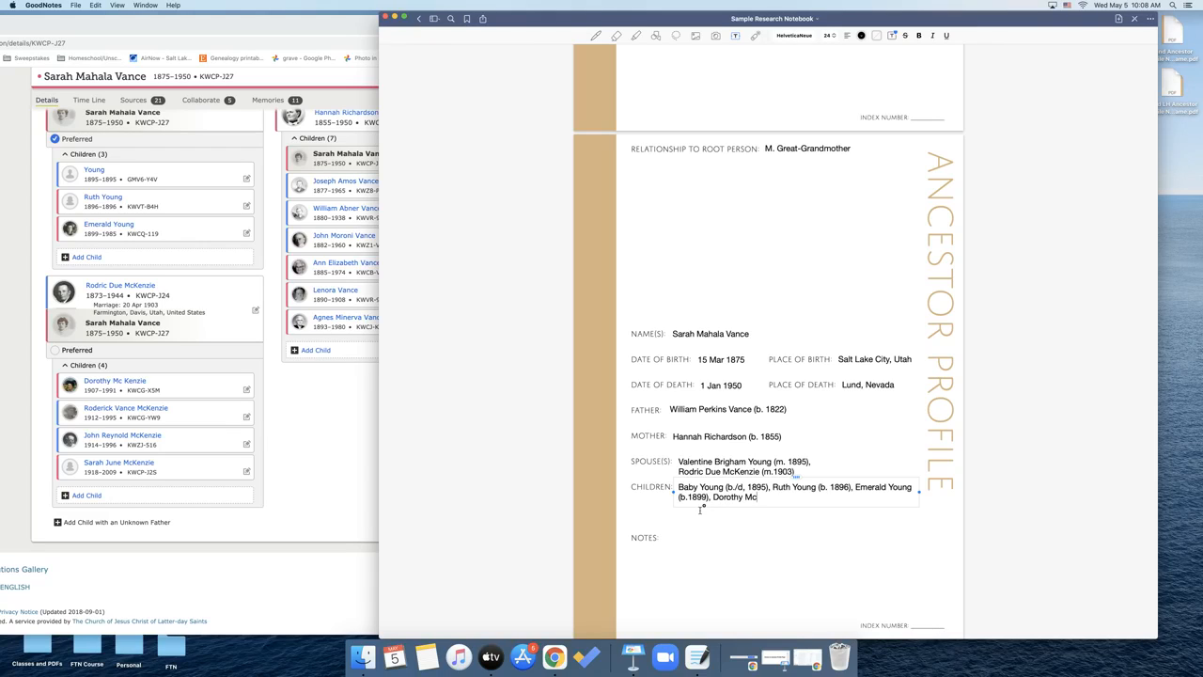
{"action": "type", "text": "Kenzie ("}
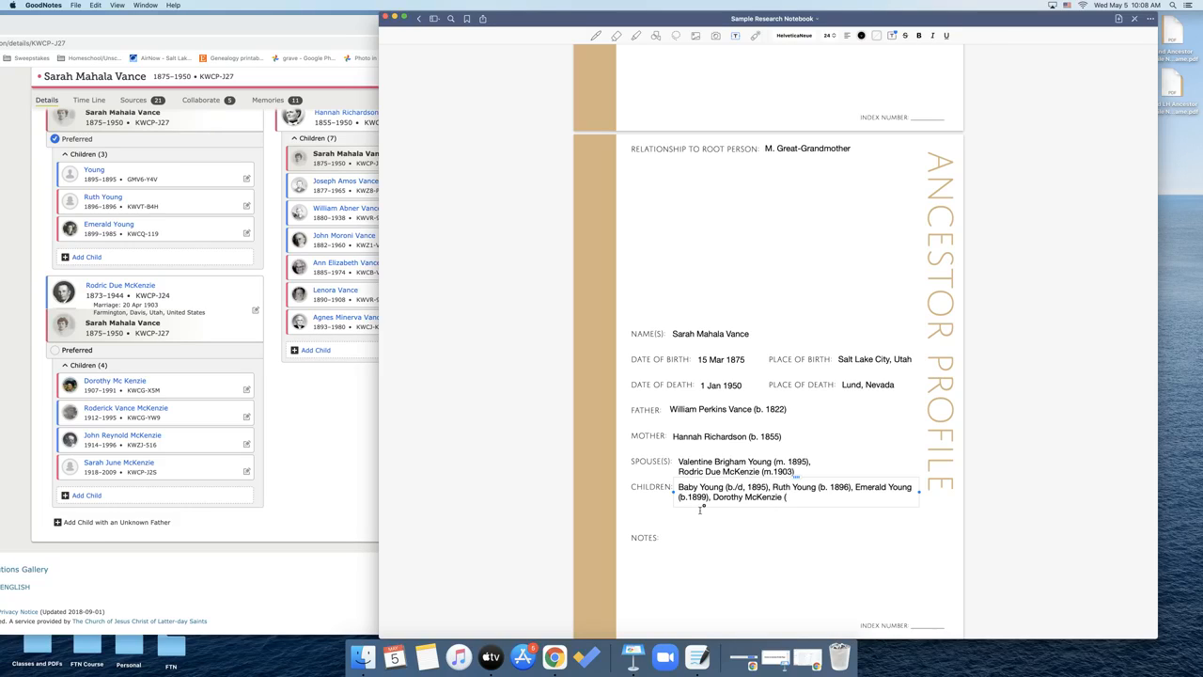
{"action": "type", "text": "b. 1907)"}
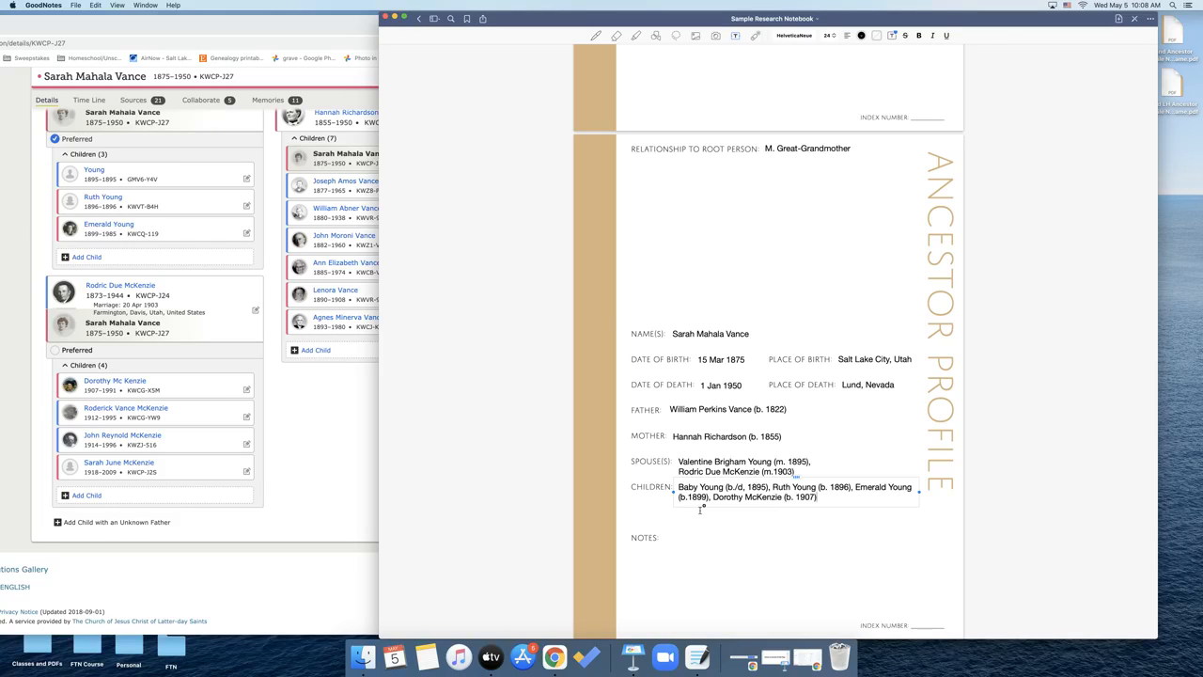
{"action": "type", "text": "Roderi"}
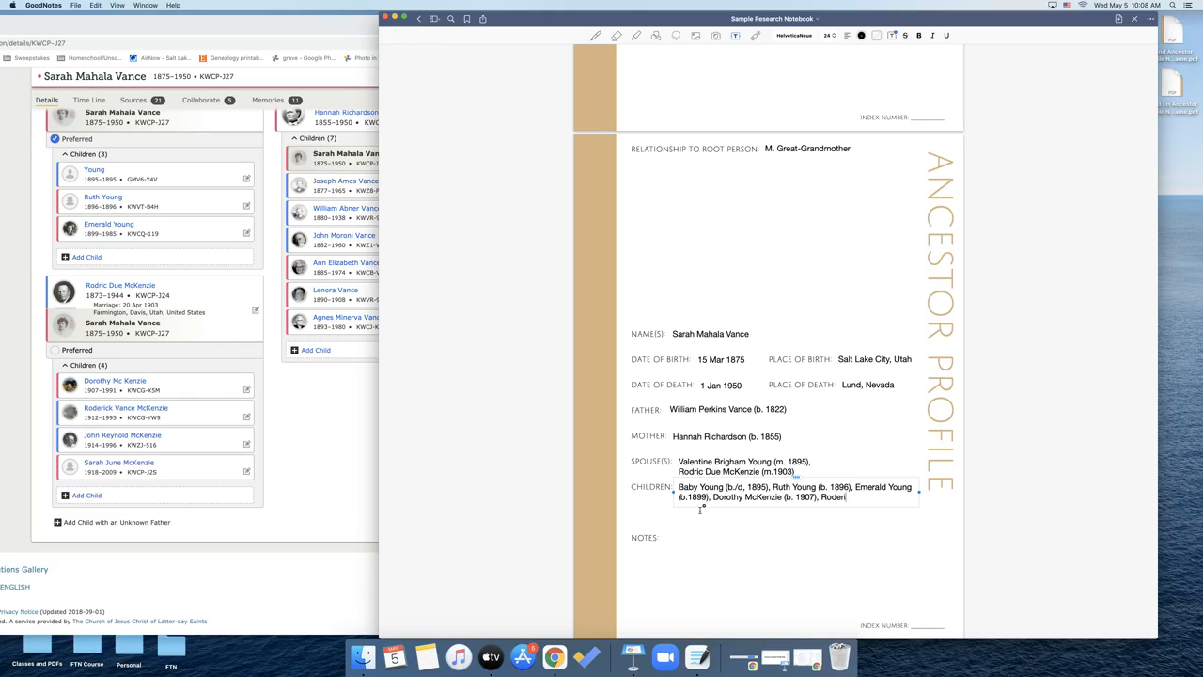
{"action": "type", "text": "ck"}
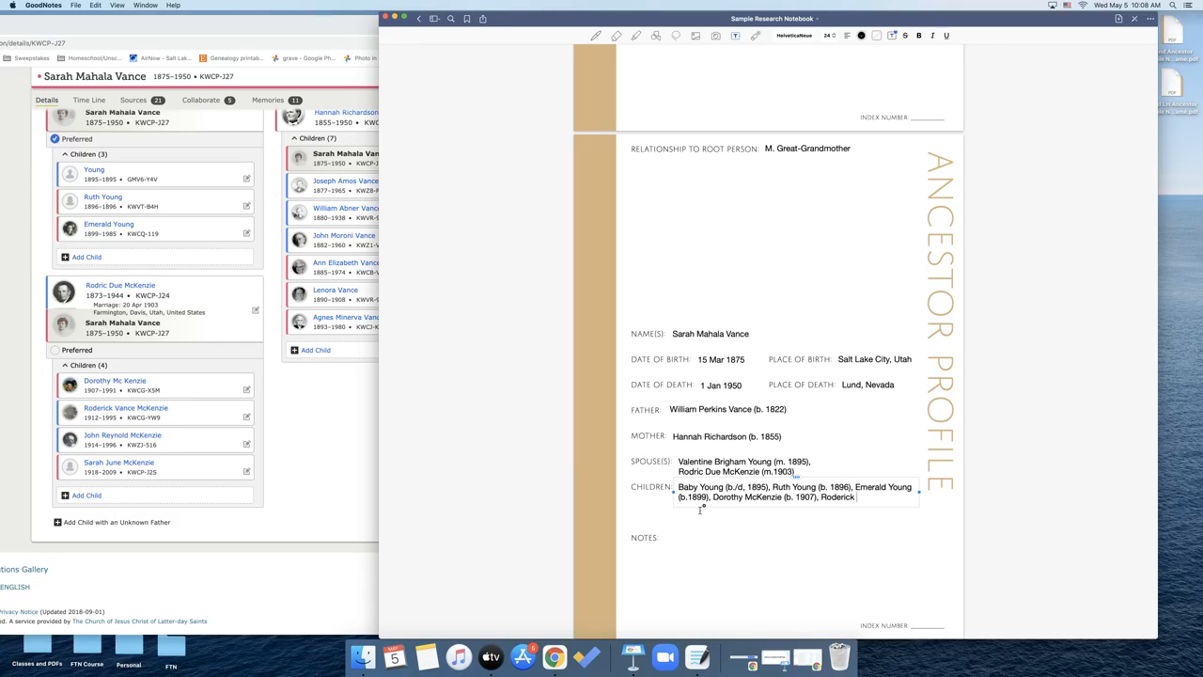
{"action": "type", "text": "Vance McKenzie"}
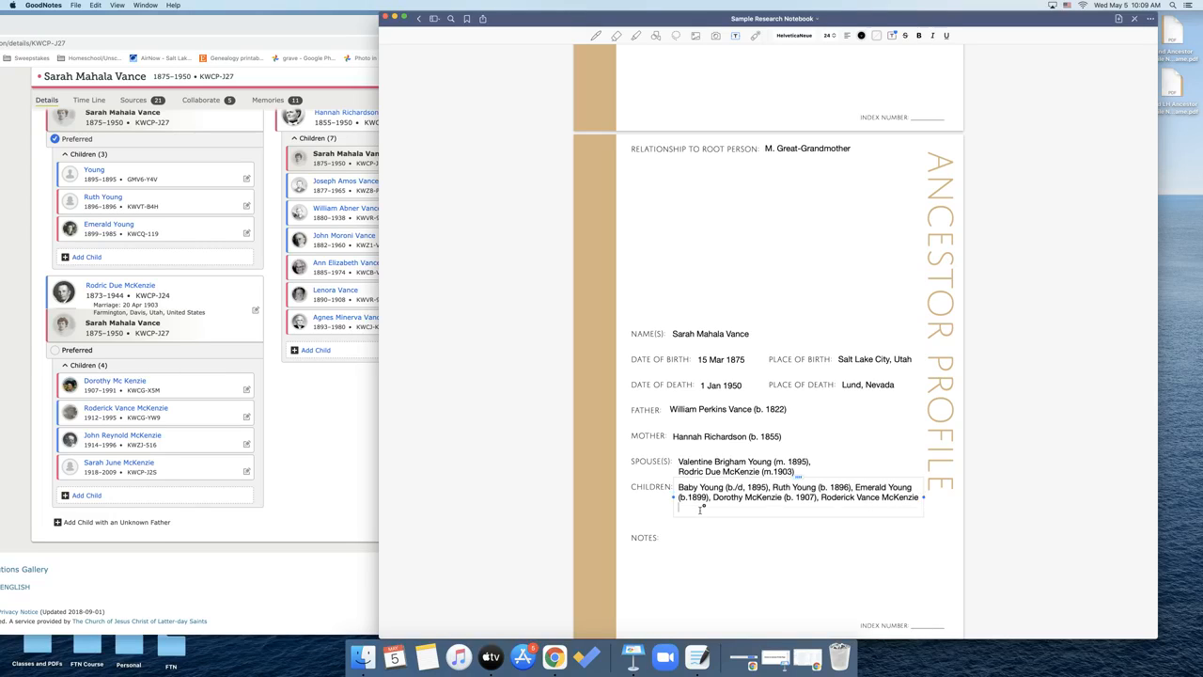
{"action": "type", "text": "(b. 1912)"}
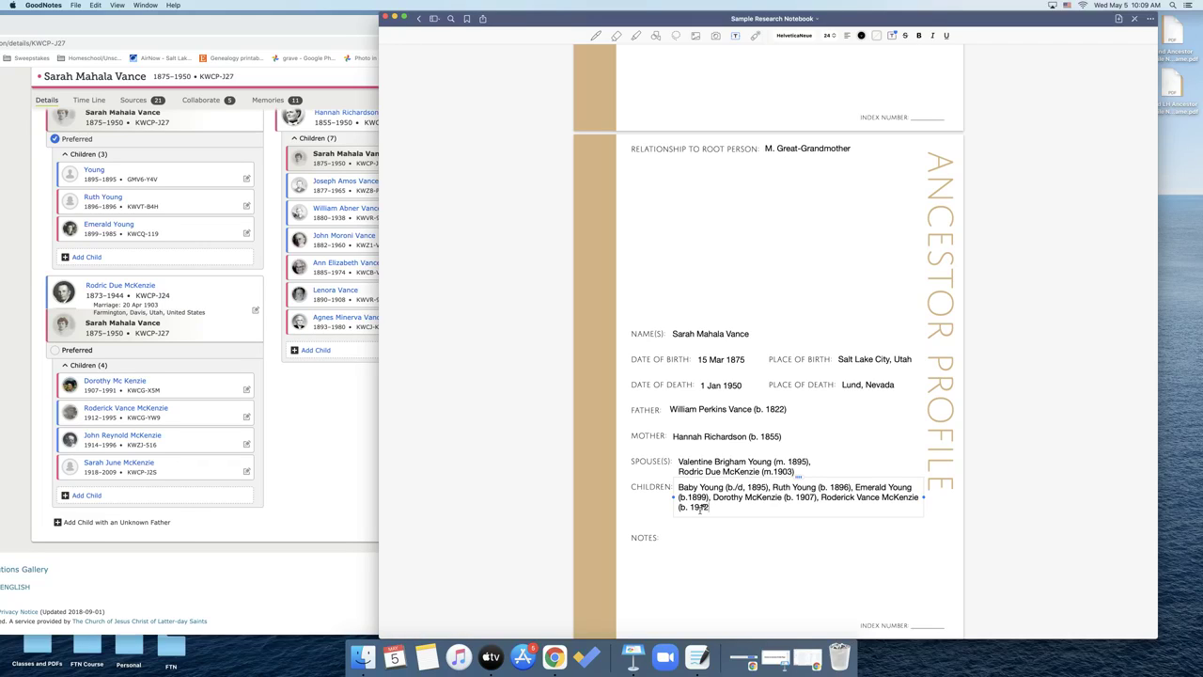
{"action": "type", "text": "John Reynold McJK"}
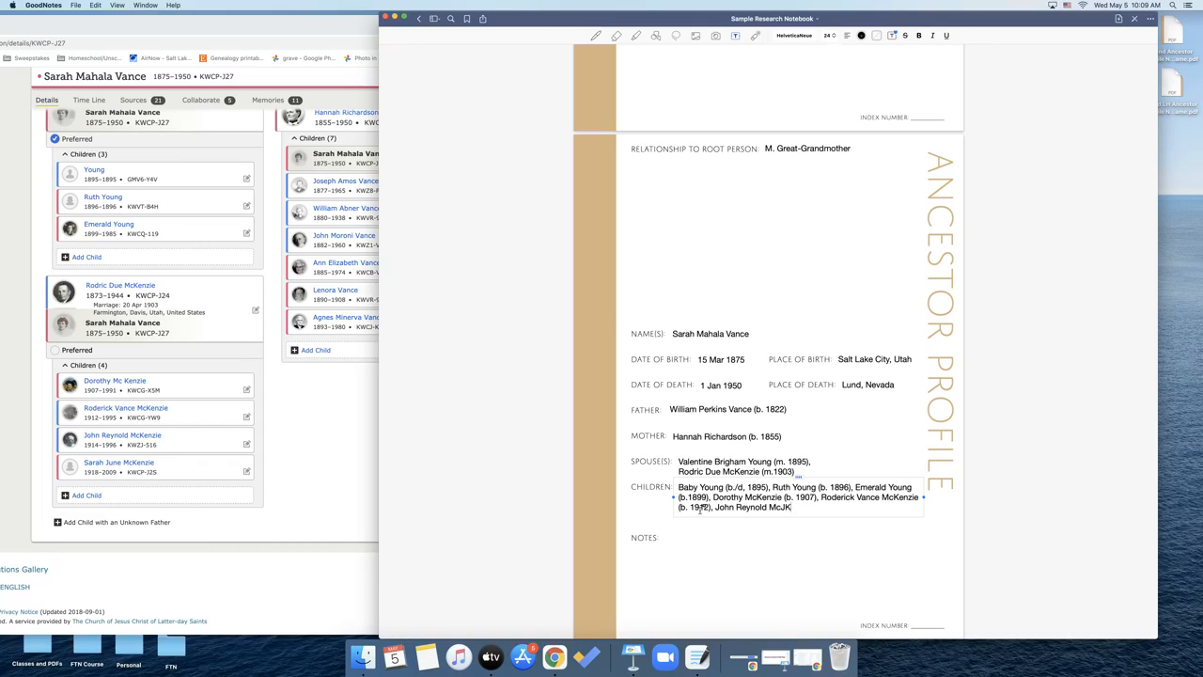
{"action": "type", "text": "enzie ("}
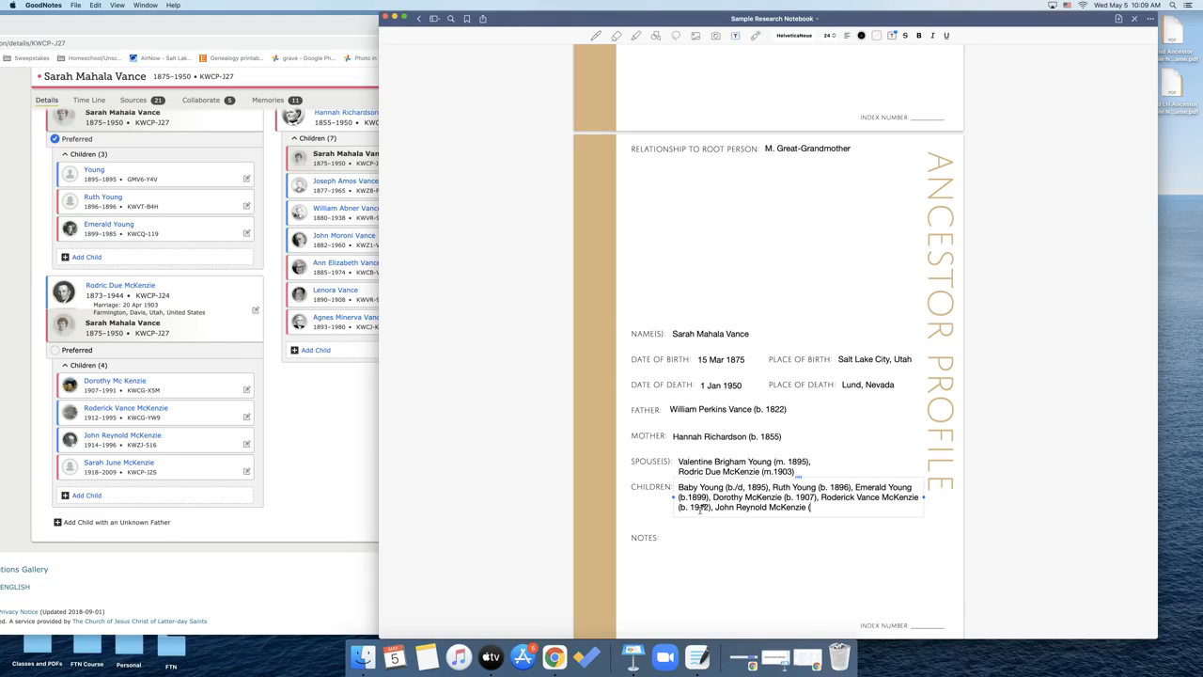
{"action": "type", "text": "b. 1914)"}
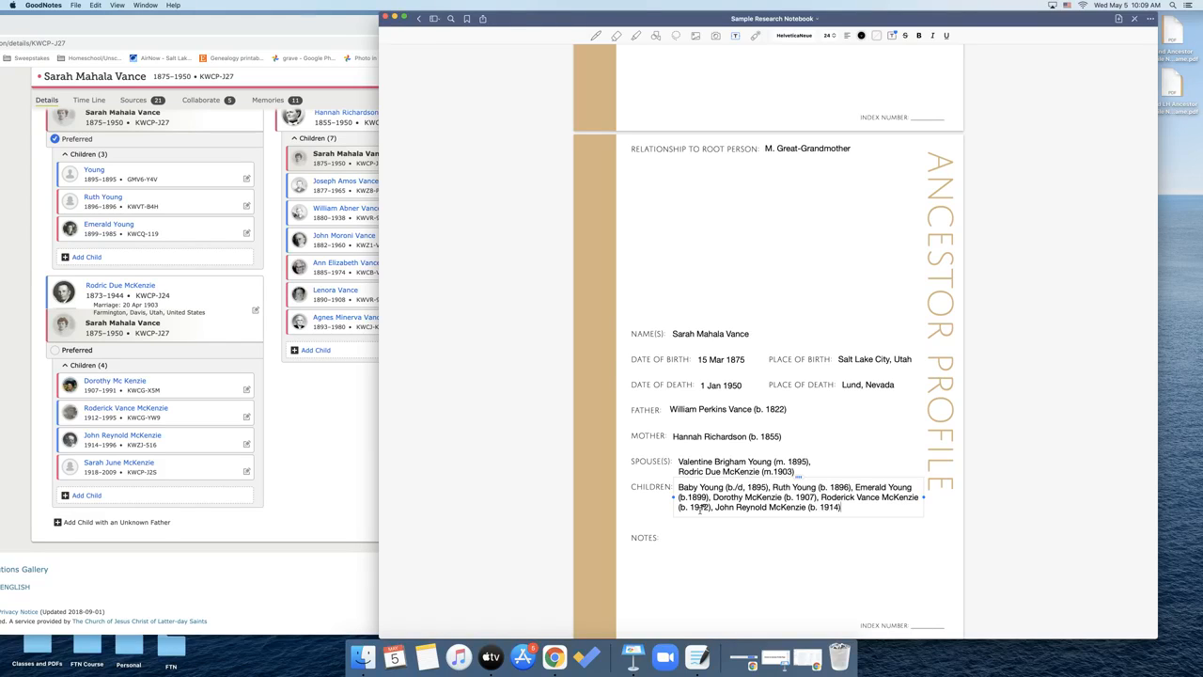
{"action": "type", "text": "Sarah June McKenzie"}
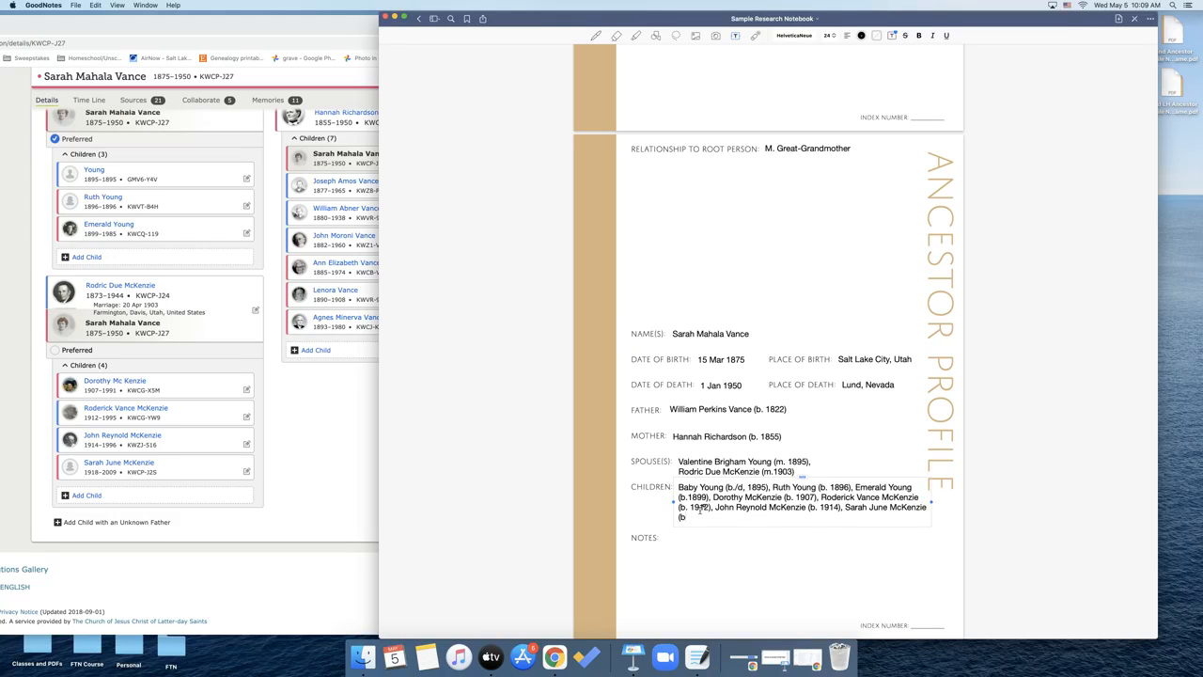
{"action": "type", "text": "1918)"}
{"action": "type", "text": "12"}
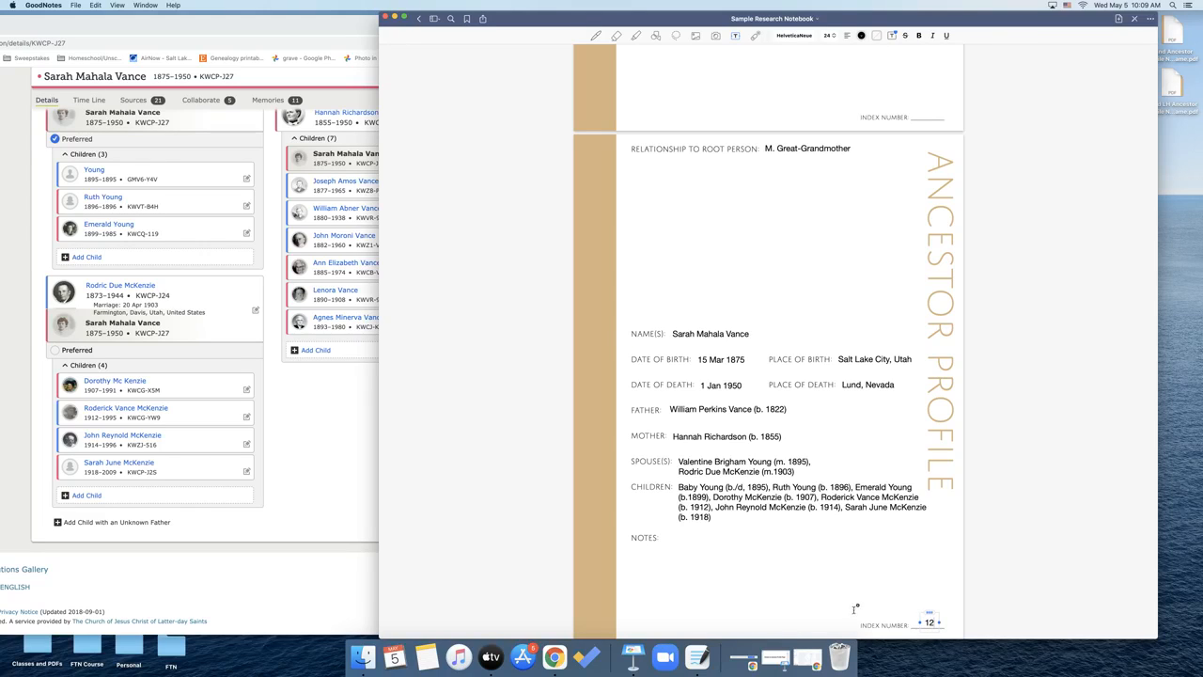
{"action": "mouse_move", "coordinate": [781, 206]}
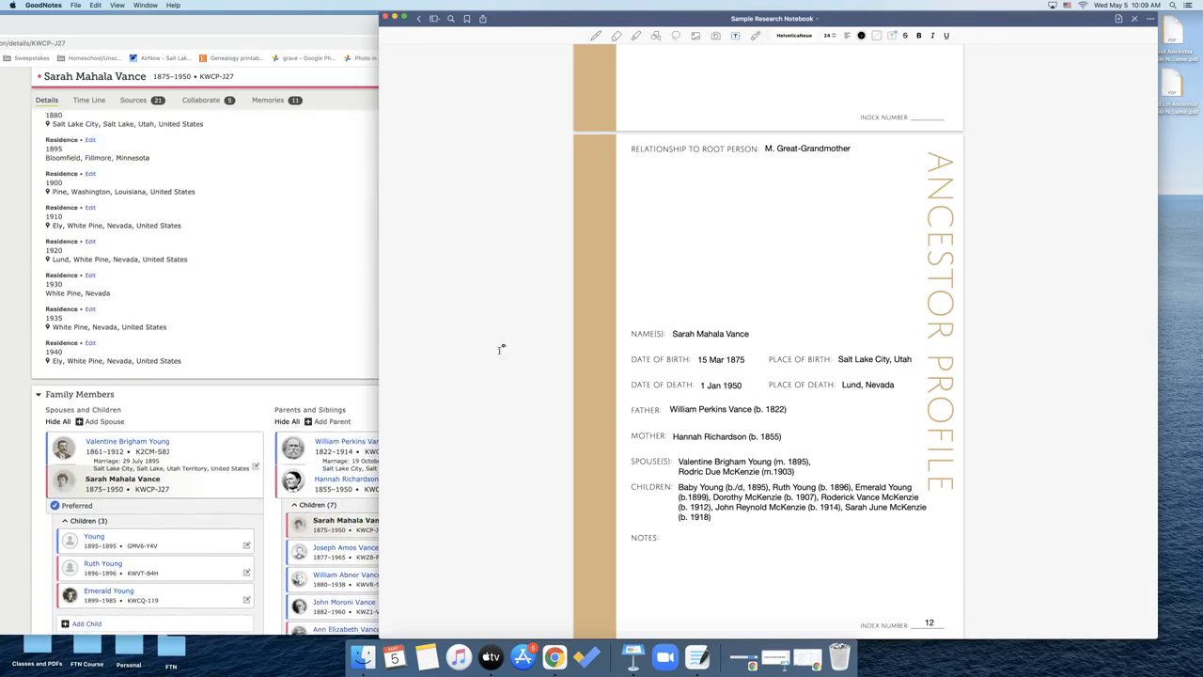
Scroll down the page after committing the Children text box
{"action": "scroll", "scroll_direction": "down", "scroll_amount": 3}
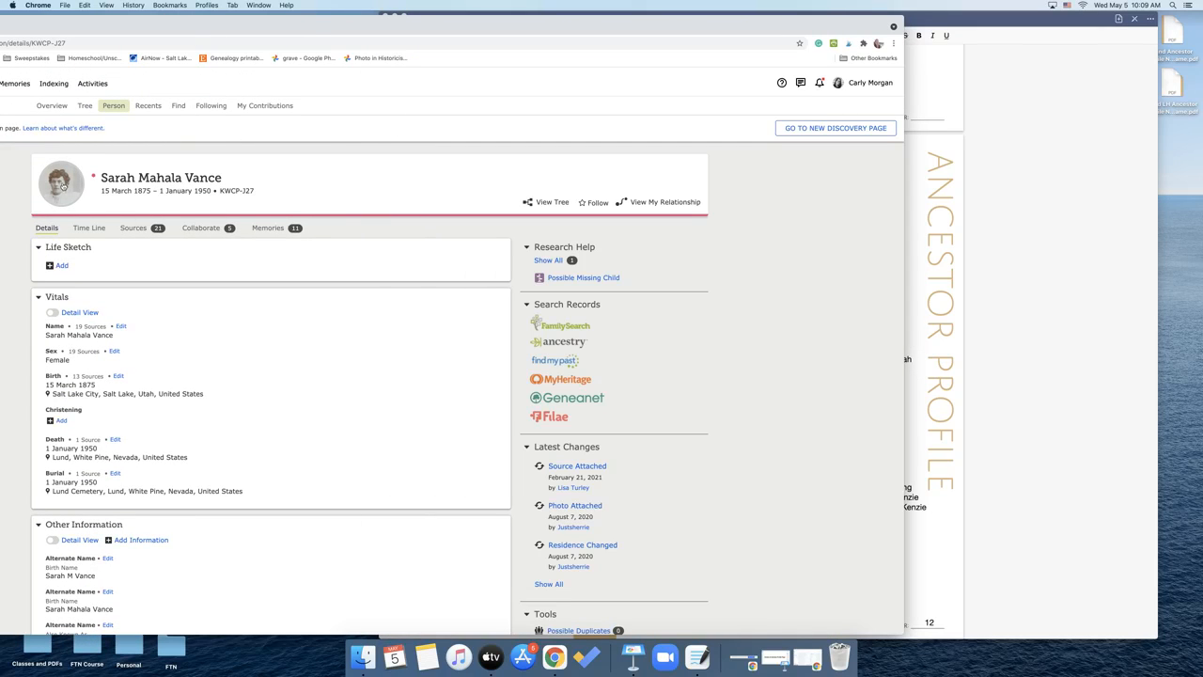
{"action": "left_click", "coordinate": [267, 227]}
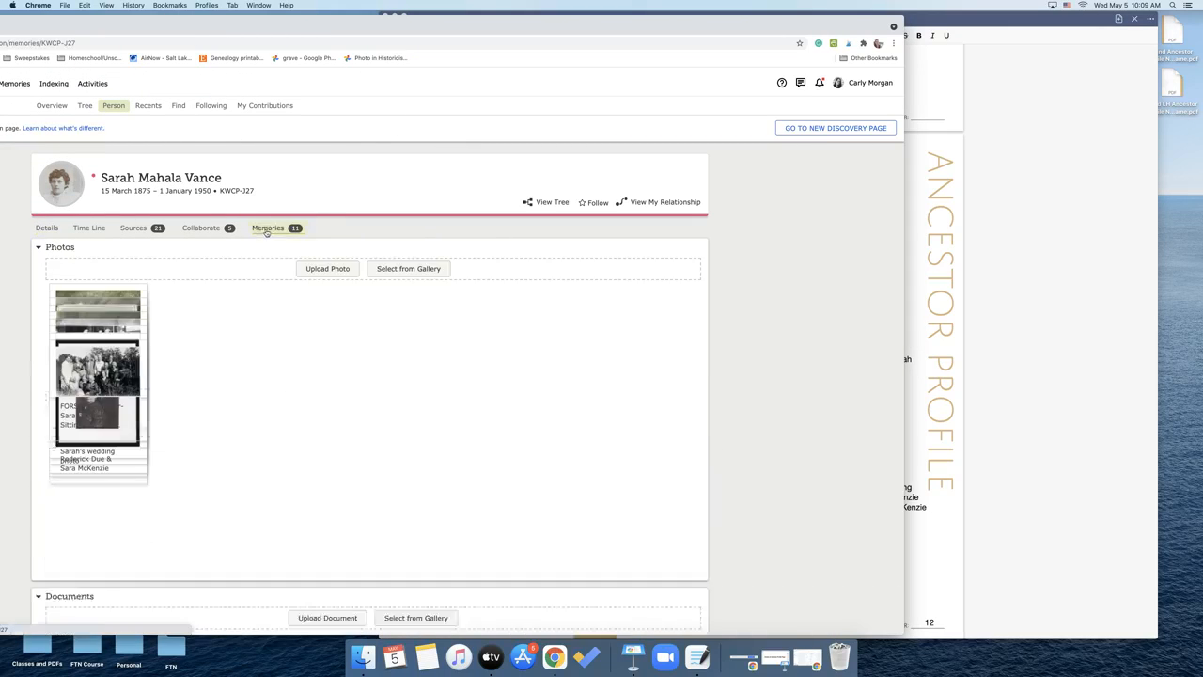
{"action": "mouse_move", "coordinate": [625, 252]}
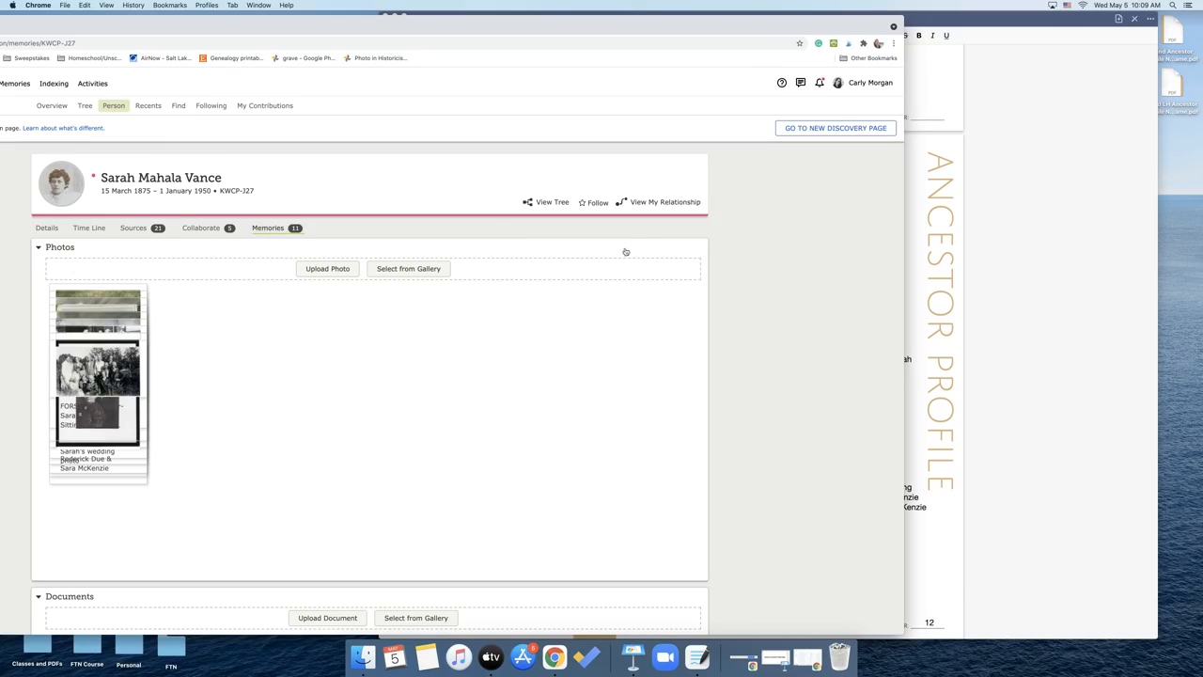
{"action": "scroll", "scroll_direction": "down", "scroll_amount": 3}
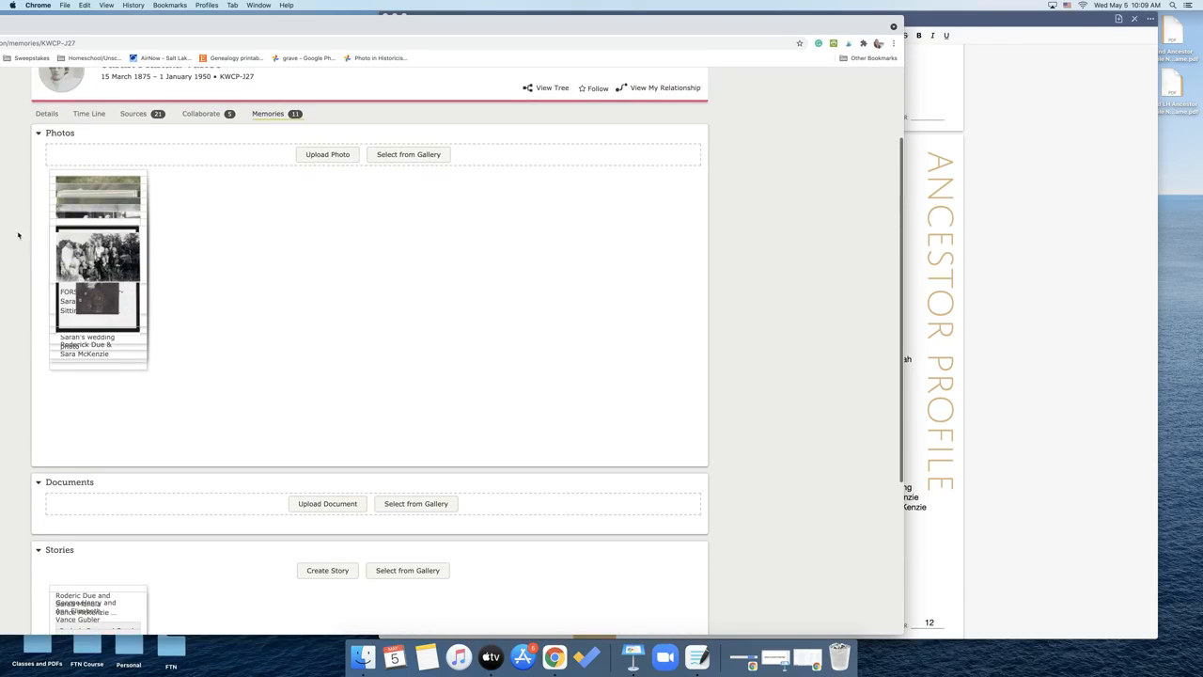
{"action": "left_click", "coordinate": [406, 154]}
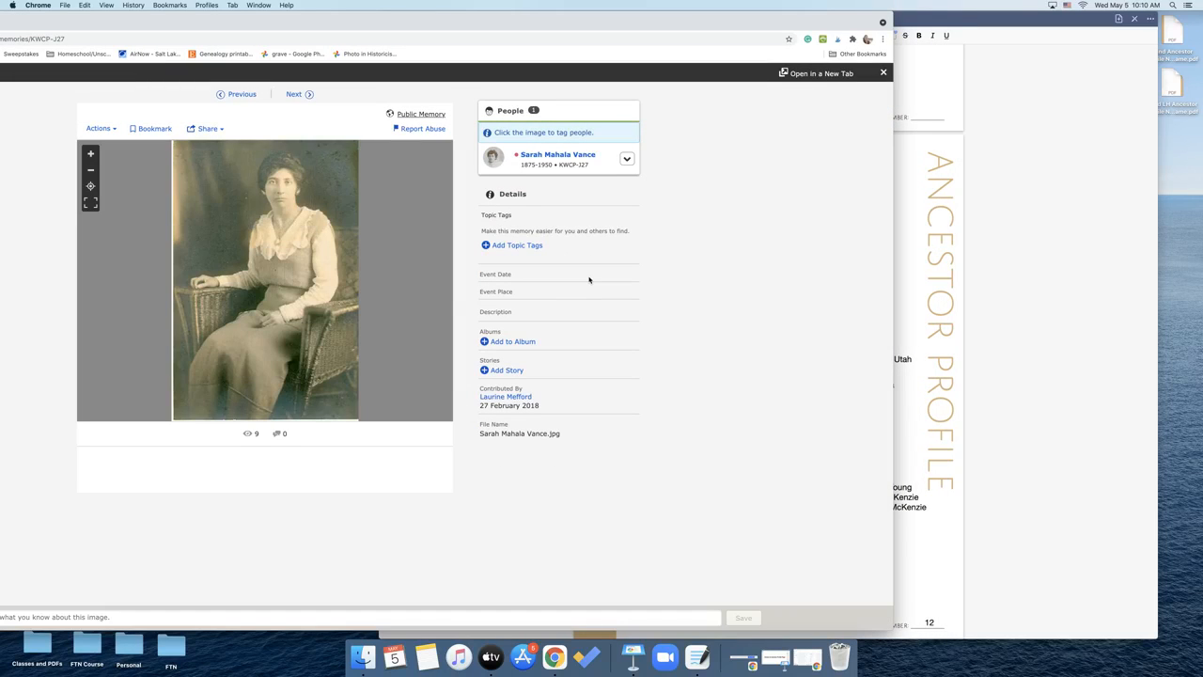
{"action": "mouse_move", "coordinate": [442, 301]}
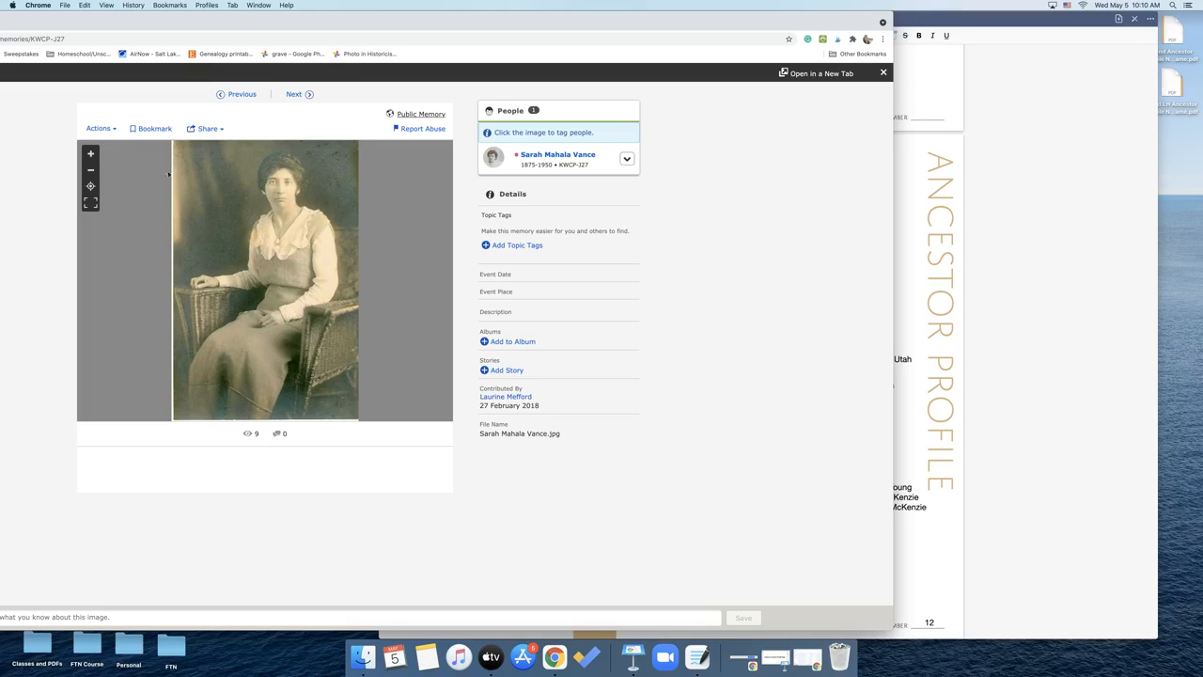
Move to Valentine and Sarah's wedding photo and use Share to save it
{"action": "left_click", "coordinate": [240, 94]}
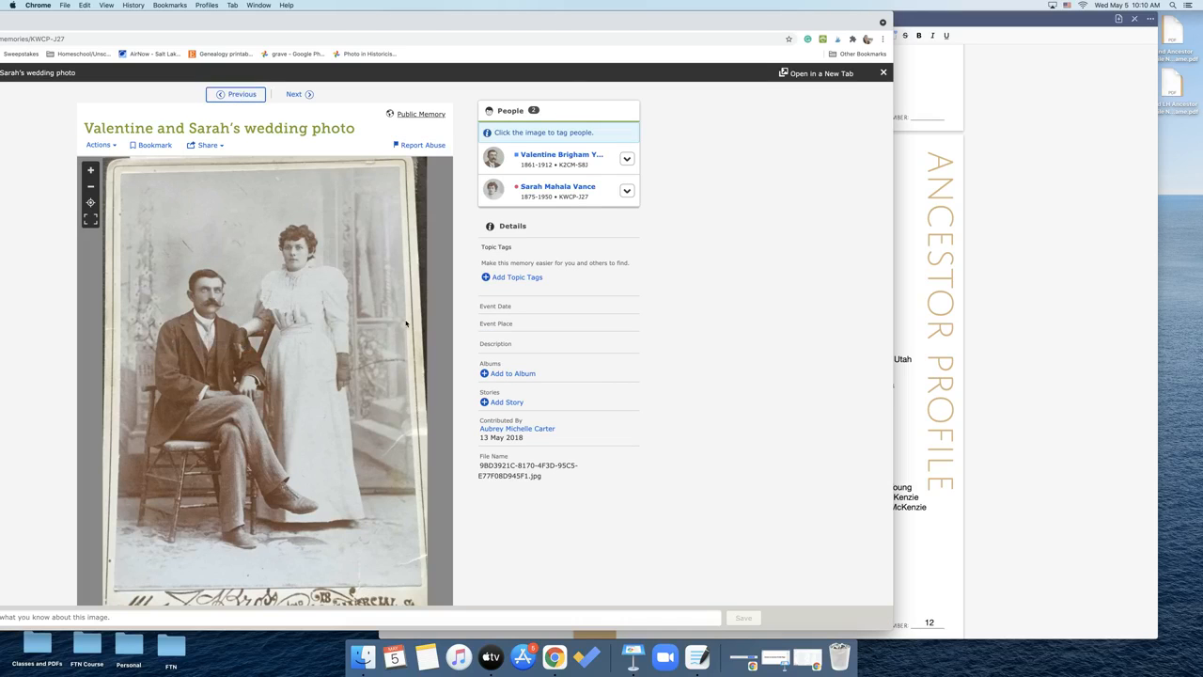
{"action": "mouse_move", "coordinate": [387, 308]}
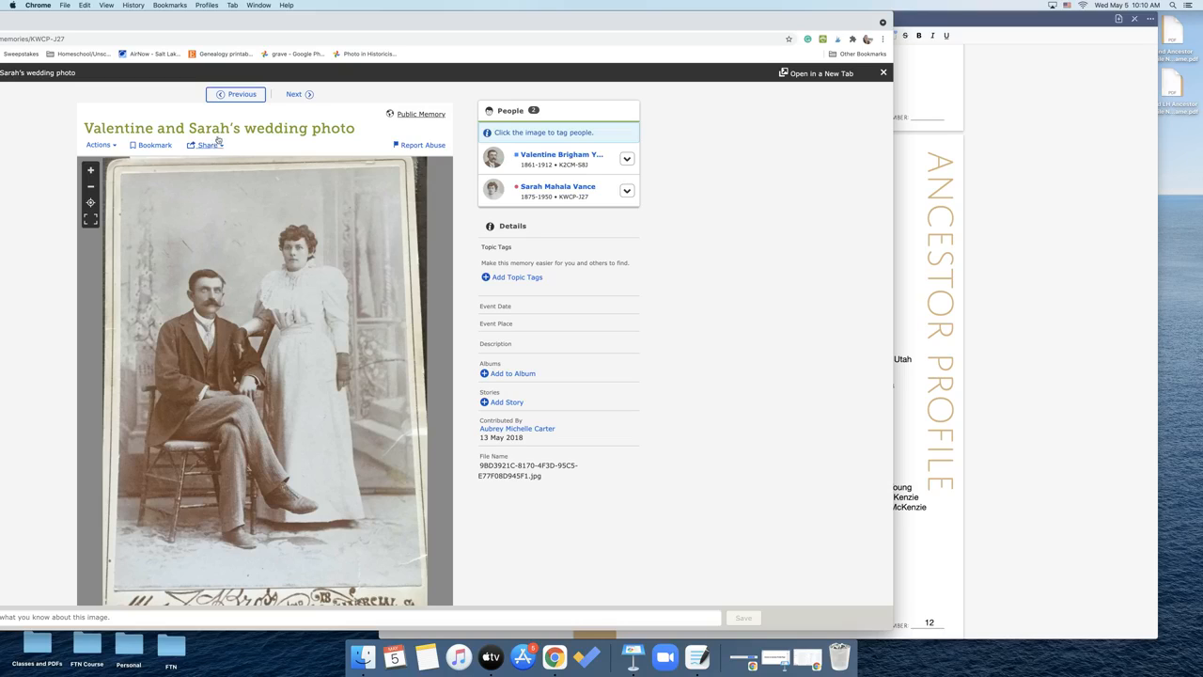
{"action": "left_click", "coordinate": [207, 145]}
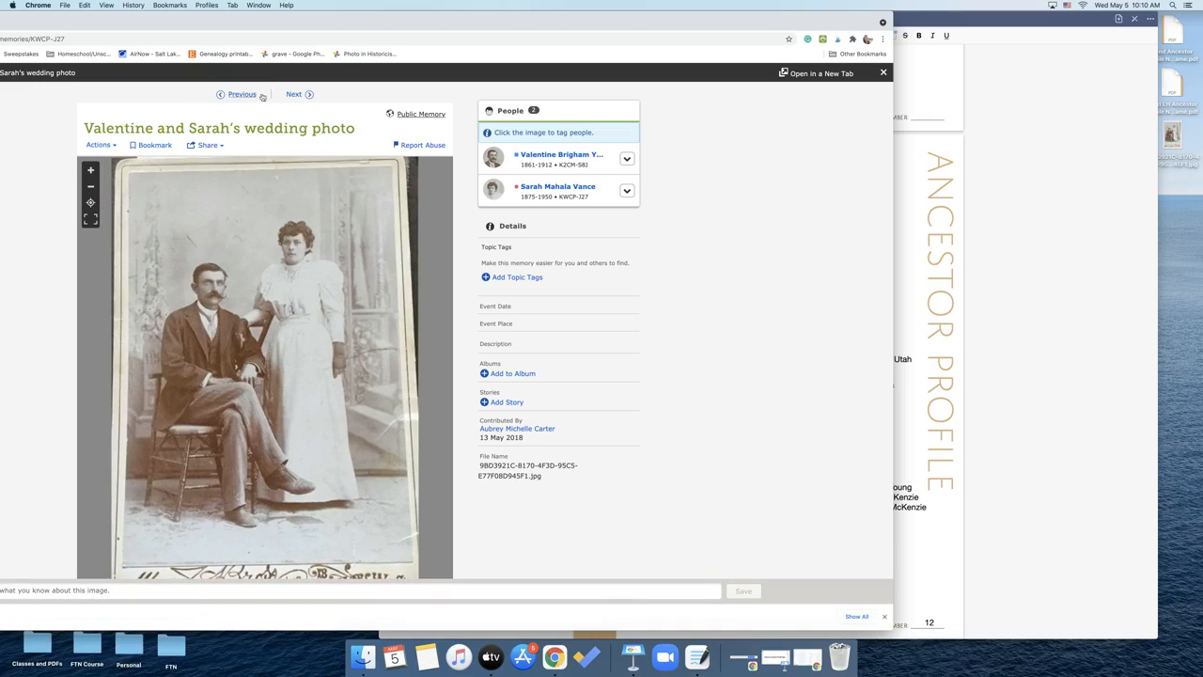
{"action": "left_click", "coordinate": [240, 94]}
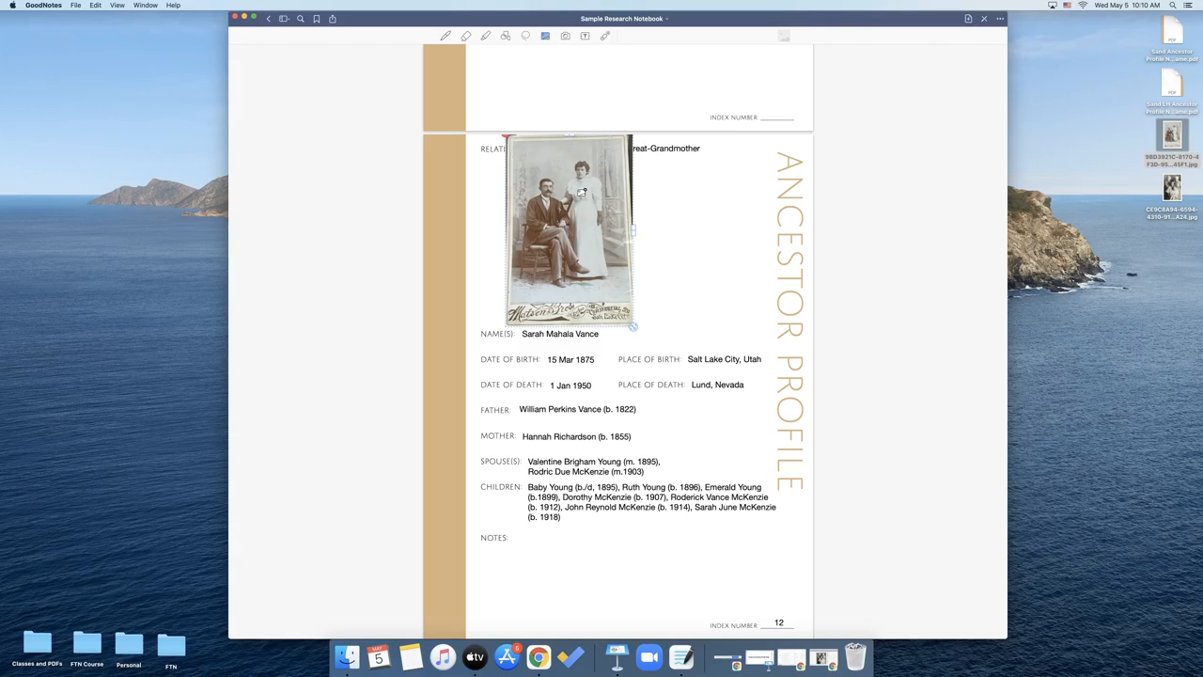
Crop the pasted wedding photo down to Sarah alone
{"action": "left_click", "coordinate": [584, 191]}
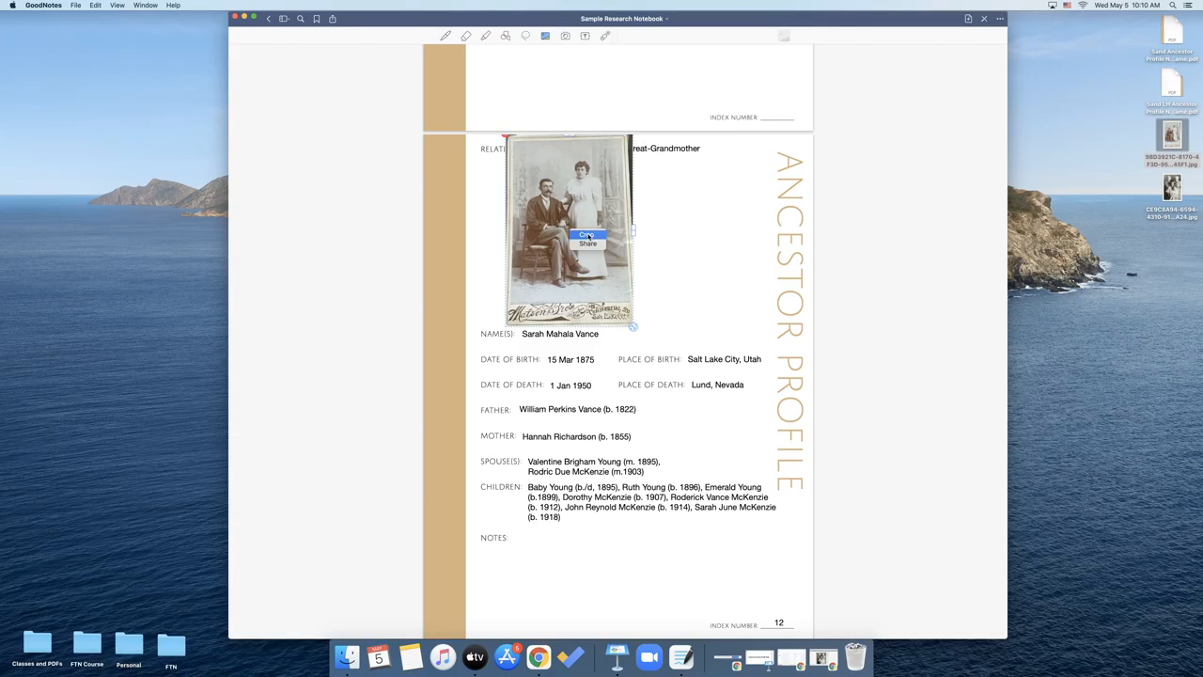
{"action": "left_click", "coordinate": [584, 233]}
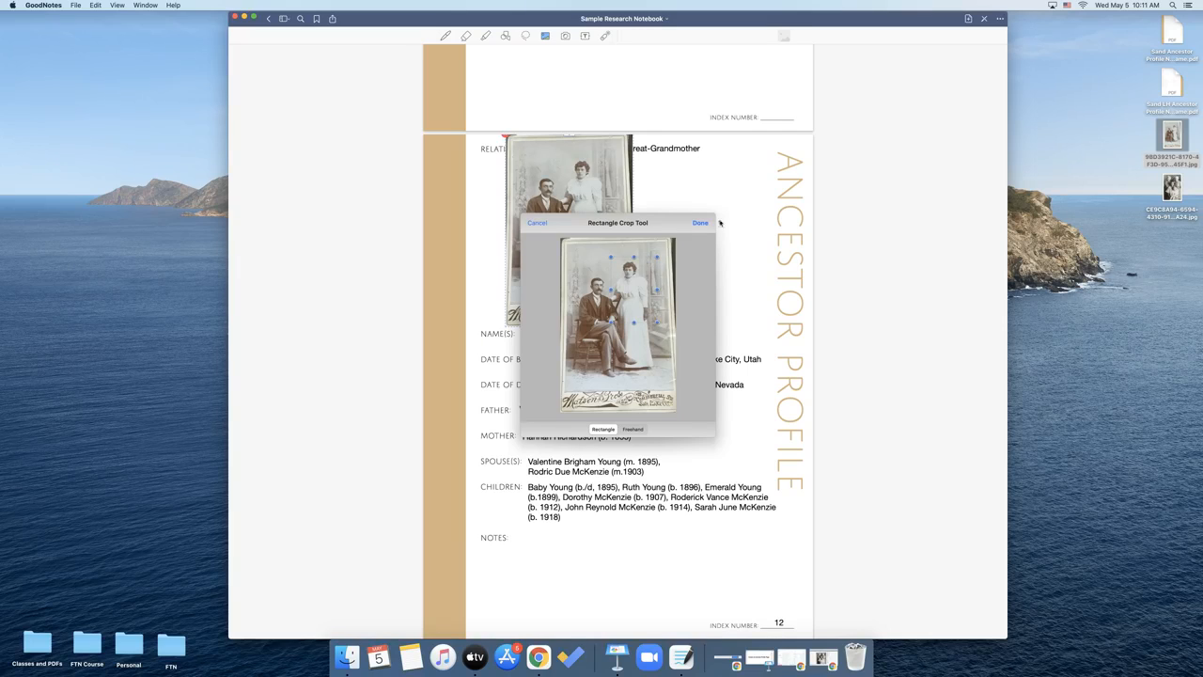
{"action": "left_click", "coordinate": [699, 222]}
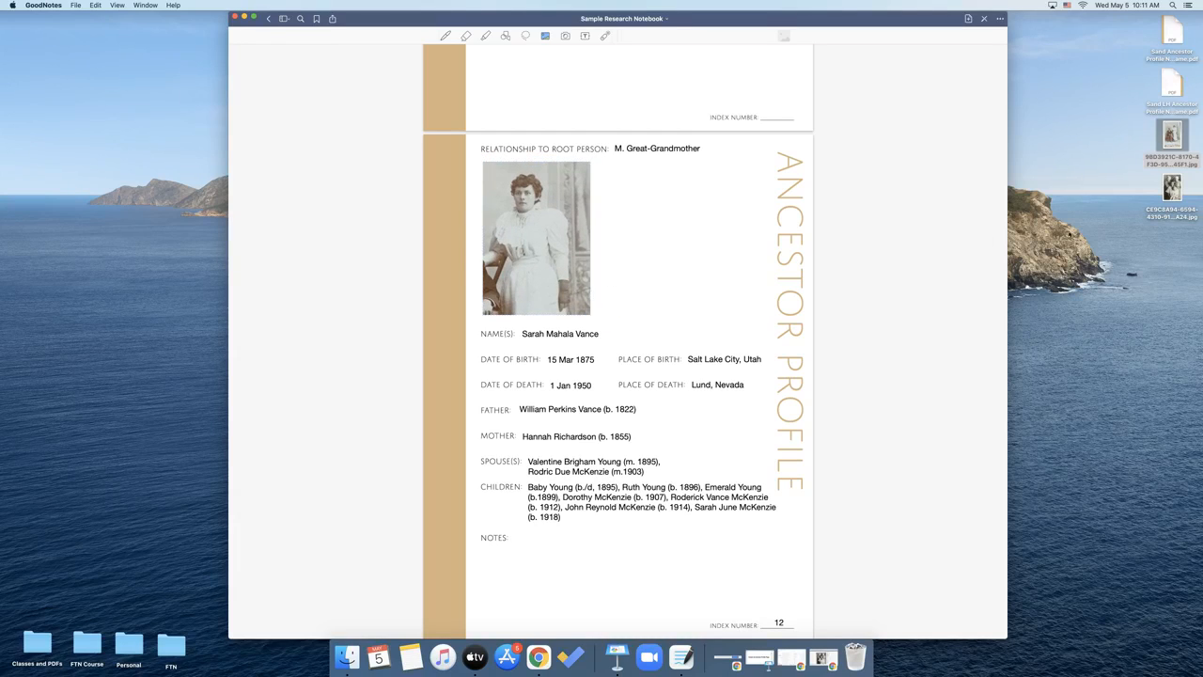
Add a second photo from the desktop beside it and crop it to Sarah's portrait
{"action": "left_click_drag", "start_coordinate": [1173, 188], "coordinate": [725, 278]}
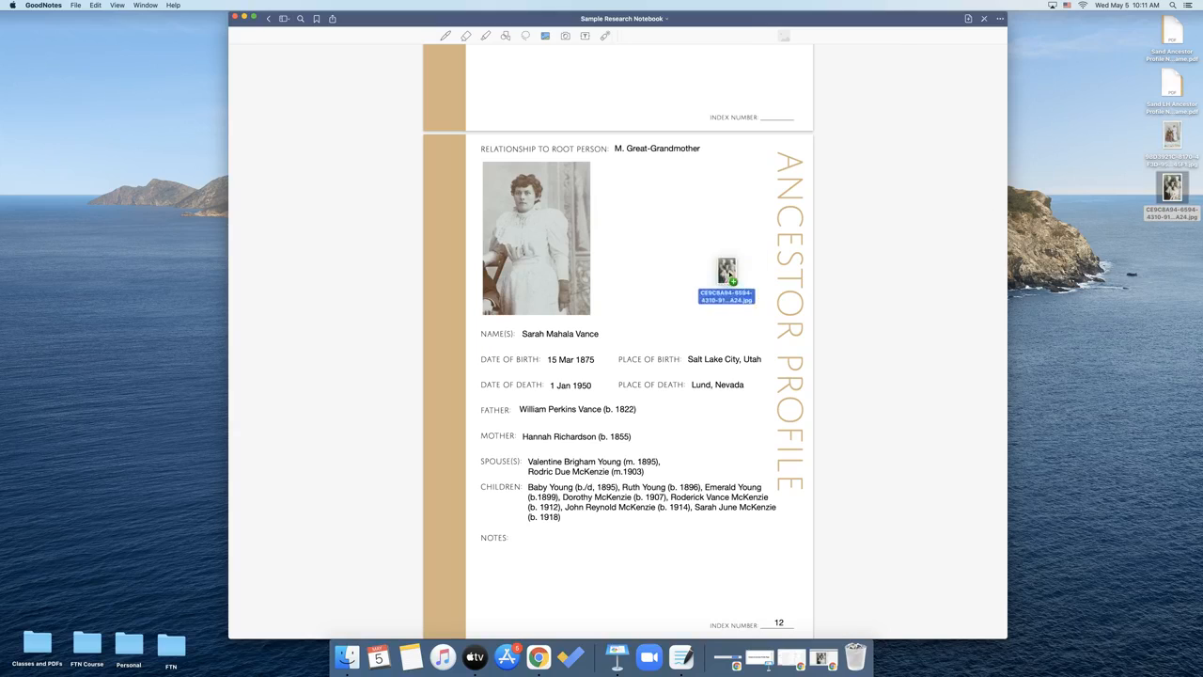
{"action": "left_click_drag", "start_coordinate": [726, 278], "coordinate": [730, 272]}
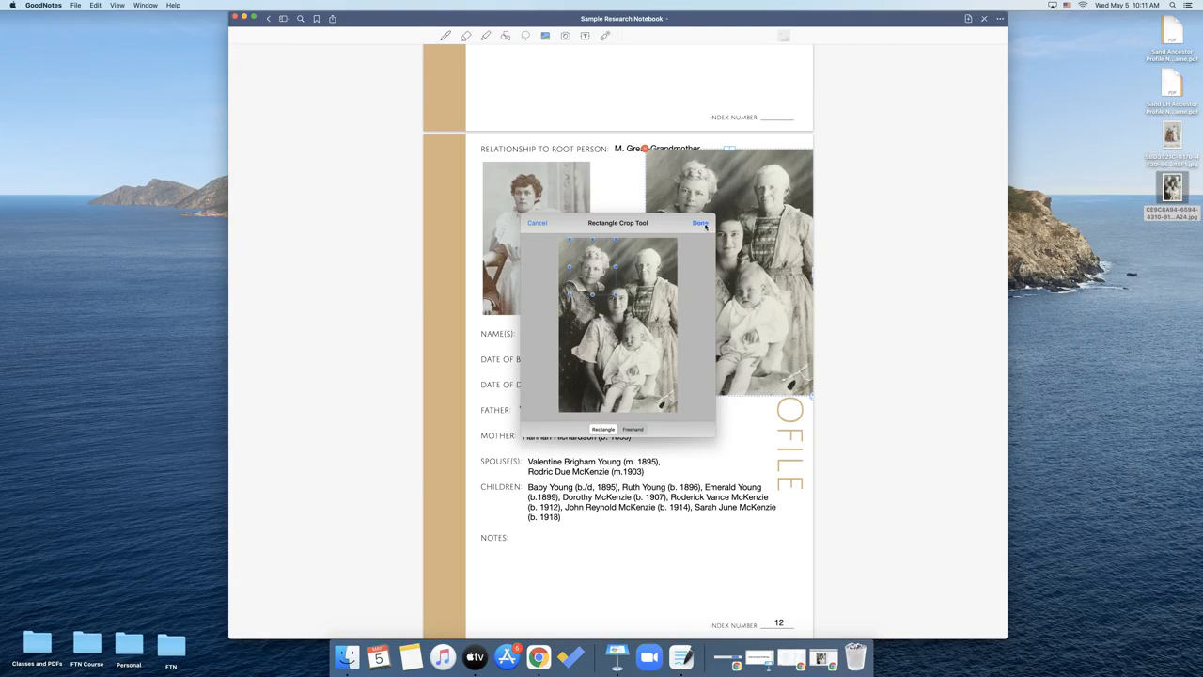
{"action": "left_click", "coordinate": [703, 222]}
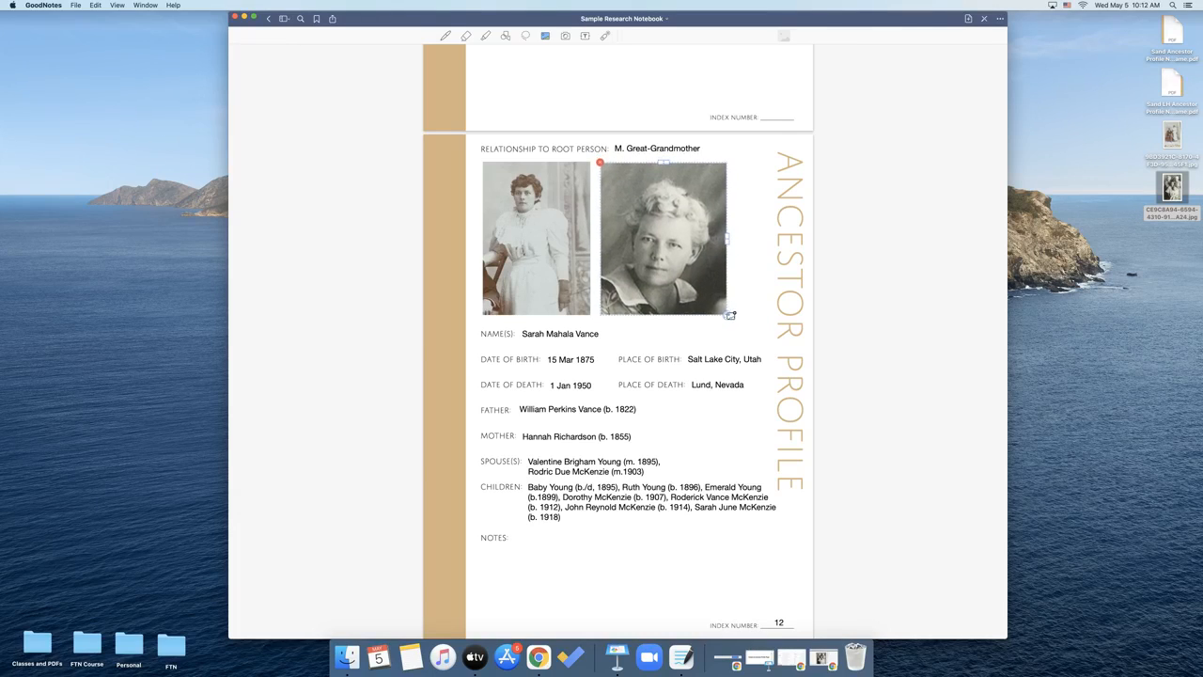
{"action": "left_click", "coordinate": [662, 237]}
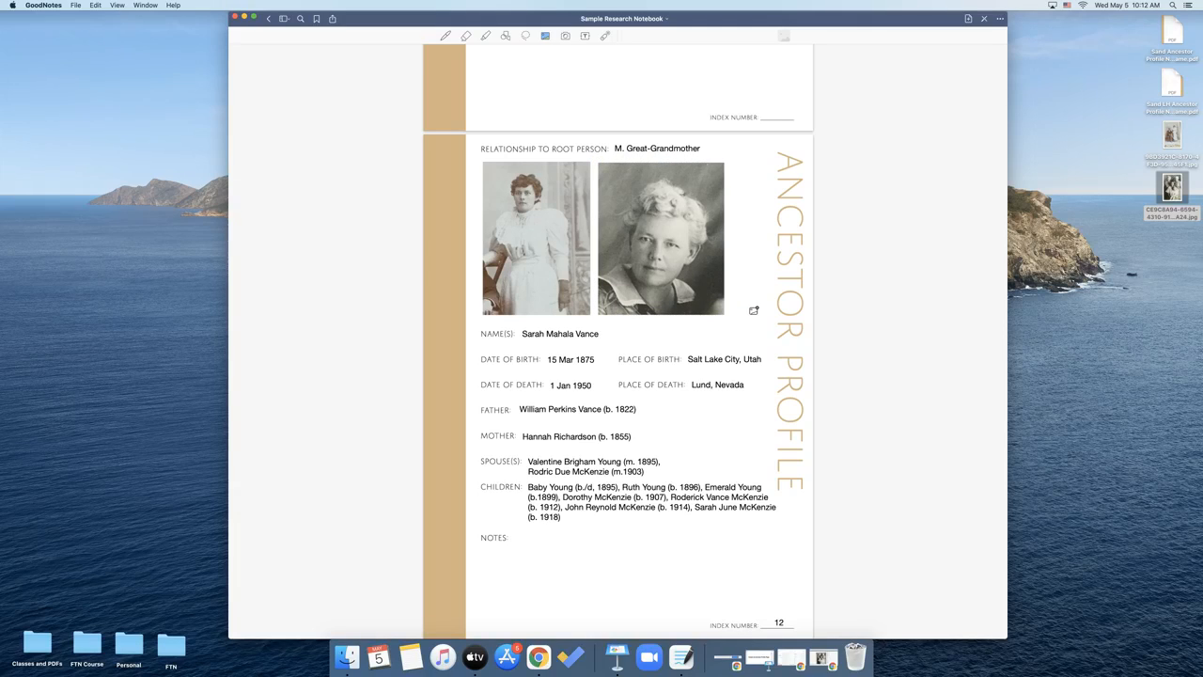
{"action": "mouse_move", "coordinate": [577, 297]}
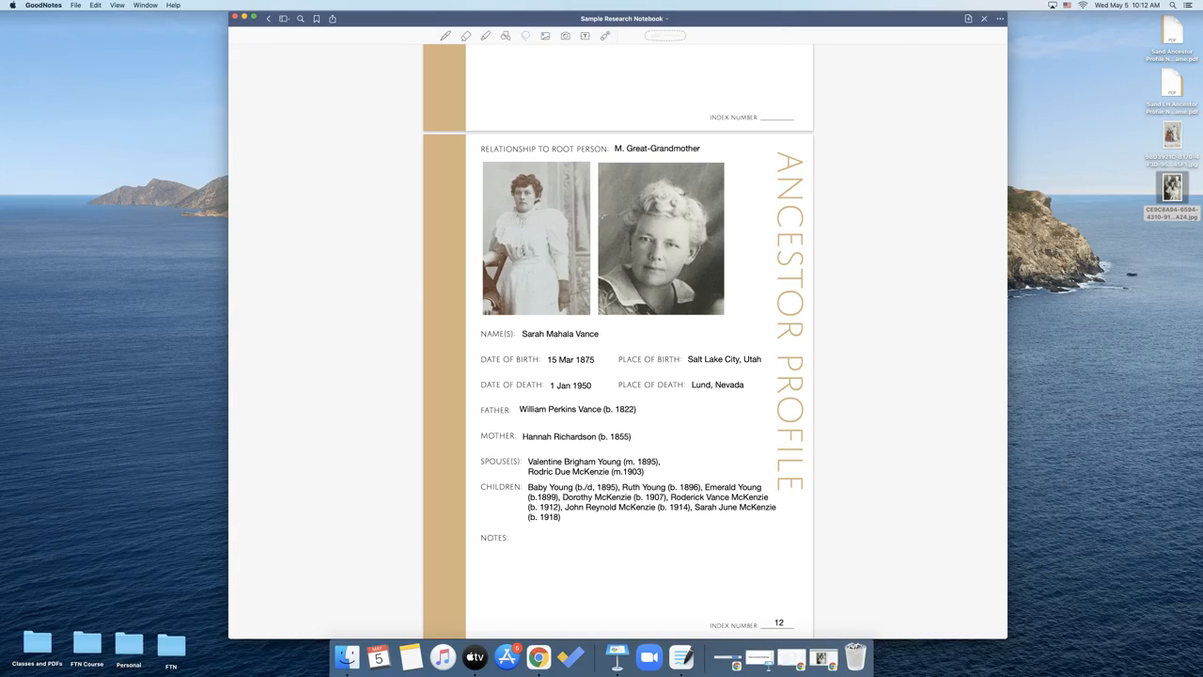
Enlarge both of Sarah's photos and re-crop the wedding photo above her details
{"action": "left_click_drag", "start_coordinate": [548, 216], "coordinate": [639, 260]}
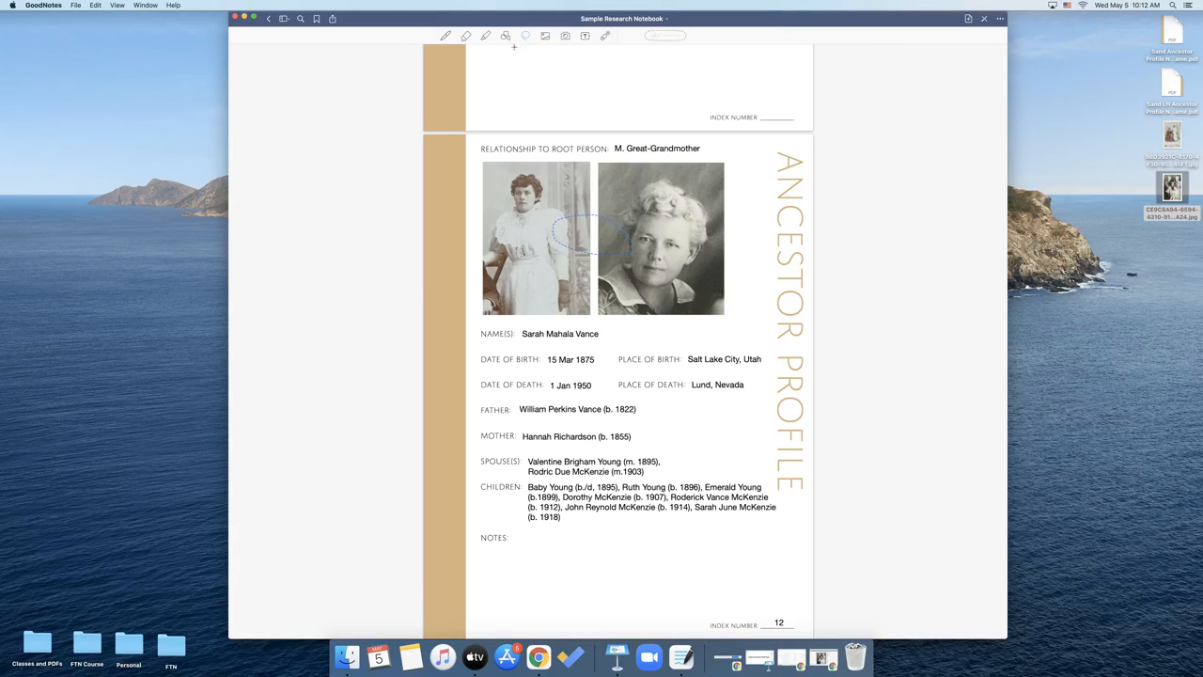
{"action": "left_click", "coordinate": [508, 38]}
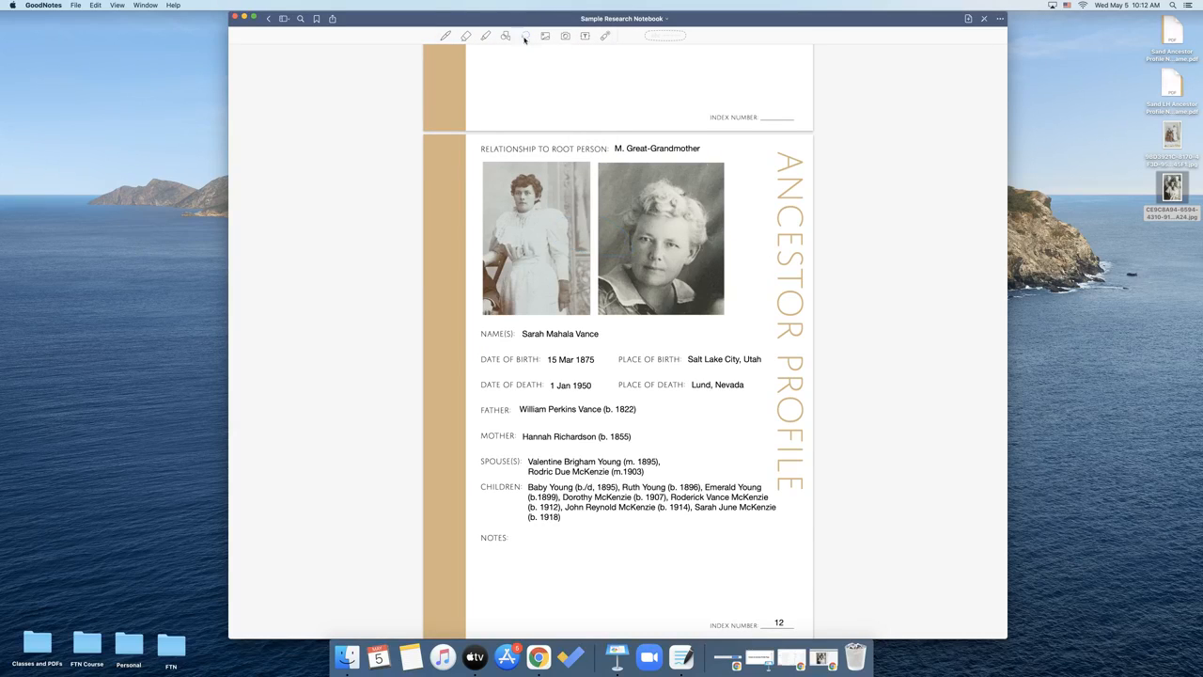
{"action": "left_click", "coordinate": [522, 37]}
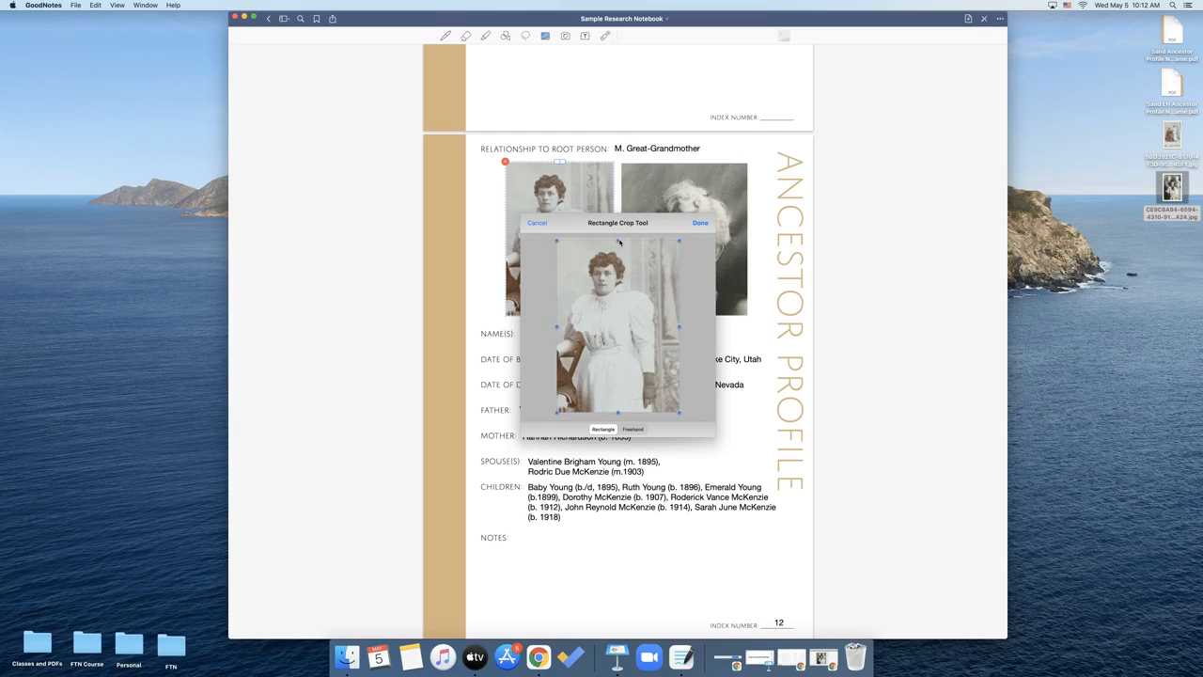
{"action": "left_click", "coordinate": [699, 222]}
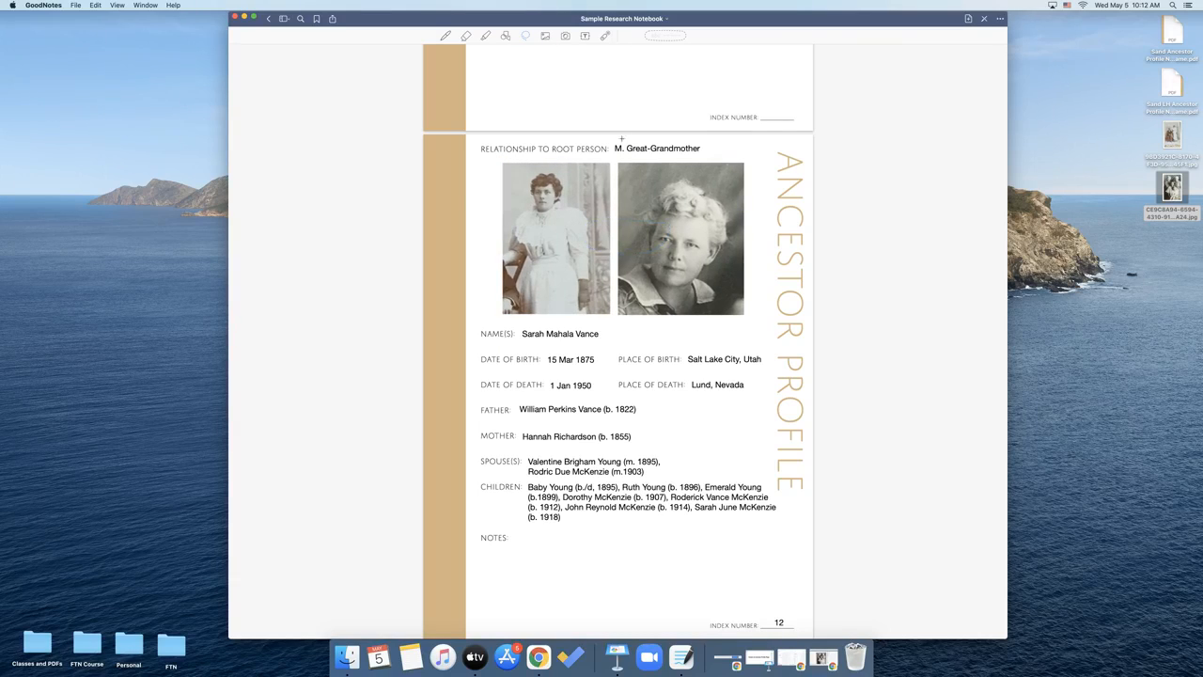
{"action": "double_click", "coordinate": [658, 149]}
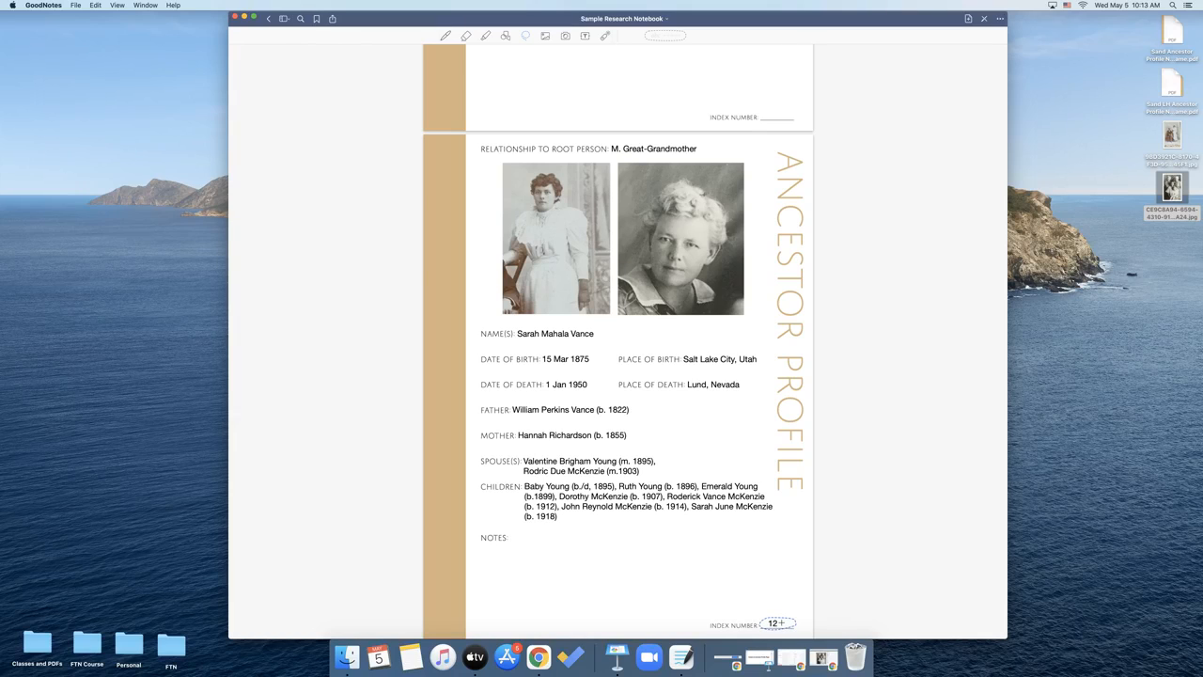
Add a new page after the profile from 'Sand LH Ancestor Profile No Frame.pdf'
{"action": "scroll", "scroll_direction": "down", "scroll_amount": 3}
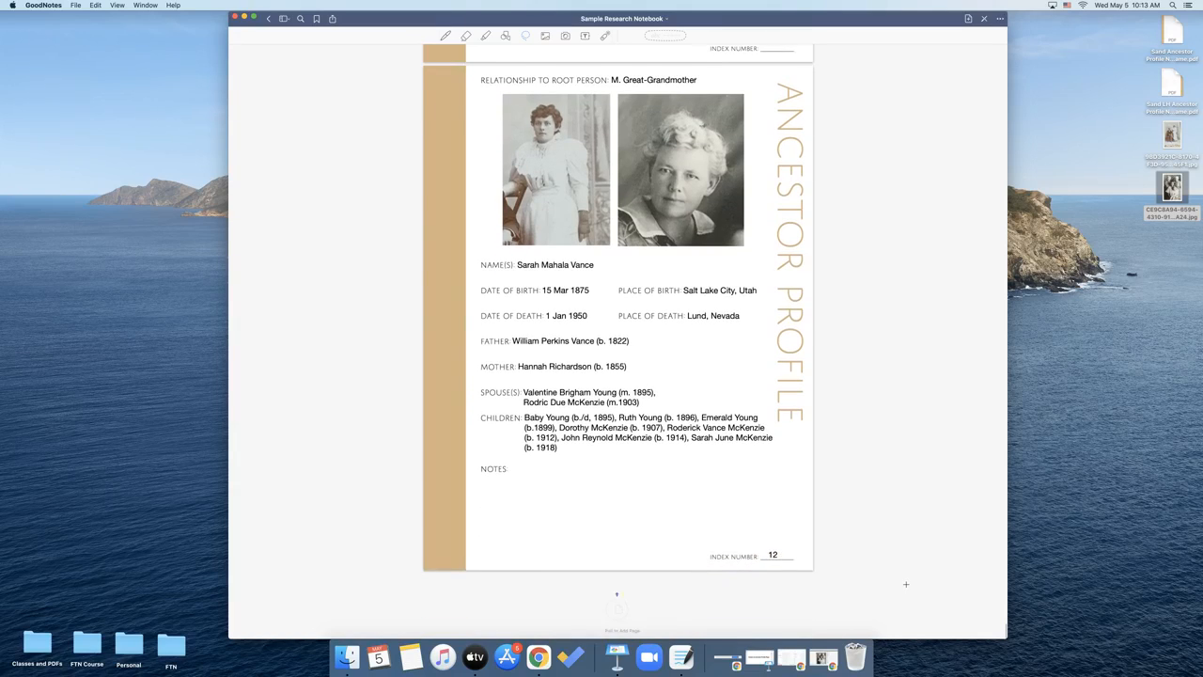
{"action": "scroll", "scroll_direction": "down", "scroll_amount": 3}
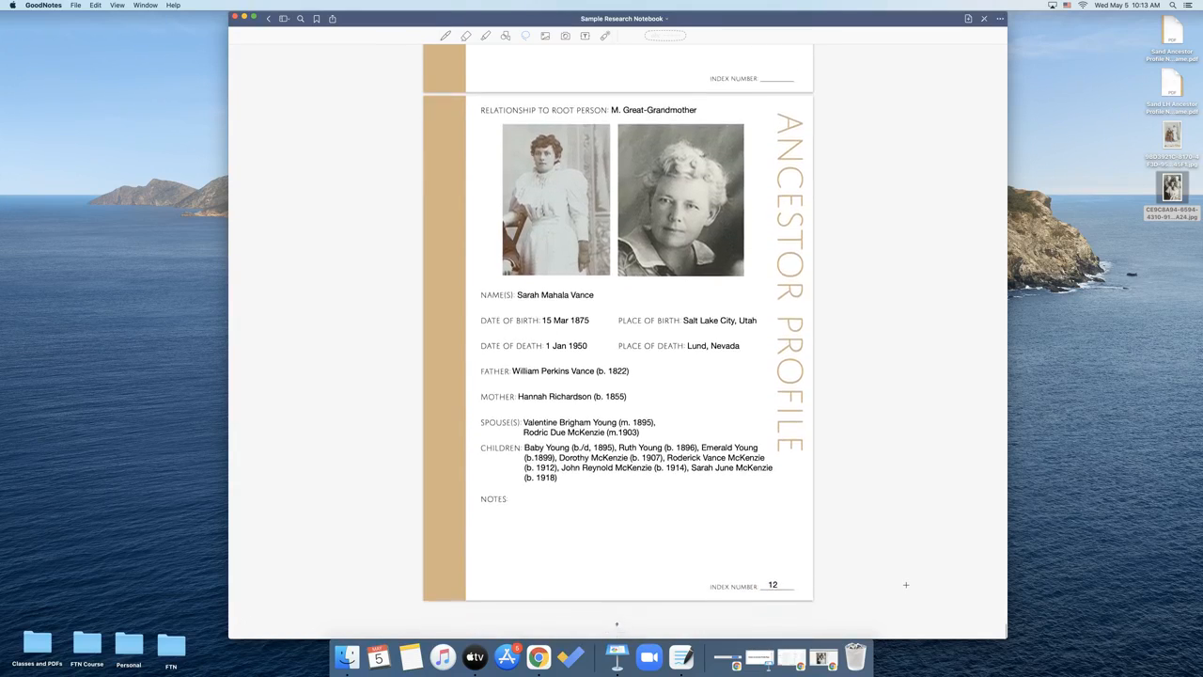
{"action": "scroll", "scroll_direction": "down", "scroll_amount": 3}
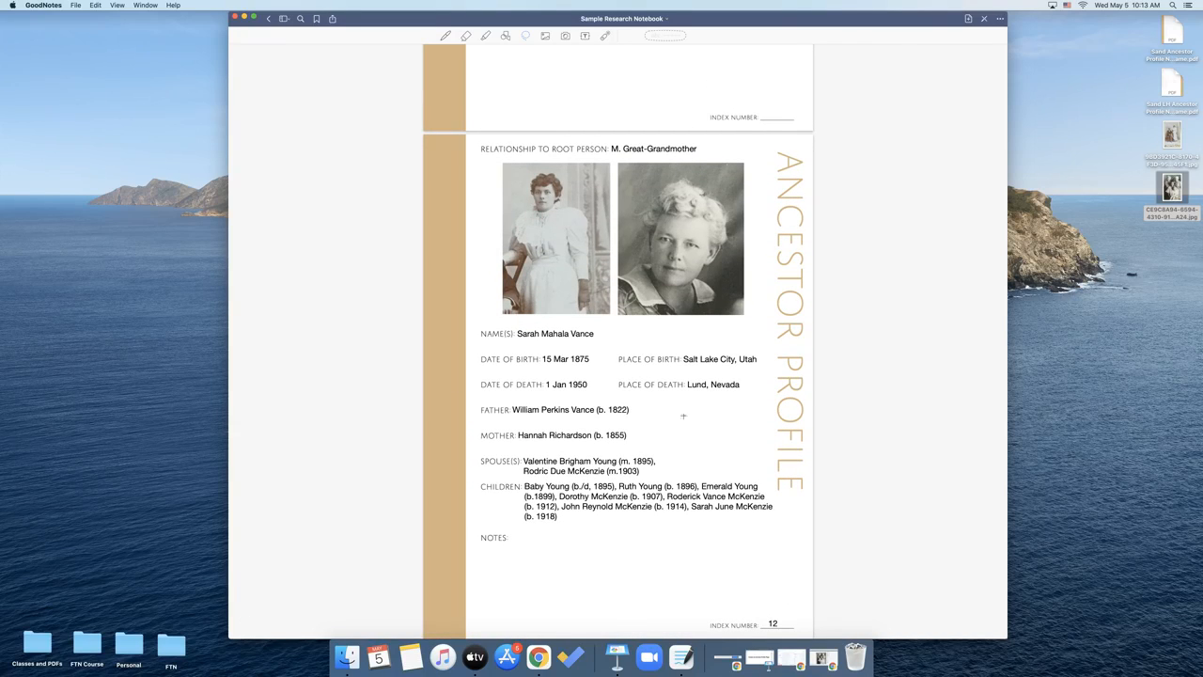
{"action": "mouse_move", "coordinate": [823, 389]}
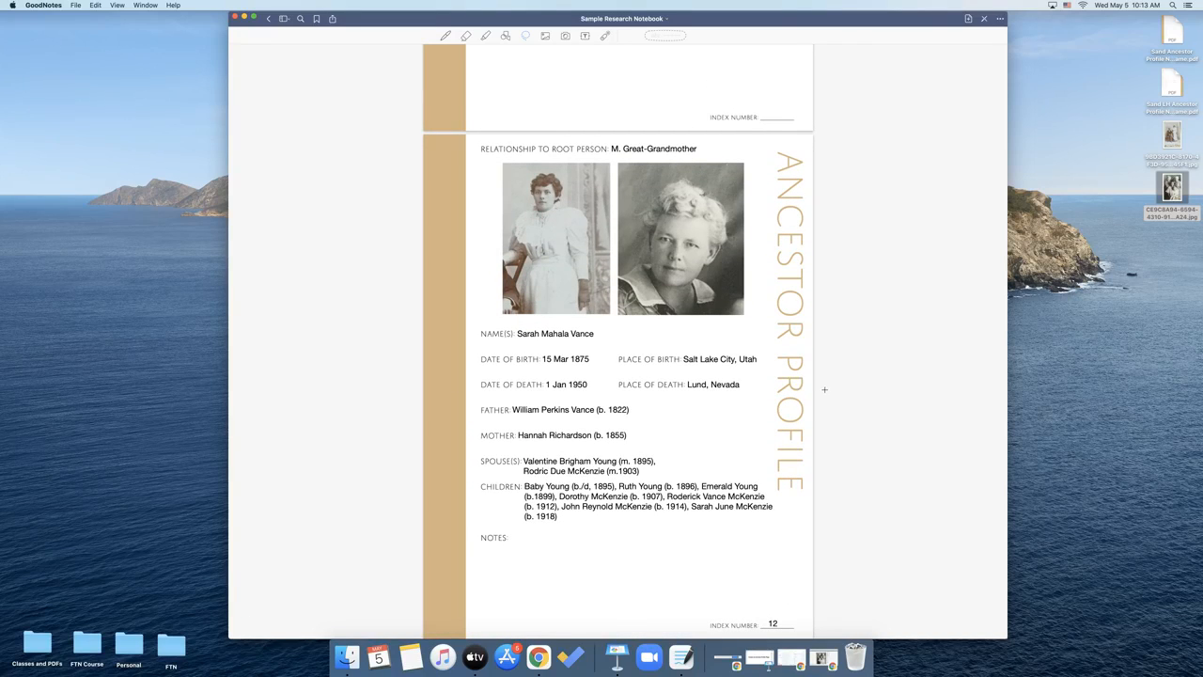
{"action": "mouse_move", "coordinate": [261, 94]}
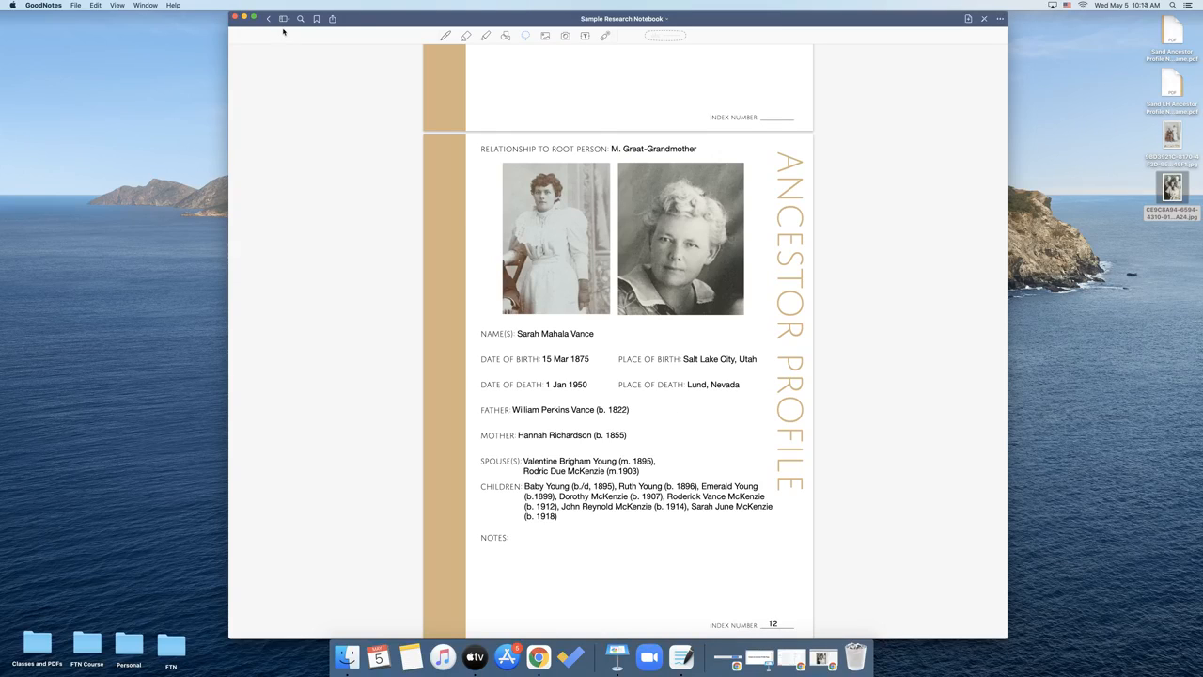
{"action": "mouse_move", "coordinate": [771, 334]}
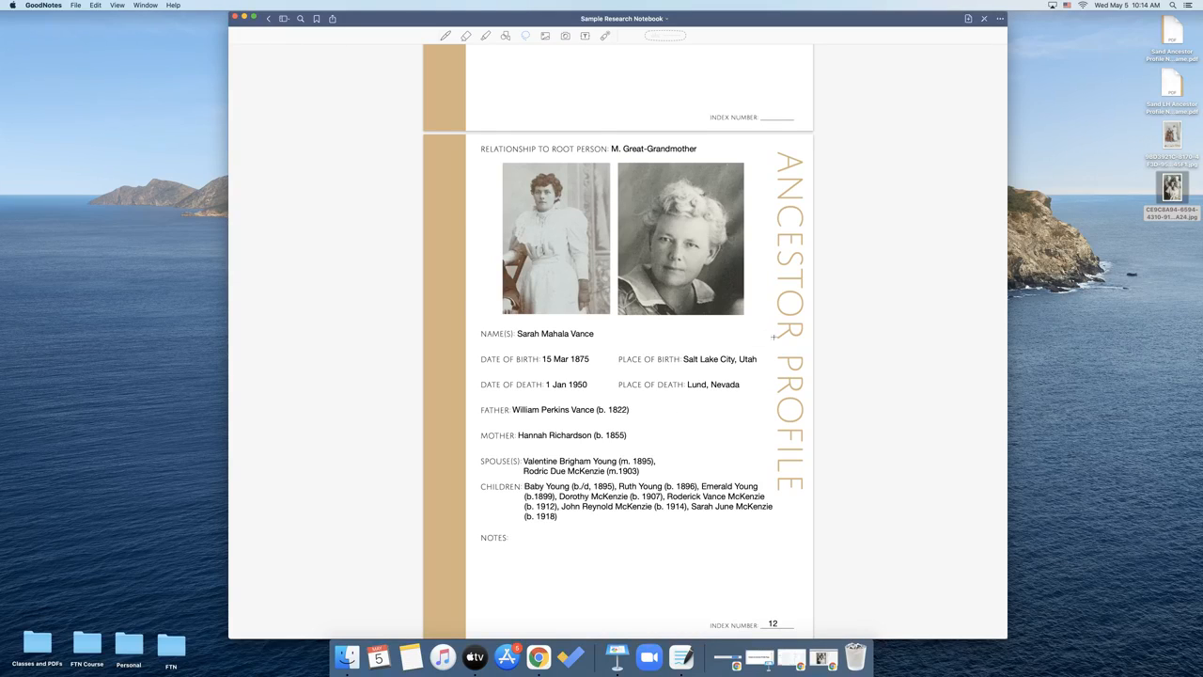
{"action": "mouse_move", "coordinate": [812, 346]}
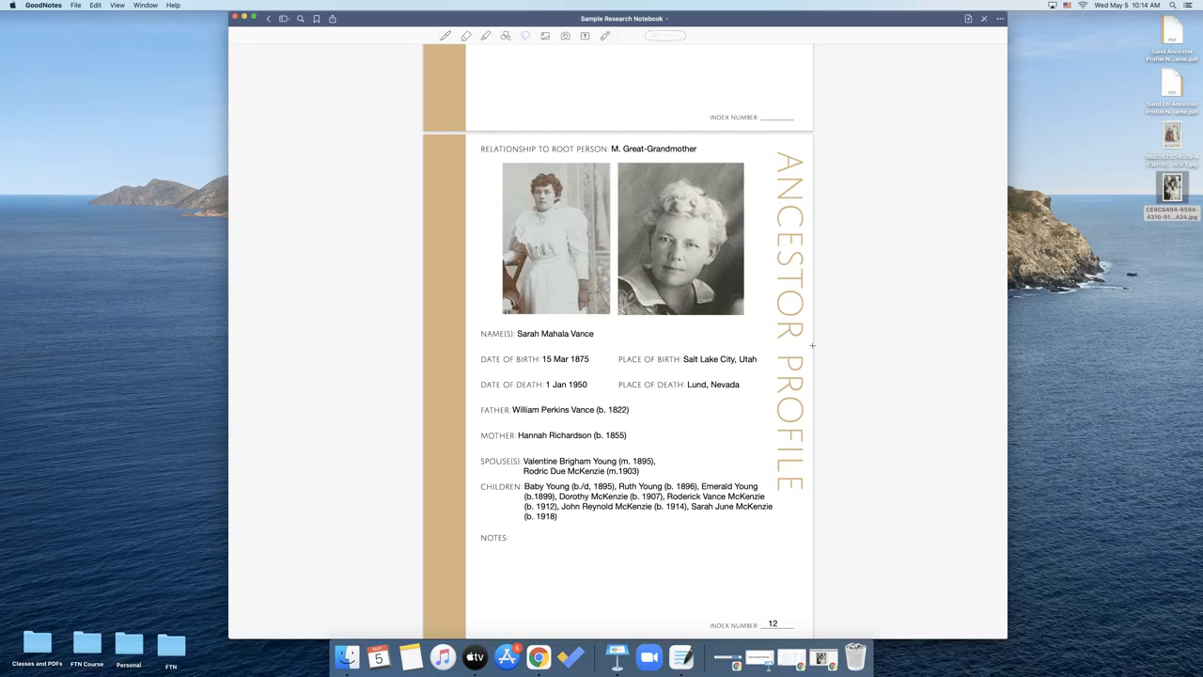
{"action": "mouse_move", "coordinate": [684, 368]}
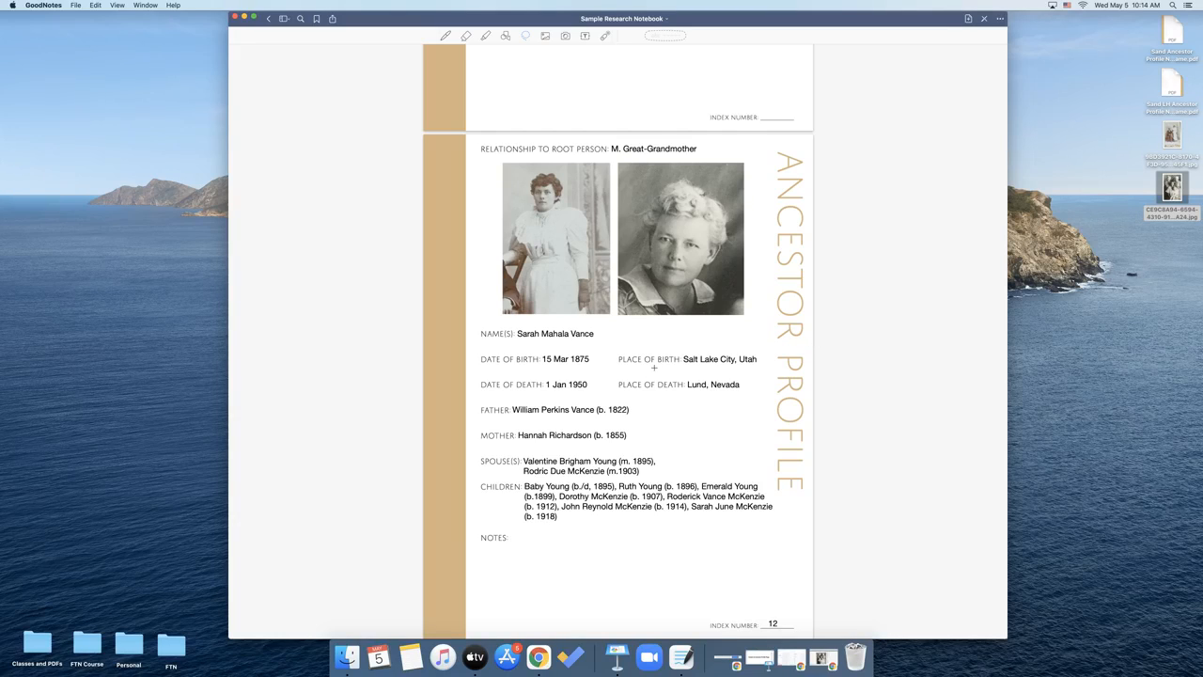
{"action": "mouse_move", "coordinate": [297, 28]}
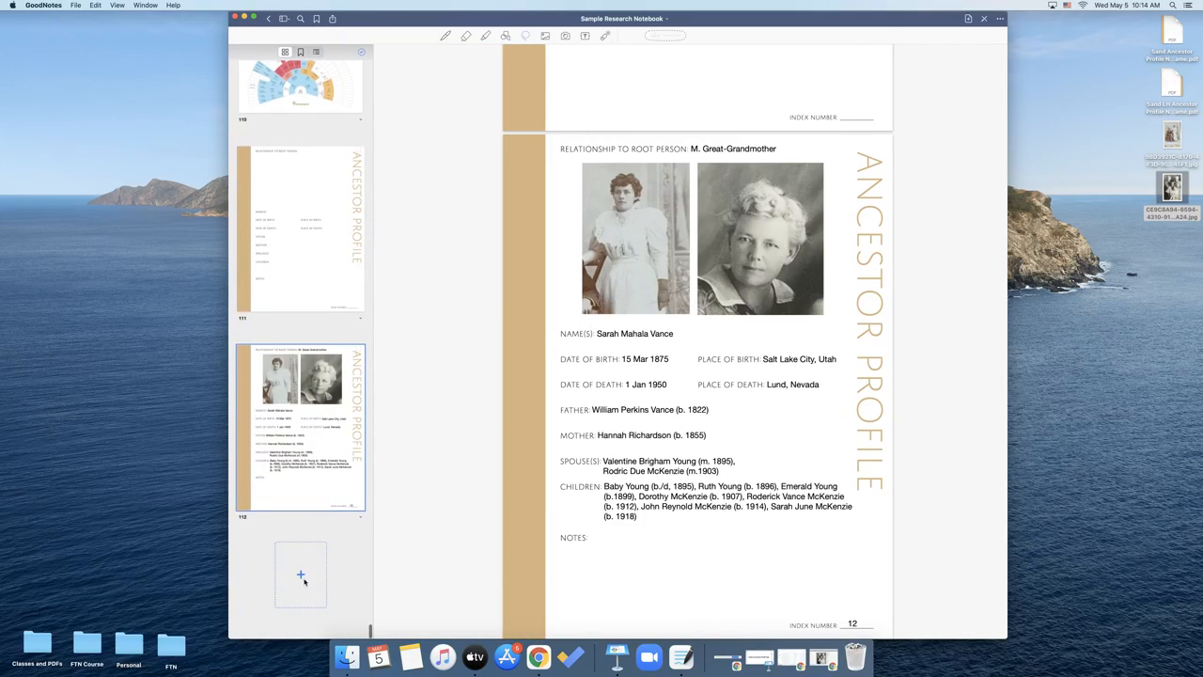
{"action": "mouse_move", "coordinate": [459, 597]}
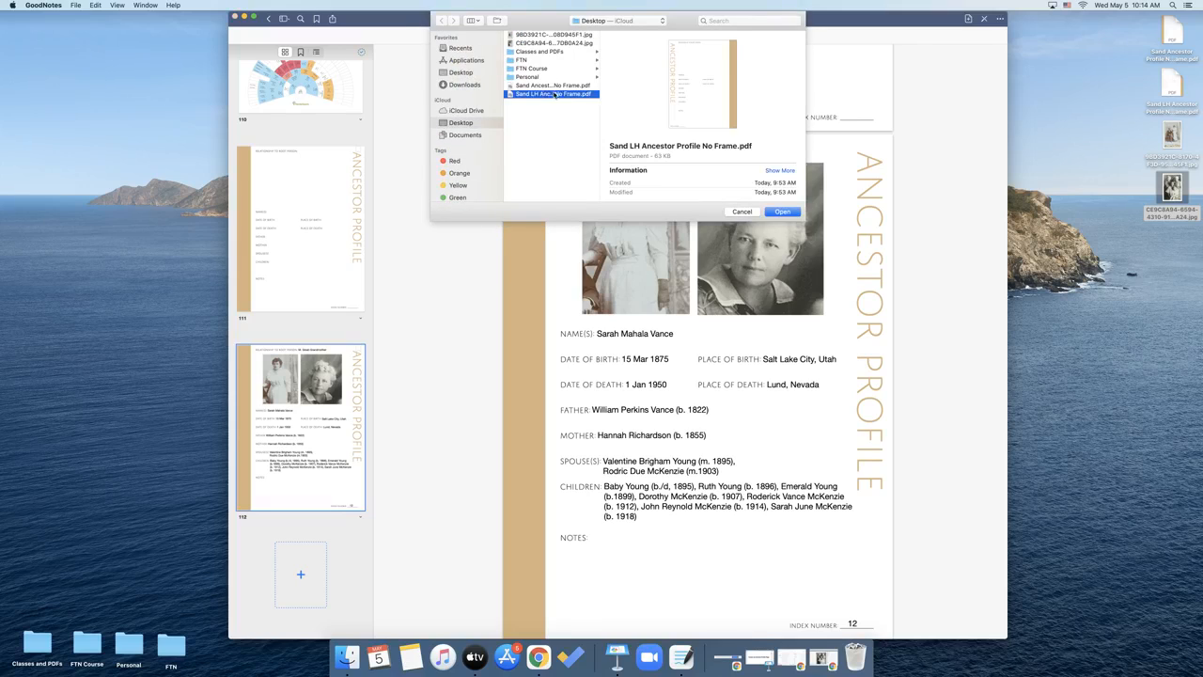
{"action": "left_click", "coordinate": [784, 210]}
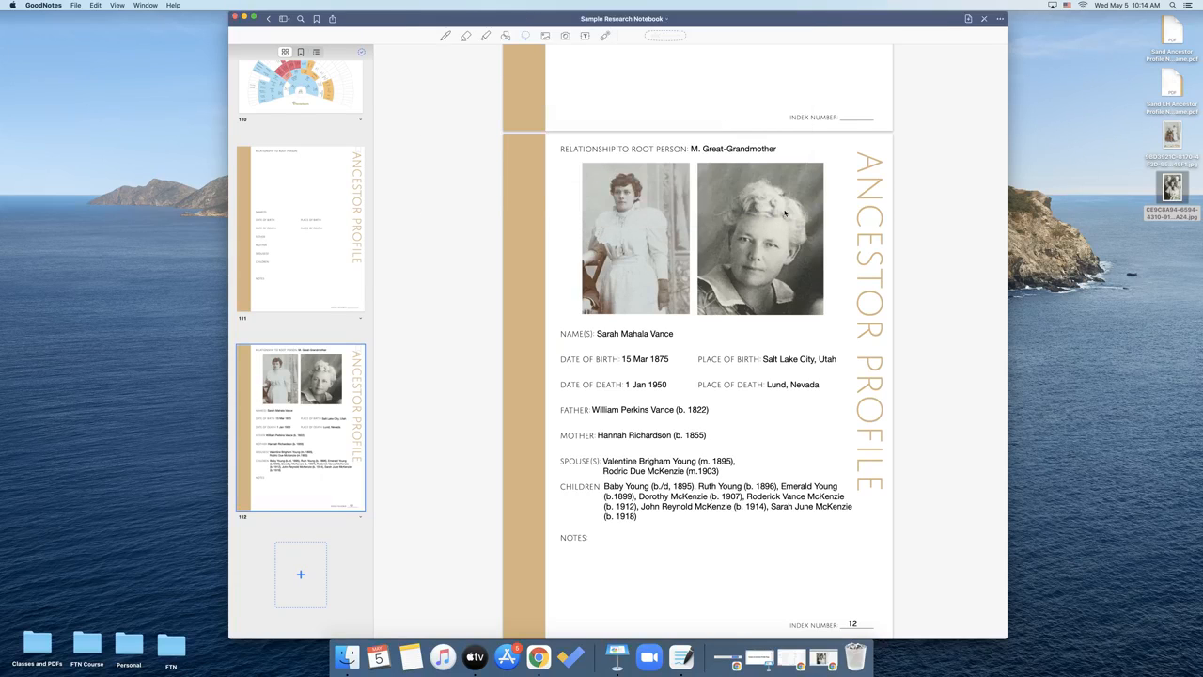
{"action": "left_click", "coordinate": [299, 575]}
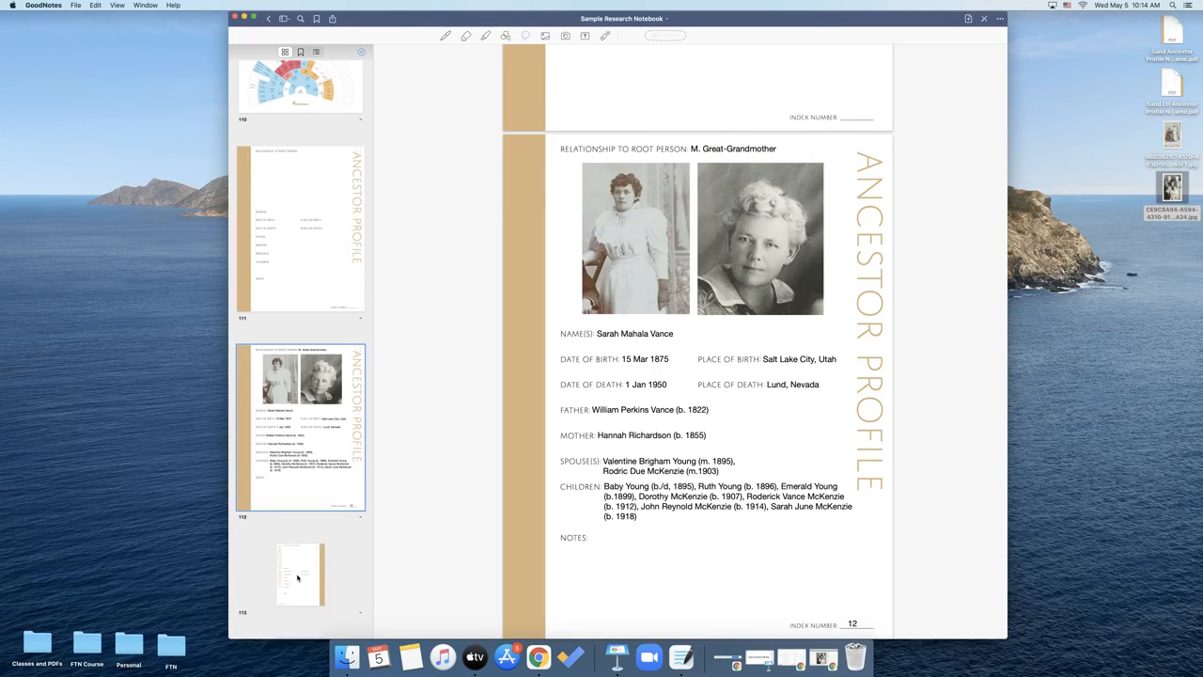
{"action": "scroll", "scroll_direction": "down", "scroll_amount": 3}
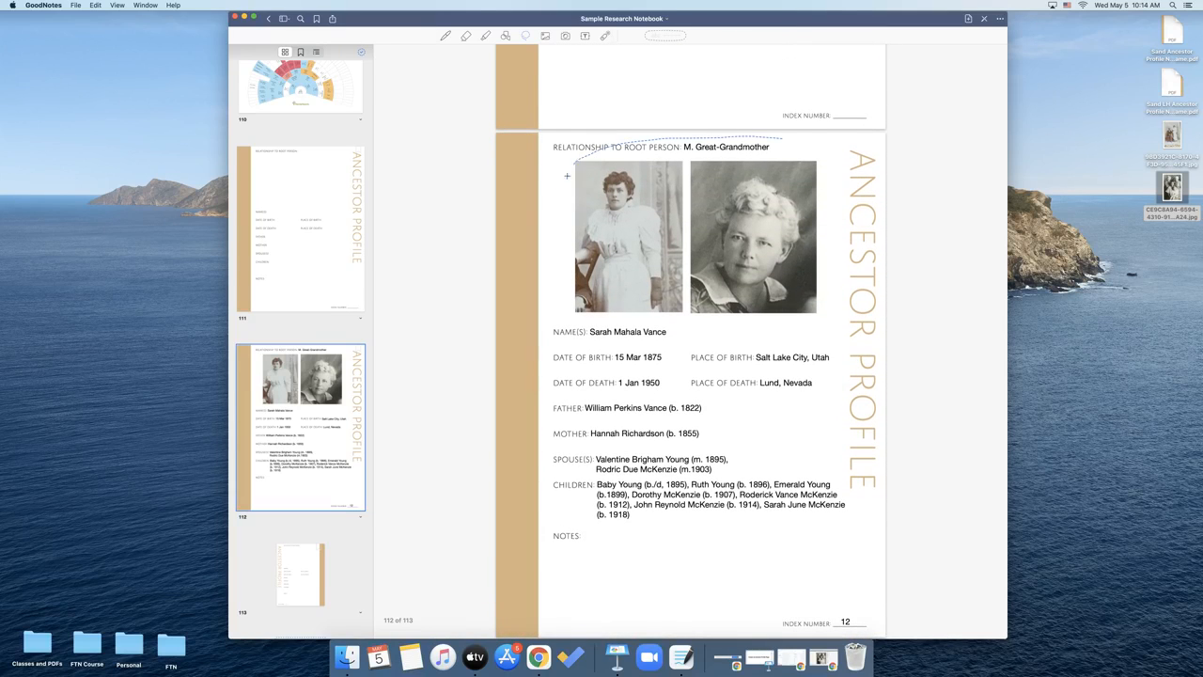
Paste both photos and Sarah's details onto the left-hand page, adjust the children box, index number 12
{"action": "left_click_drag", "start_coordinate": [567, 177], "coordinate": [643, 535]}
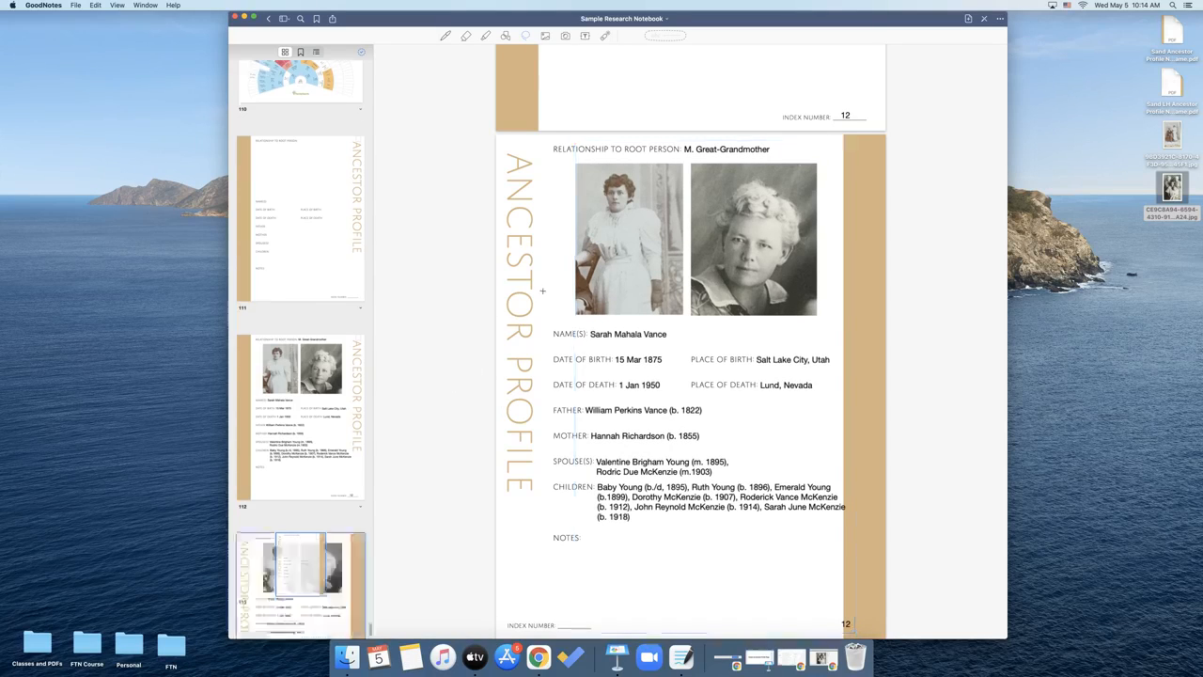
{"action": "scroll", "scroll_direction": "down", "scroll_amount": 3}
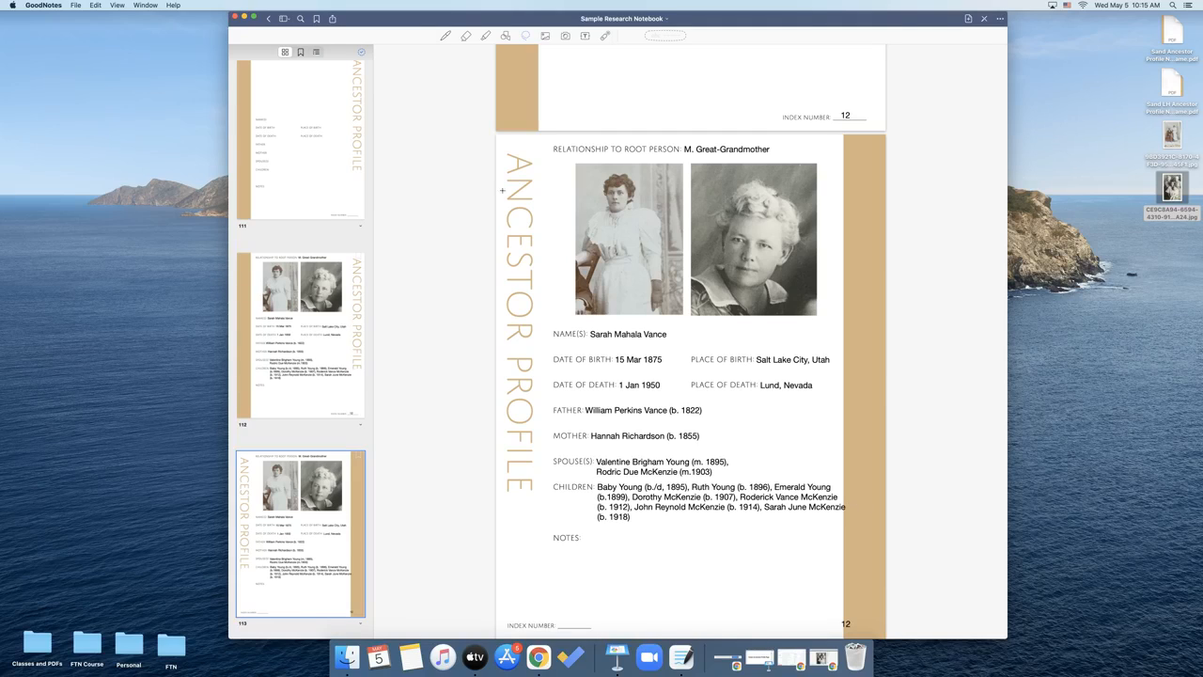
{"action": "left_click", "coordinate": [582, 36]}
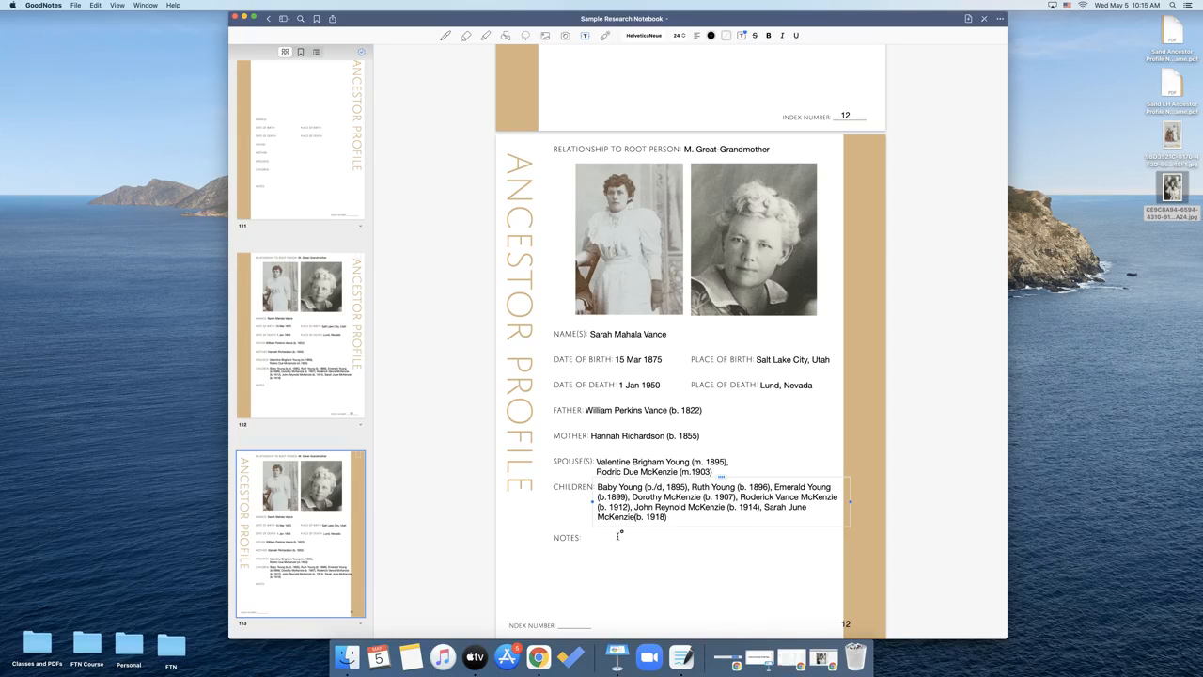
{"action": "mouse_move", "coordinate": [653, 556]}
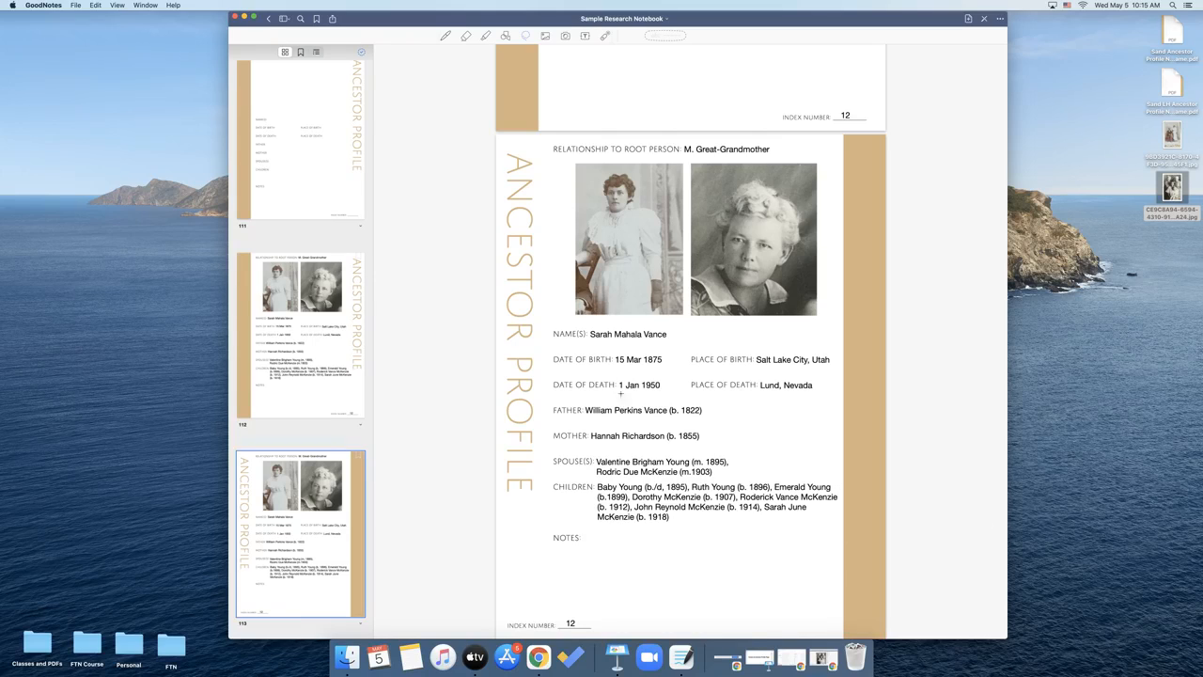
{"action": "mouse_move", "coordinate": [797, 303]}
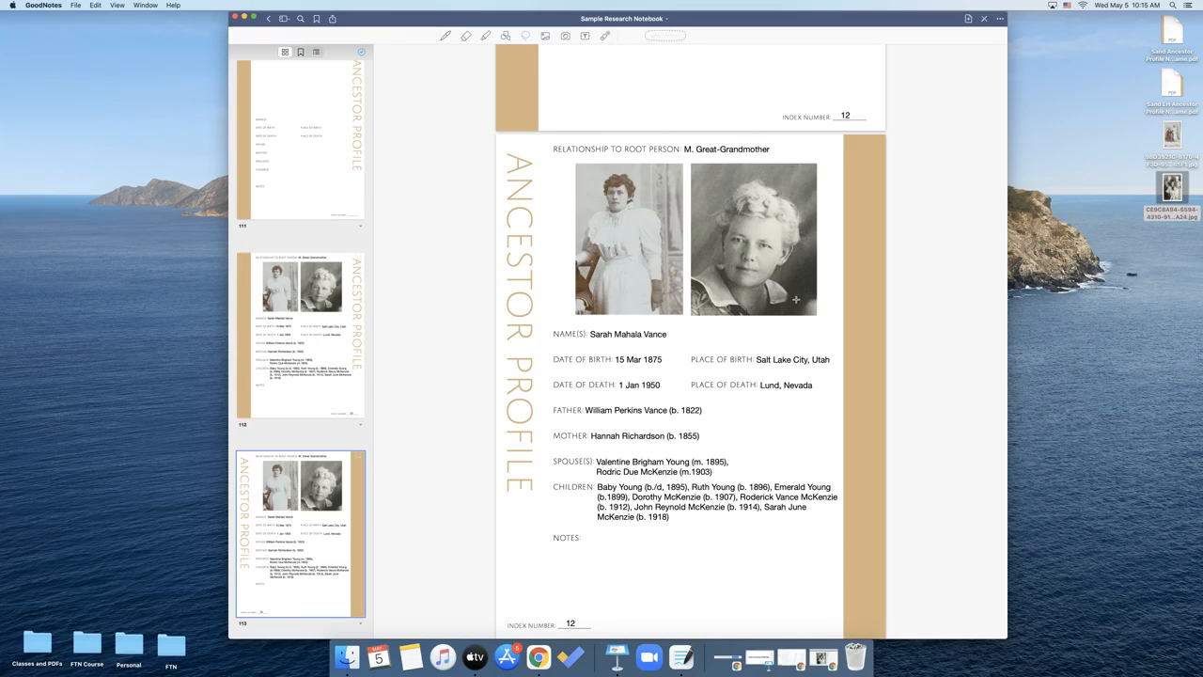
{"action": "mouse_move", "coordinate": [582, 310]}
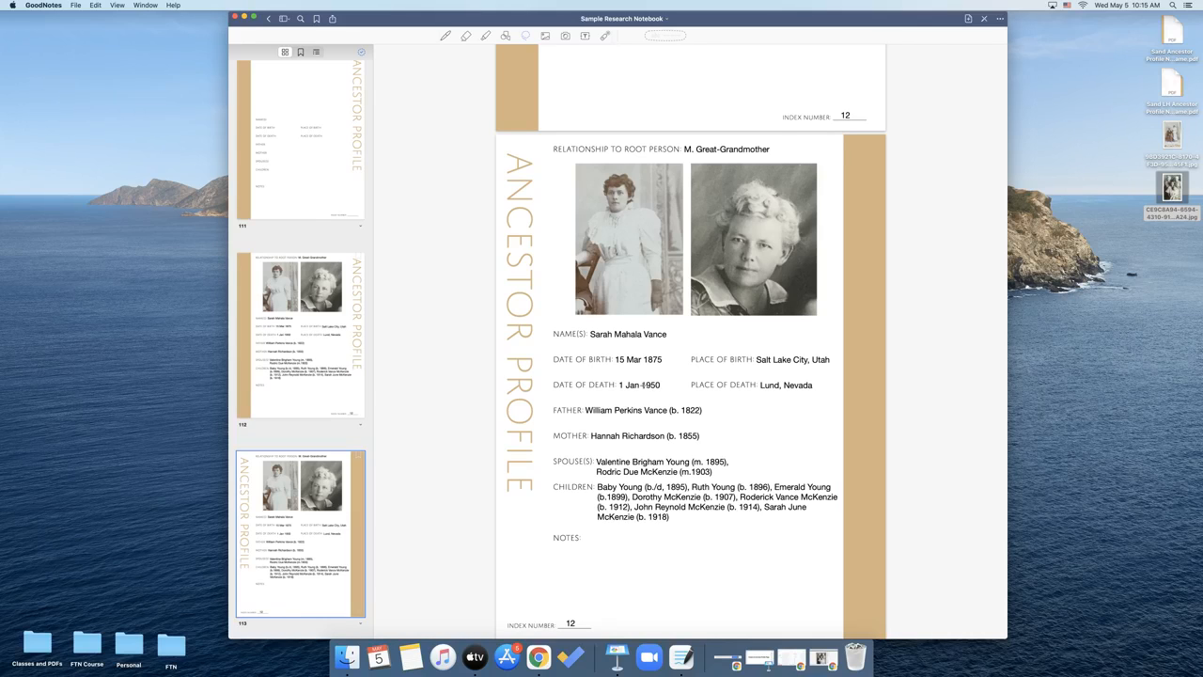
{"action": "scroll", "scroll_direction": "down", "scroll_amount": 3}
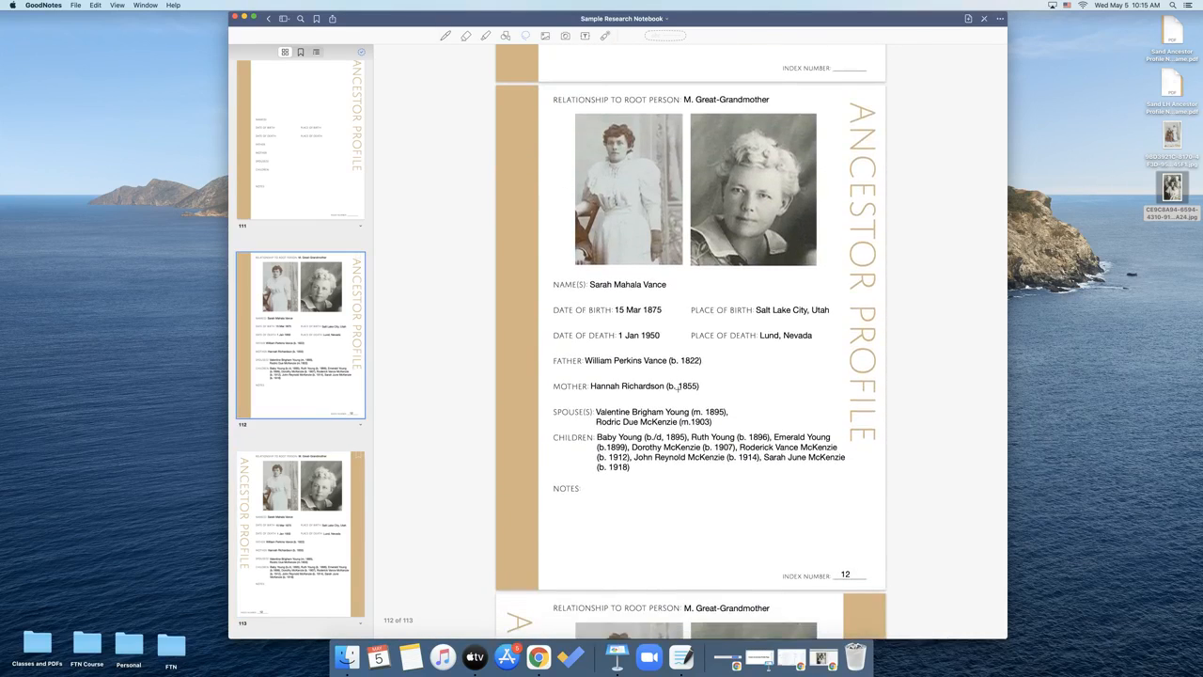
{"action": "scroll", "scroll_direction": "down", "scroll_amount": 3}
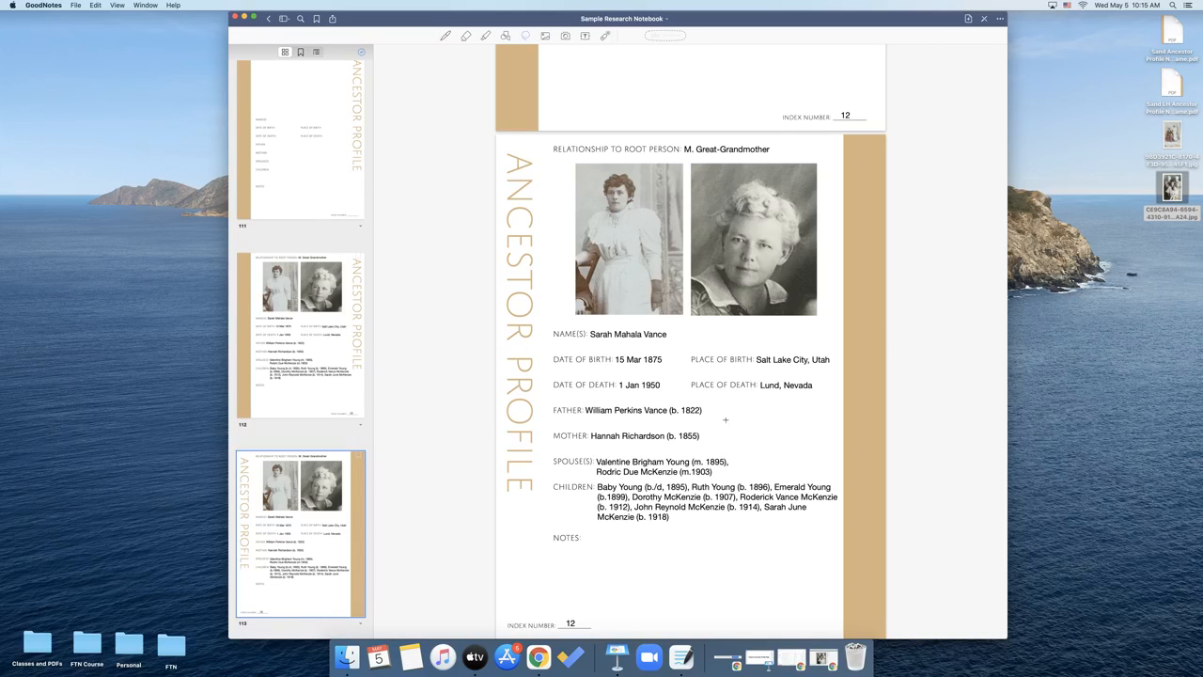
{"action": "mouse_move", "coordinate": [729, 421]}
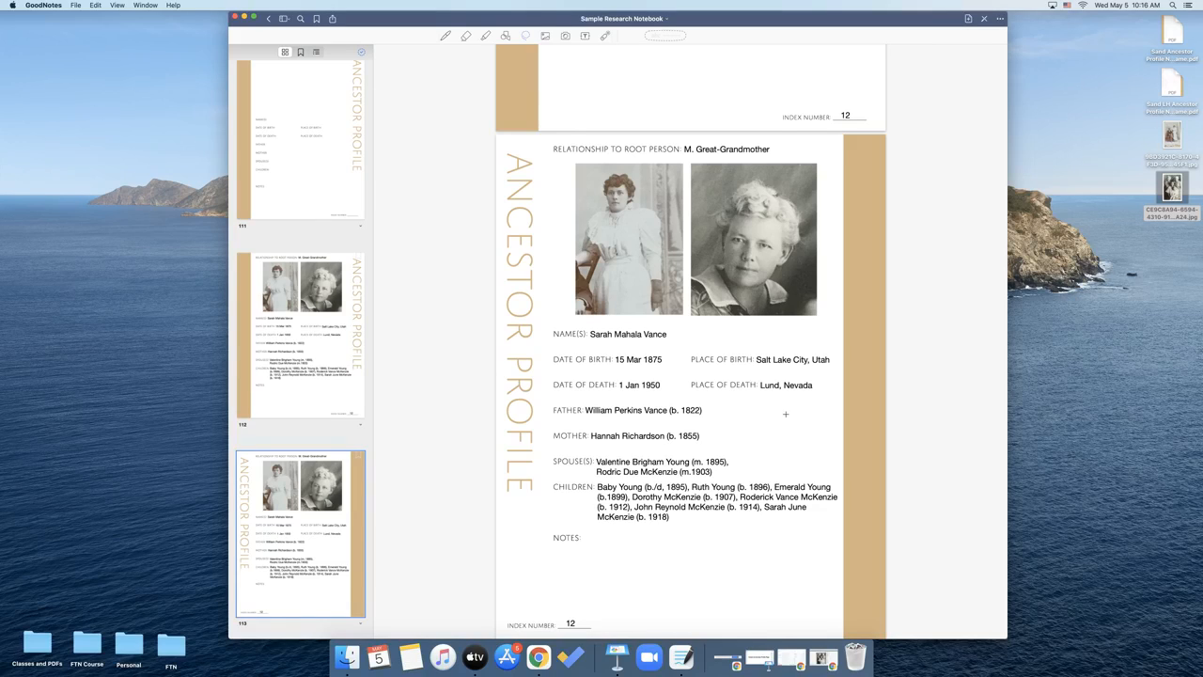
{"action": "mouse_move", "coordinate": [835, 570]}
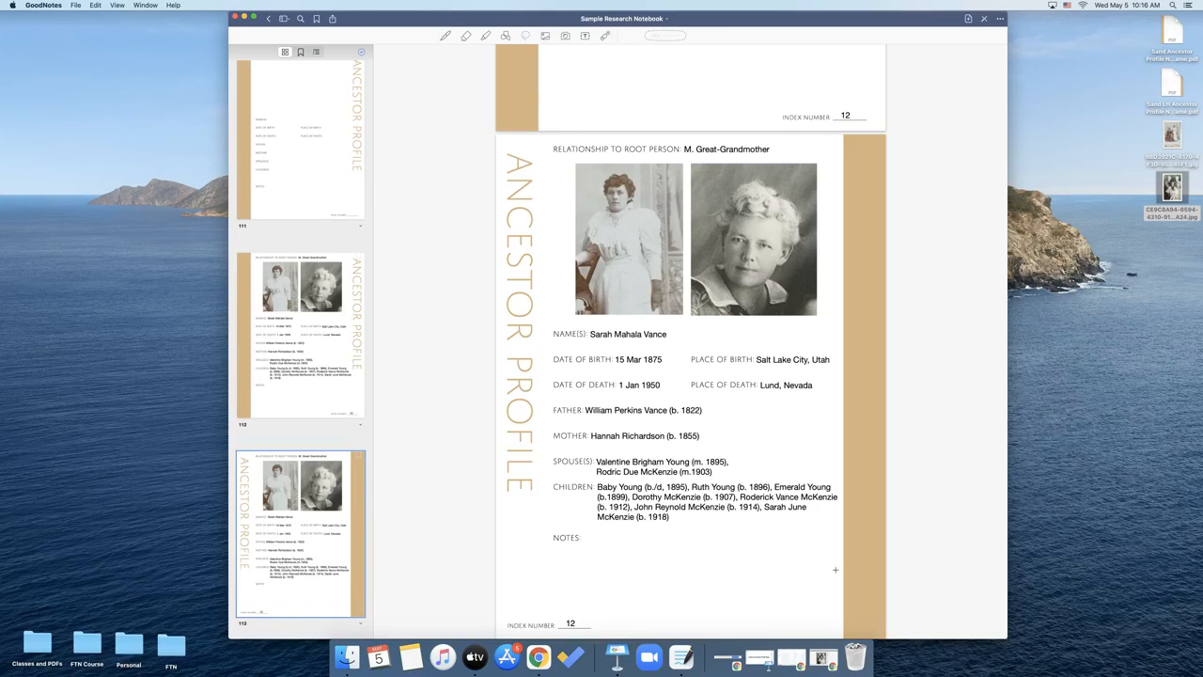